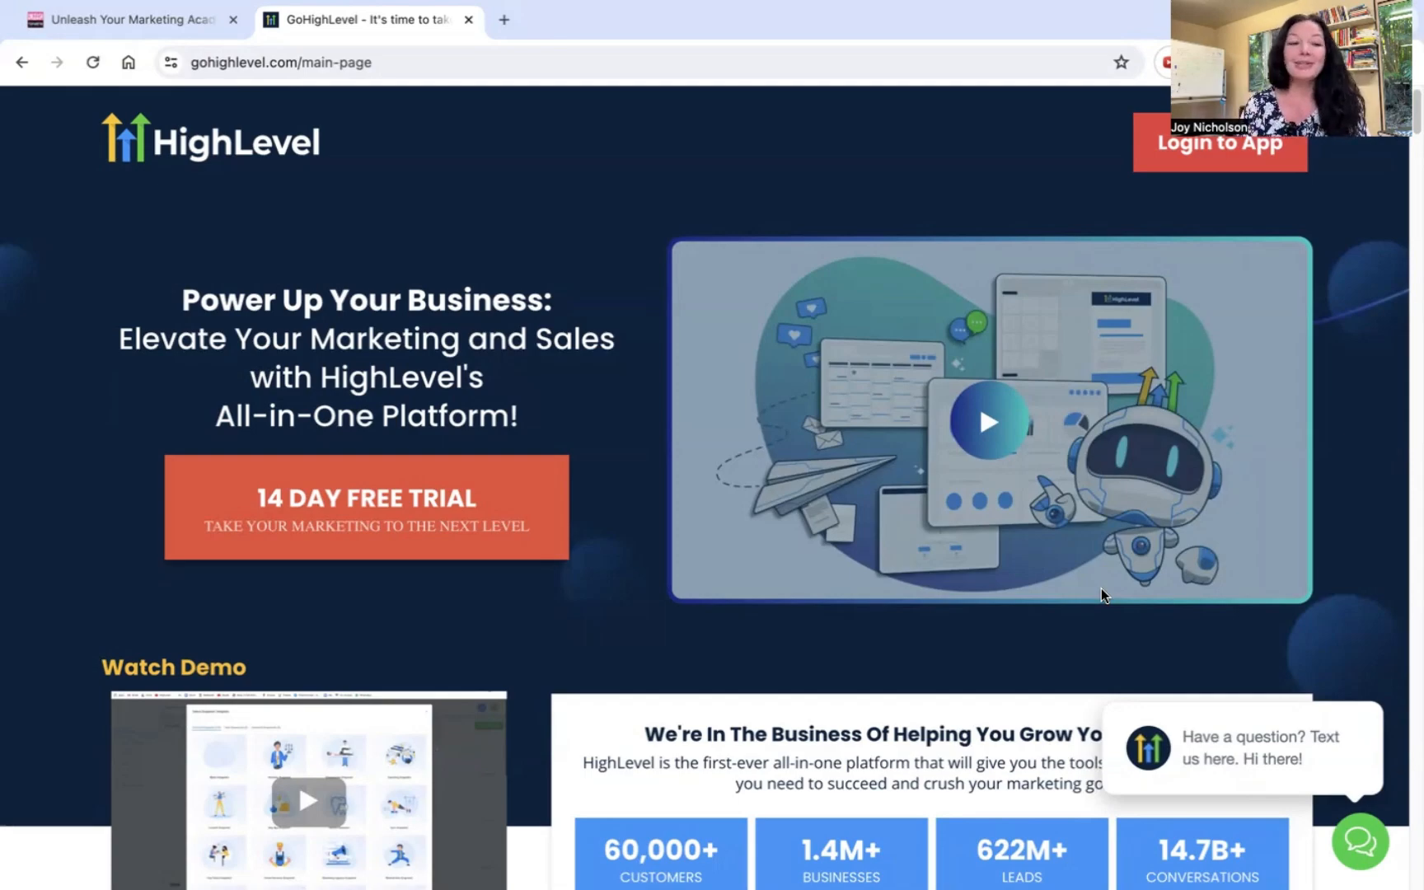
pyautogui.moveTo(463, 391)
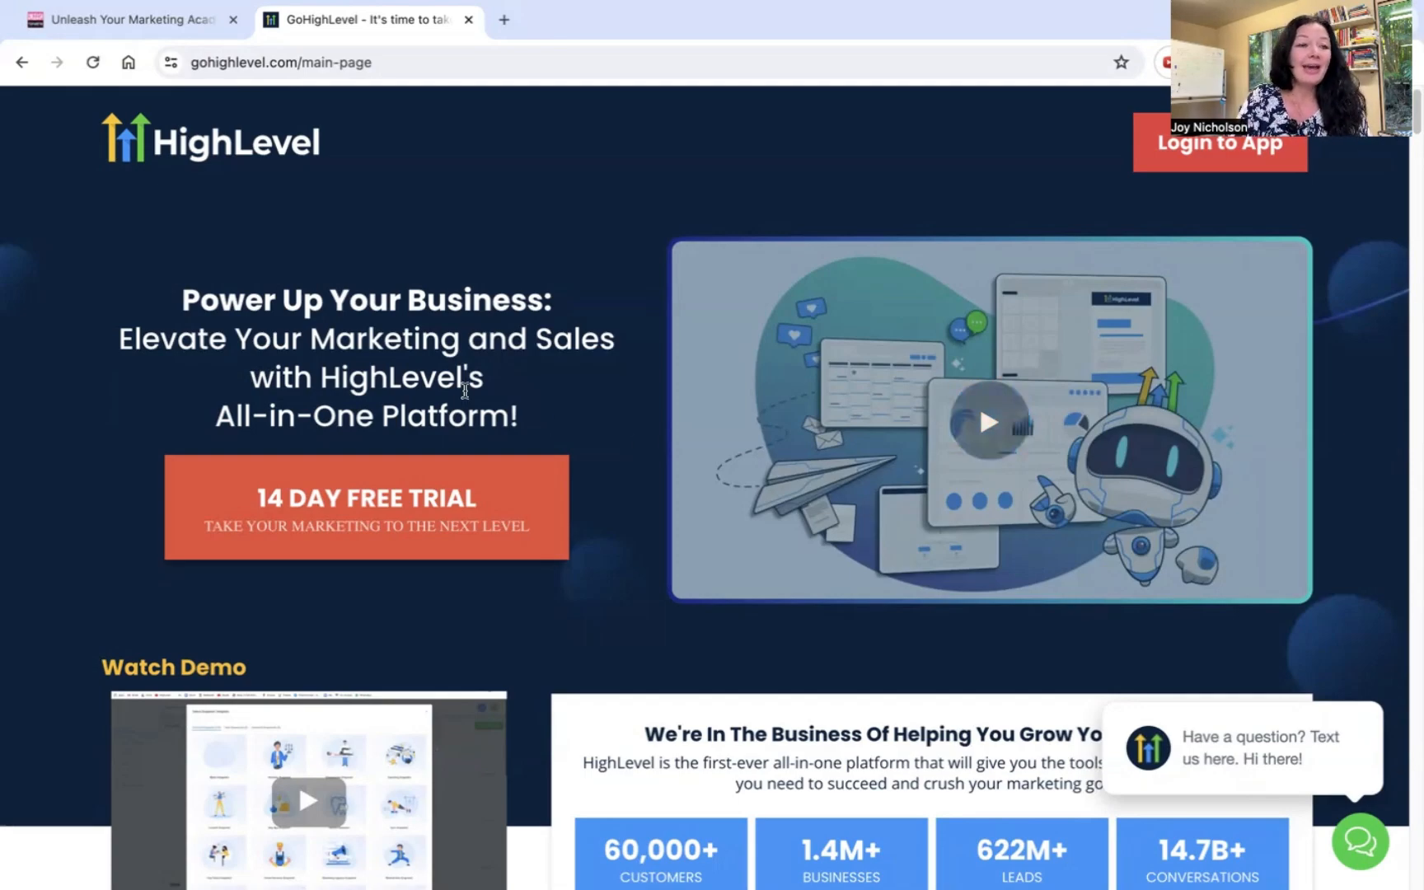
# Return from the marketing site to the GoHighLevel account's Funnels list
pyautogui.click(127, 19)
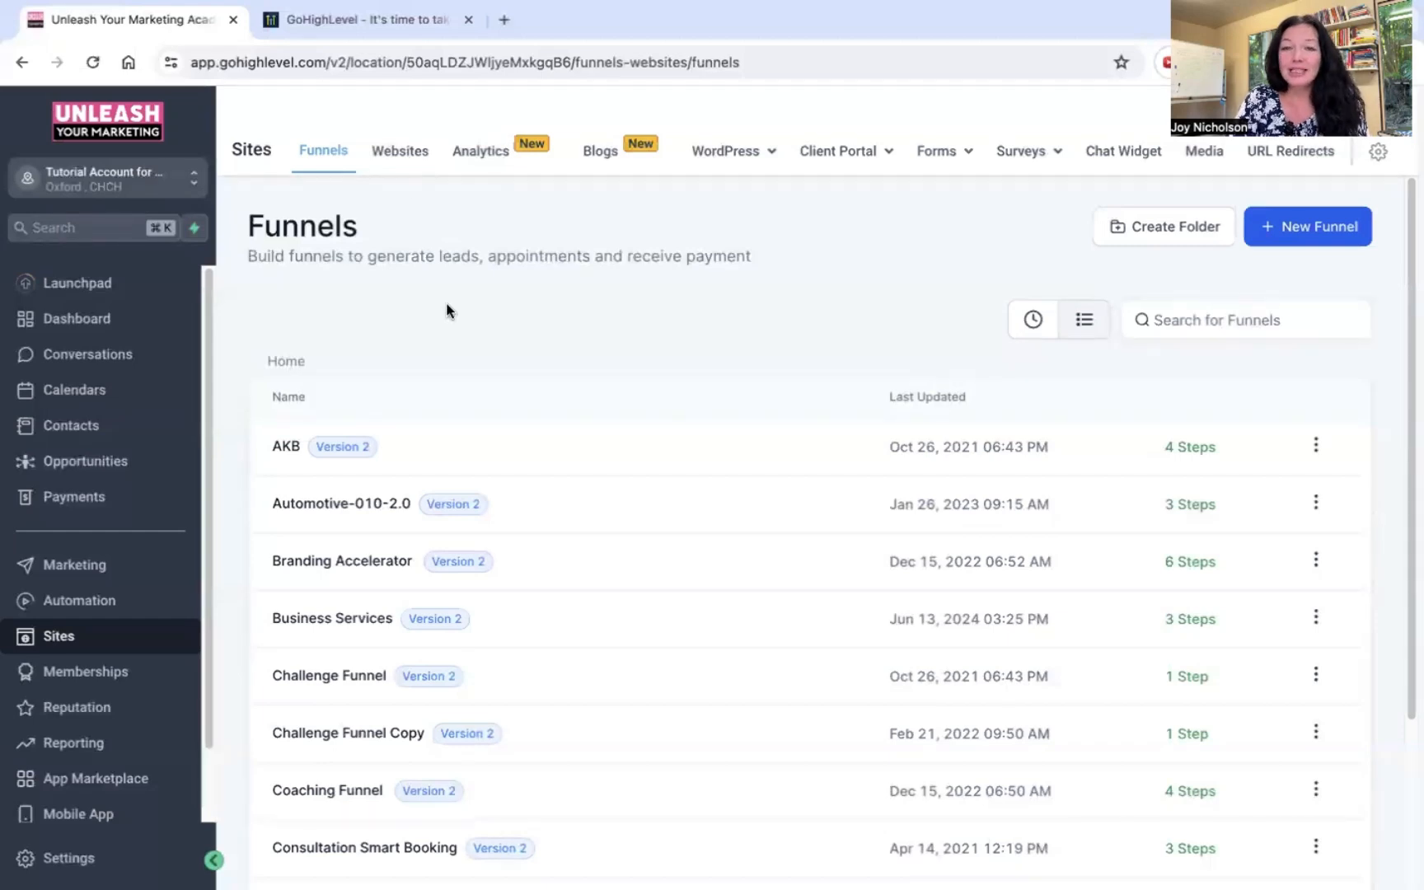
pyautogui.moveTo(100, 644)
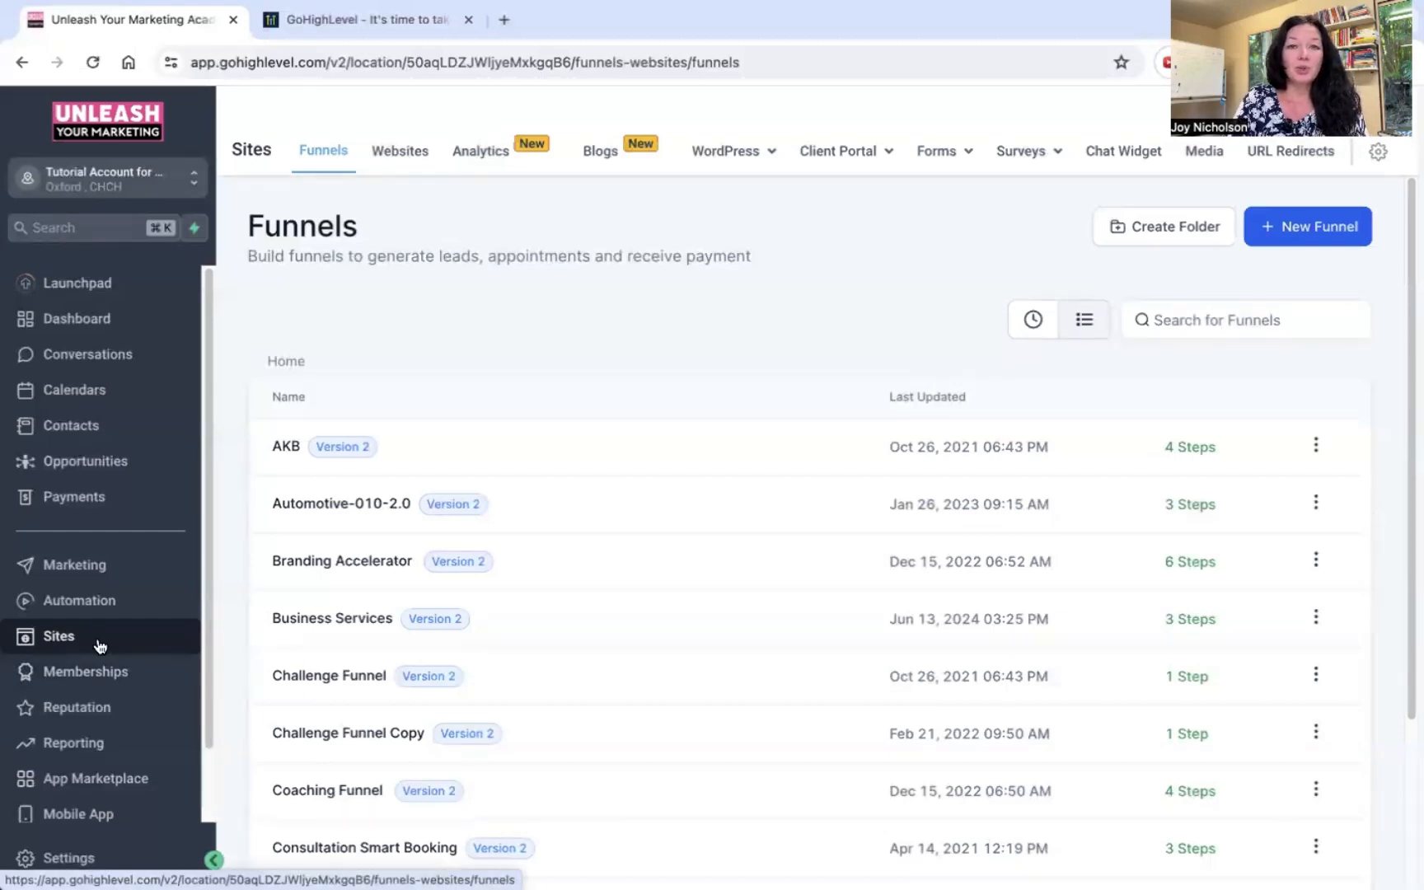
pyautogui.moveTo(376, 657)
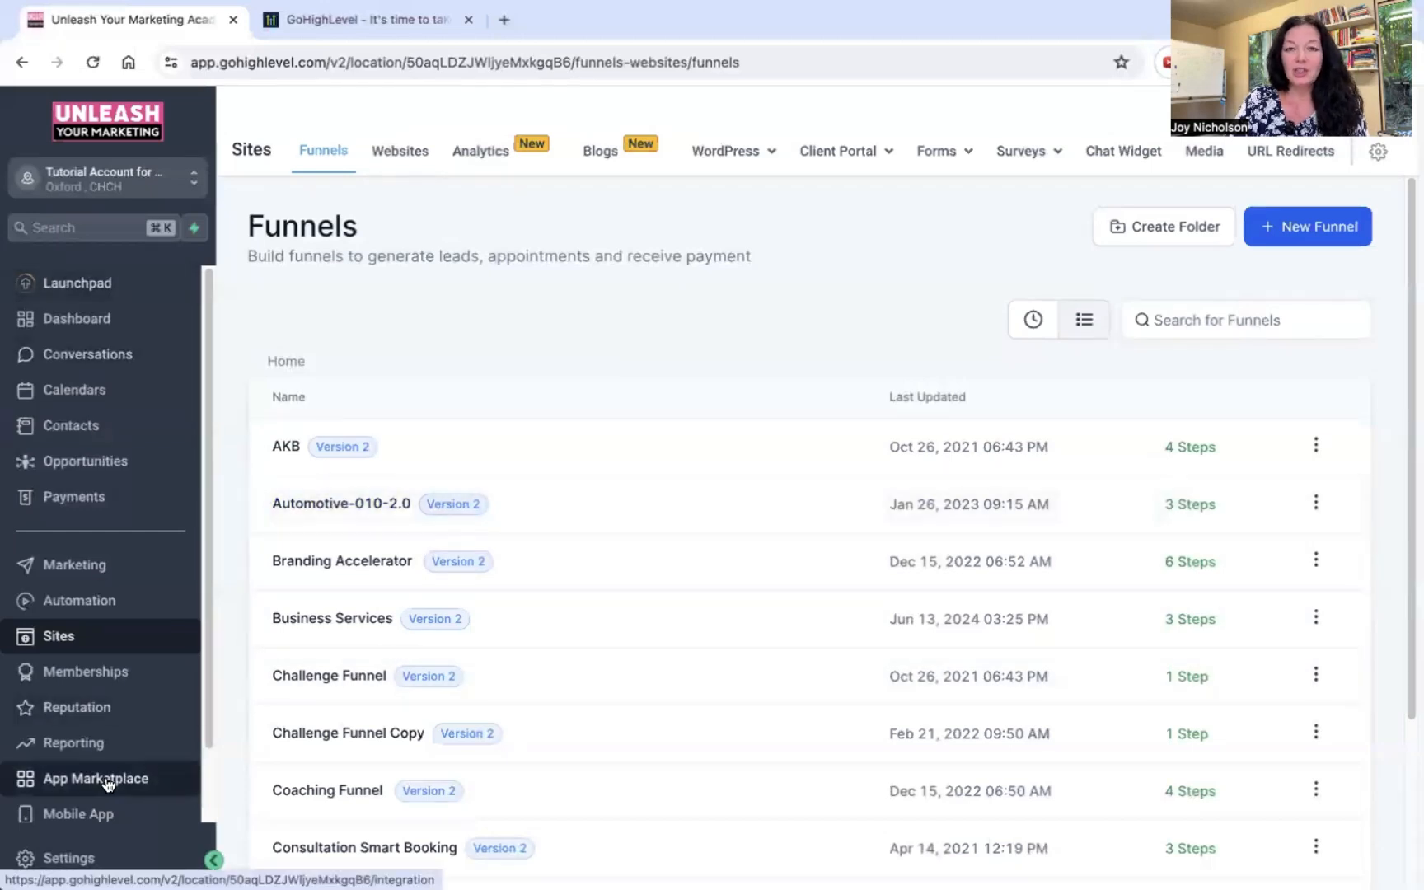
pyautogui.moveTo(47, 744)
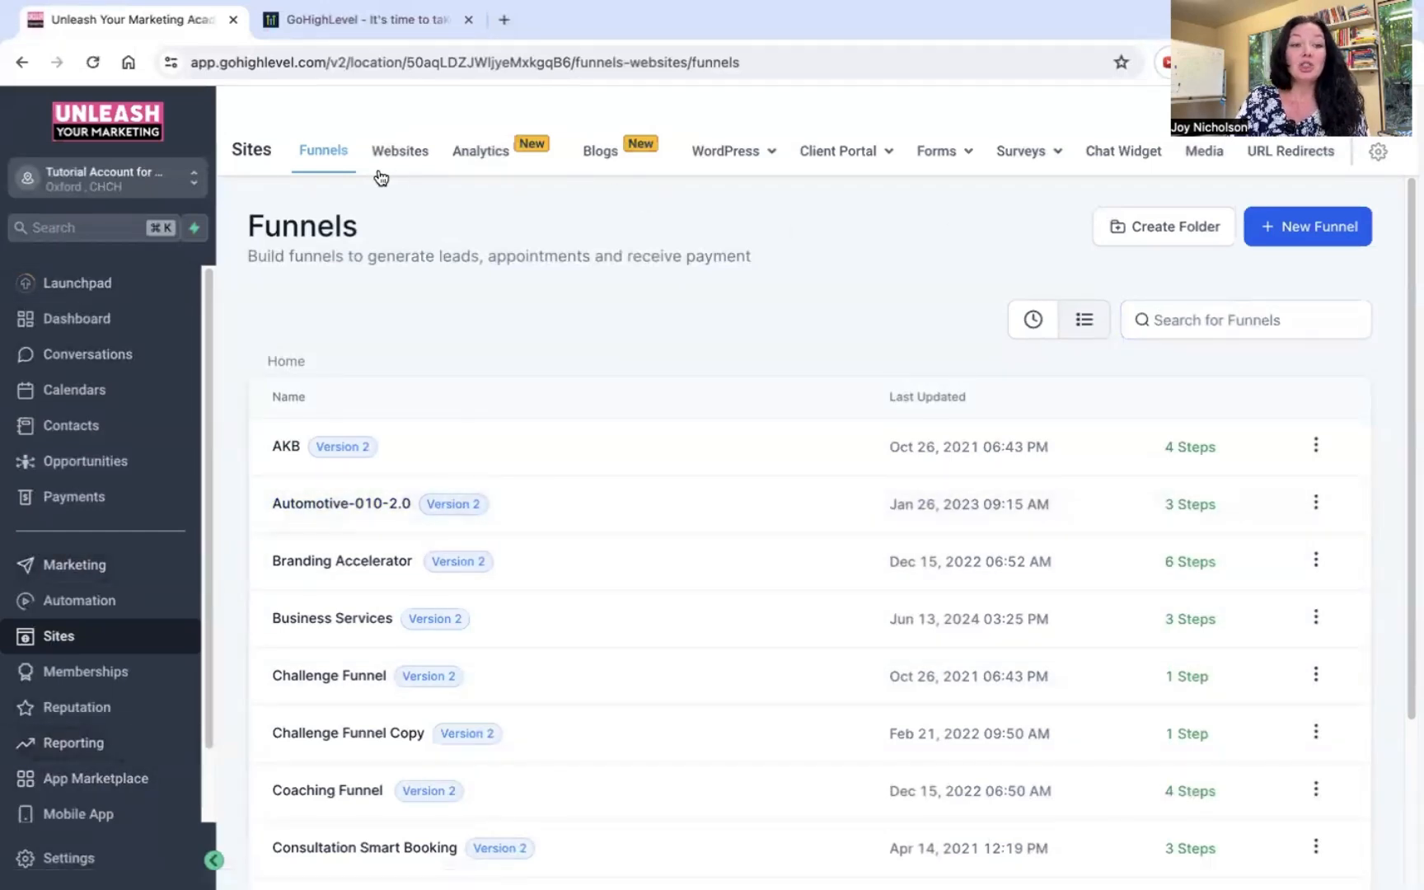
pyautogui.moveTo(577, 170)
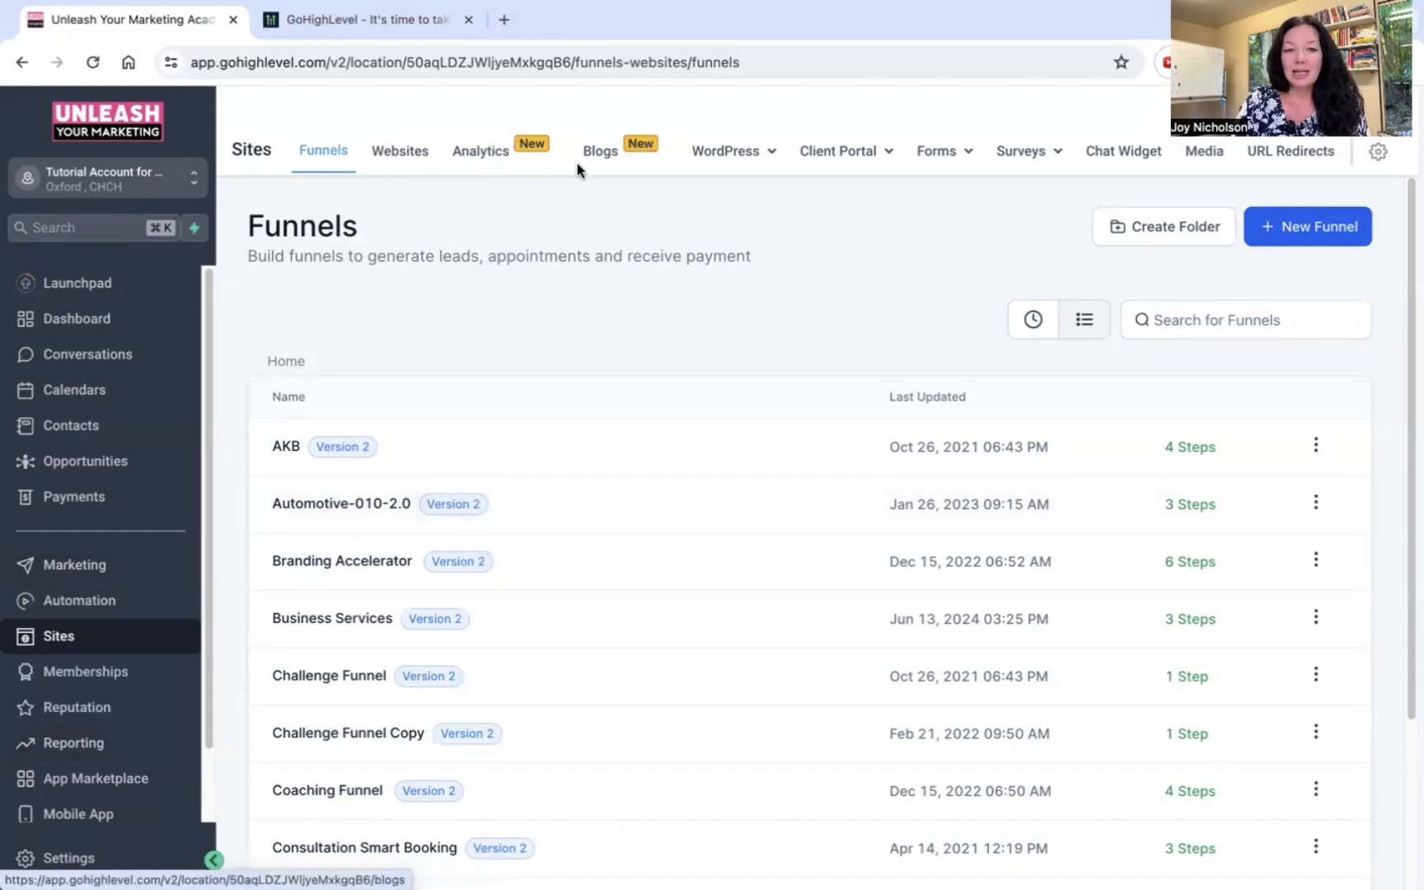
pyautogui.moveTo(1122, 150)
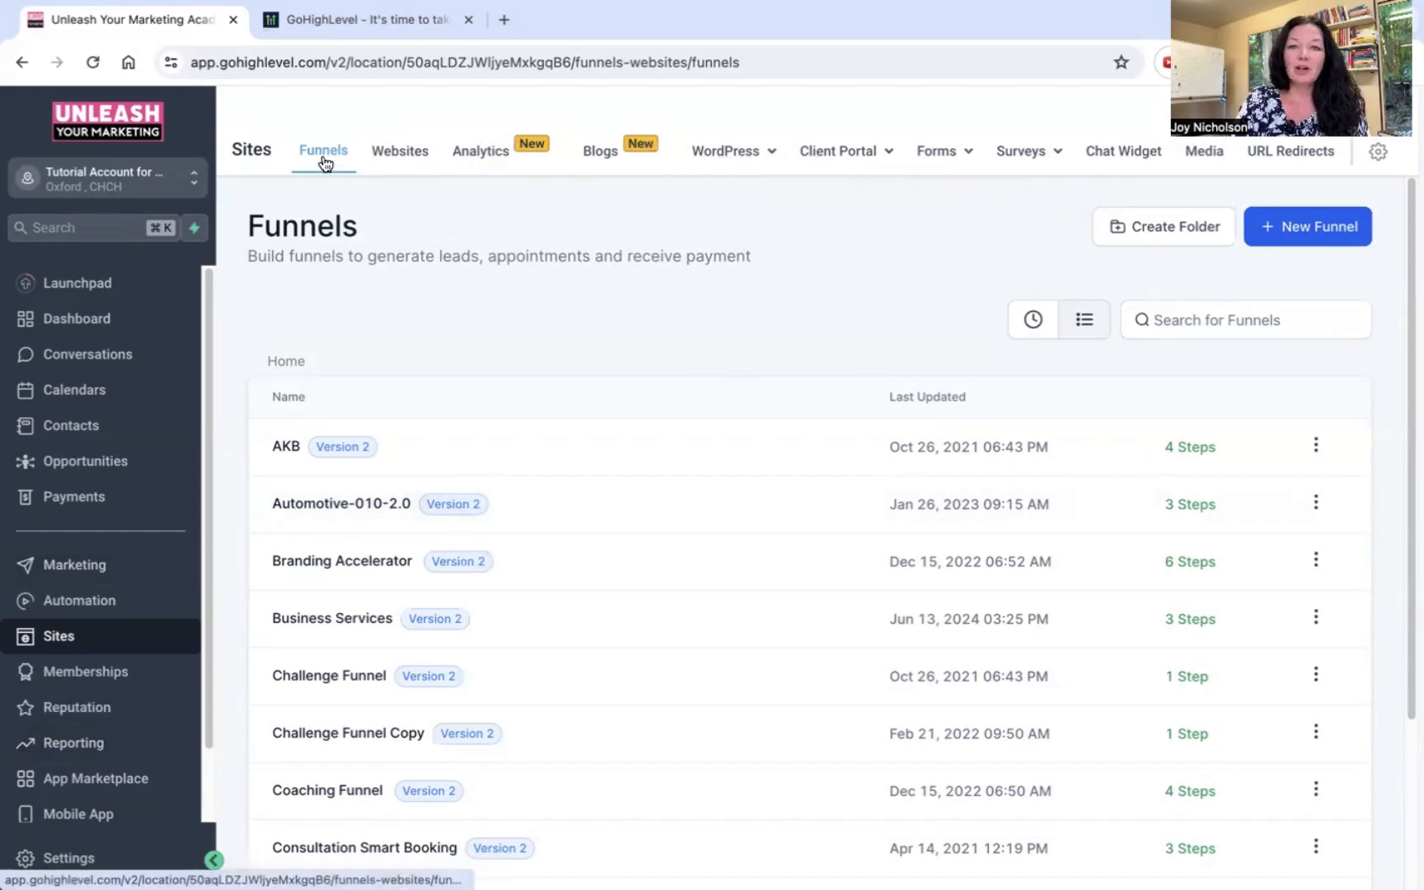
pyautogui.moveTo(1344, 234)
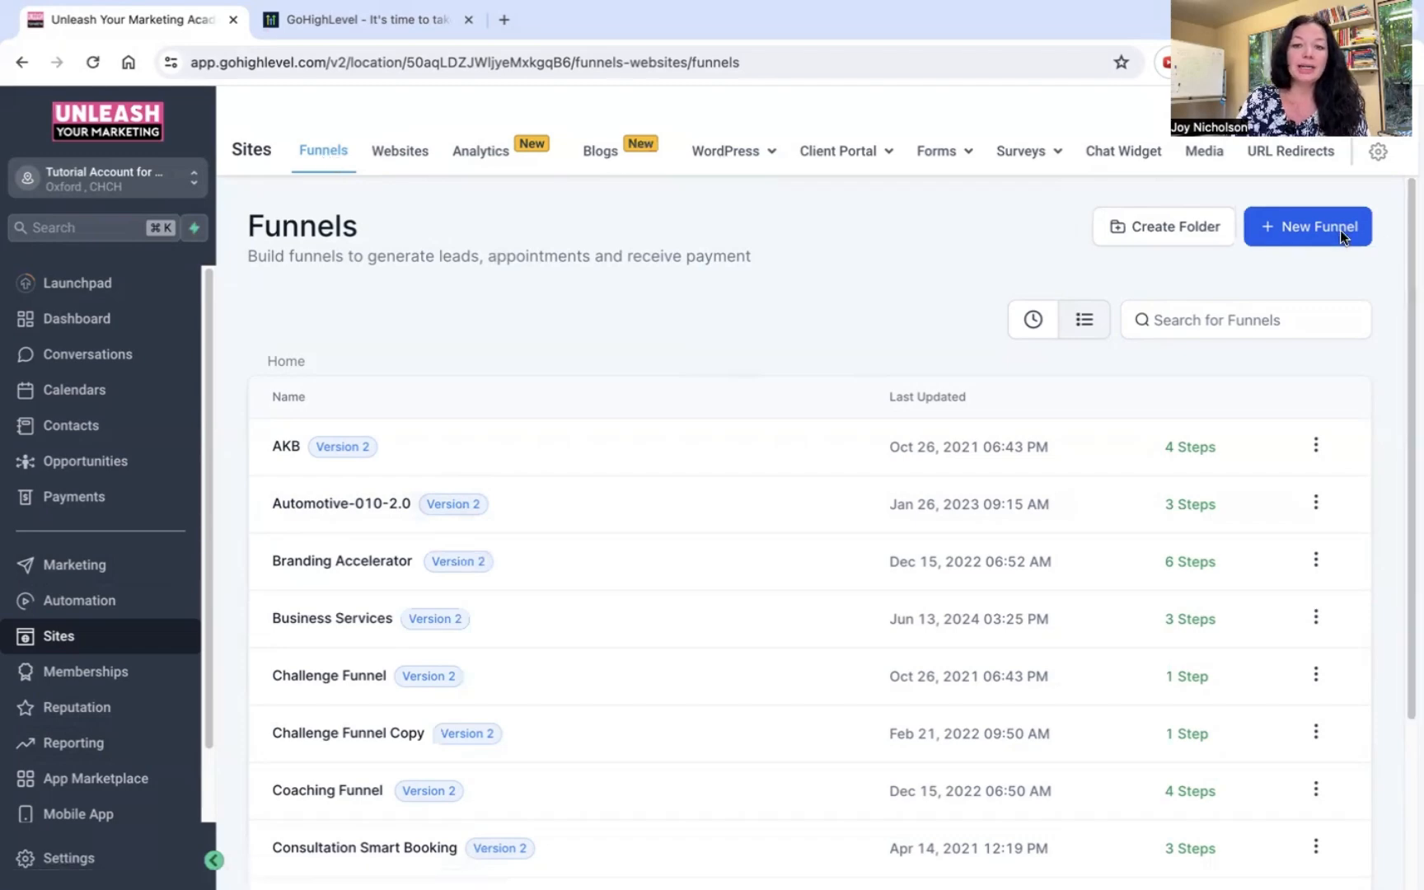
# Create a new funnel from templates using the Strategic Coaching template and load it in the builder
pyautogui.click(1307, 226)
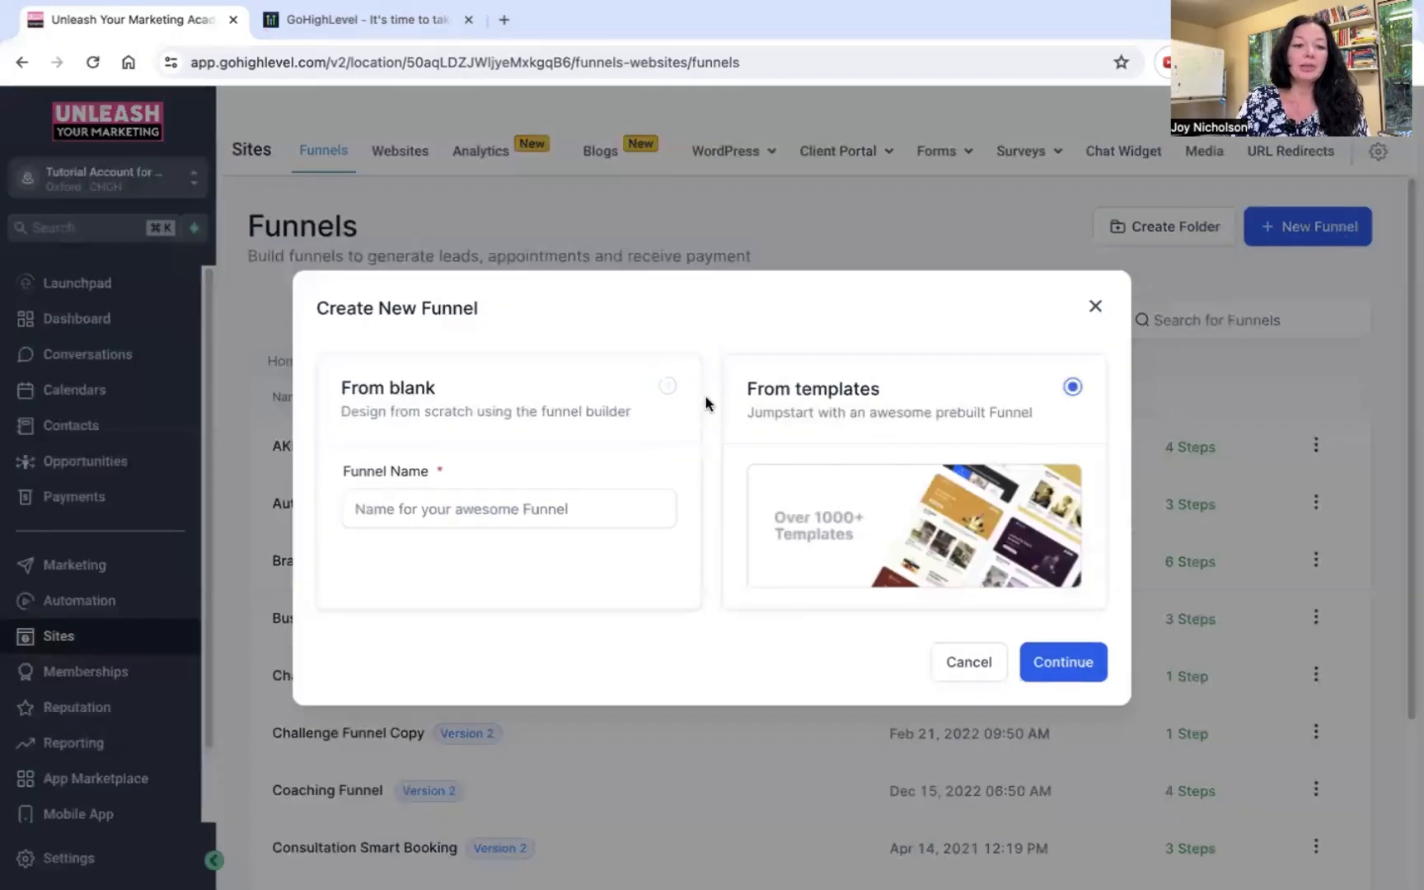
pyautogui.moveTo(1061, 661)
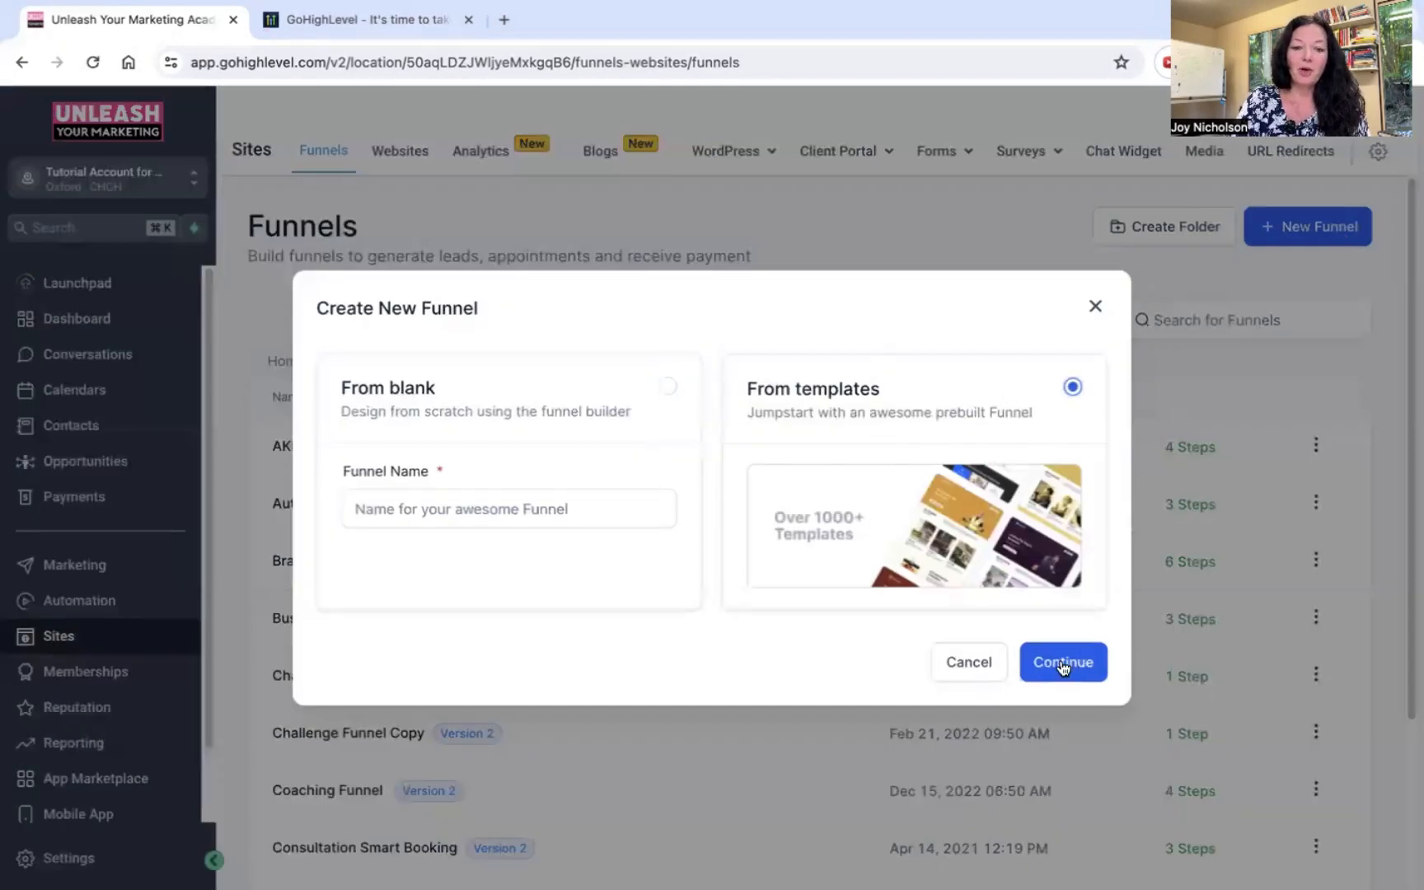
pyautogui.click(1063, 661)
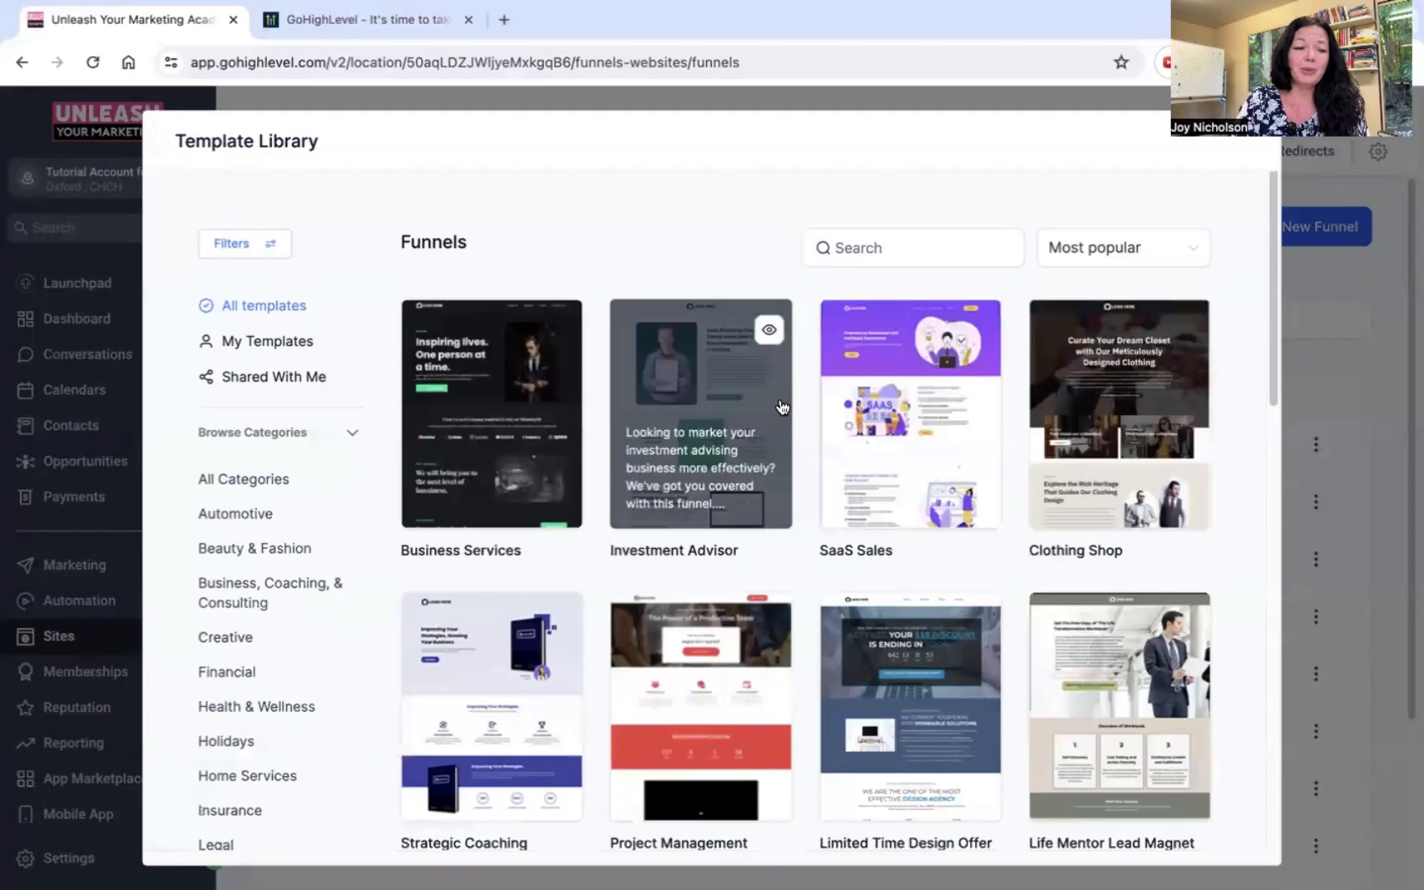
pyautogui.click(491, 706)
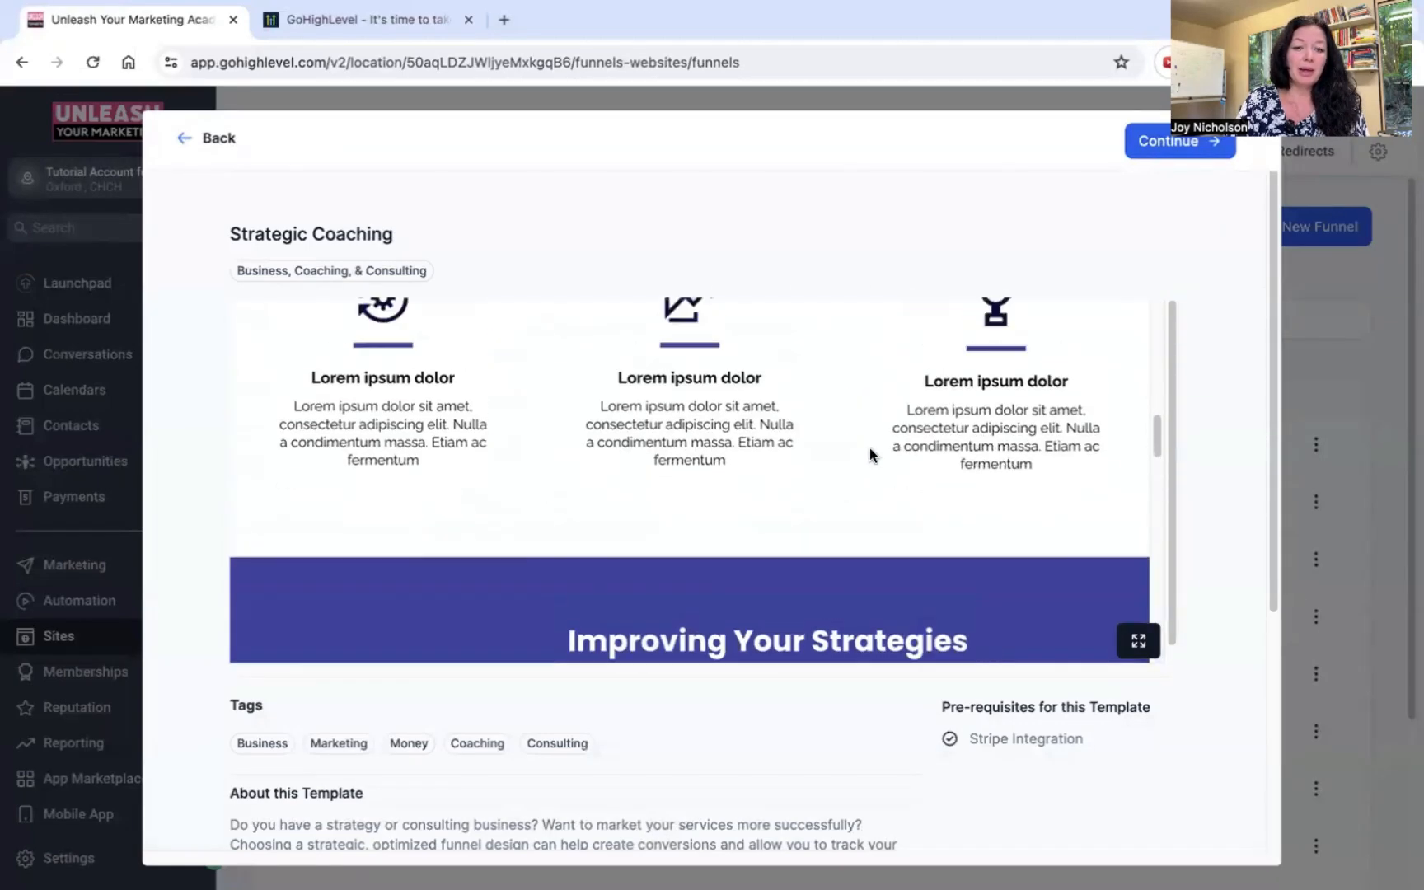
pyautogui.click(1167, 140)
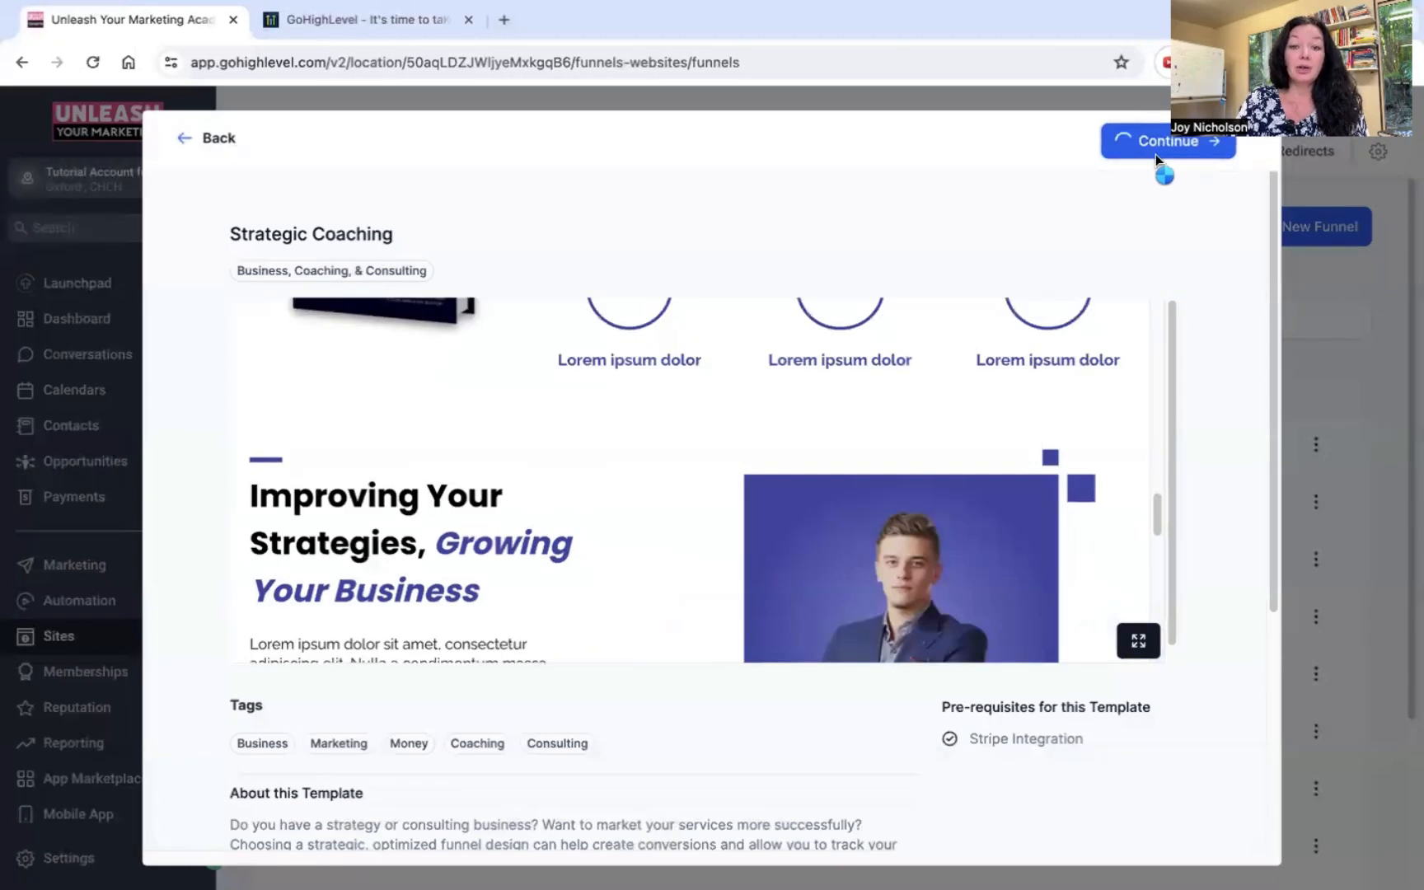
pyautogui.click(1167, 140)
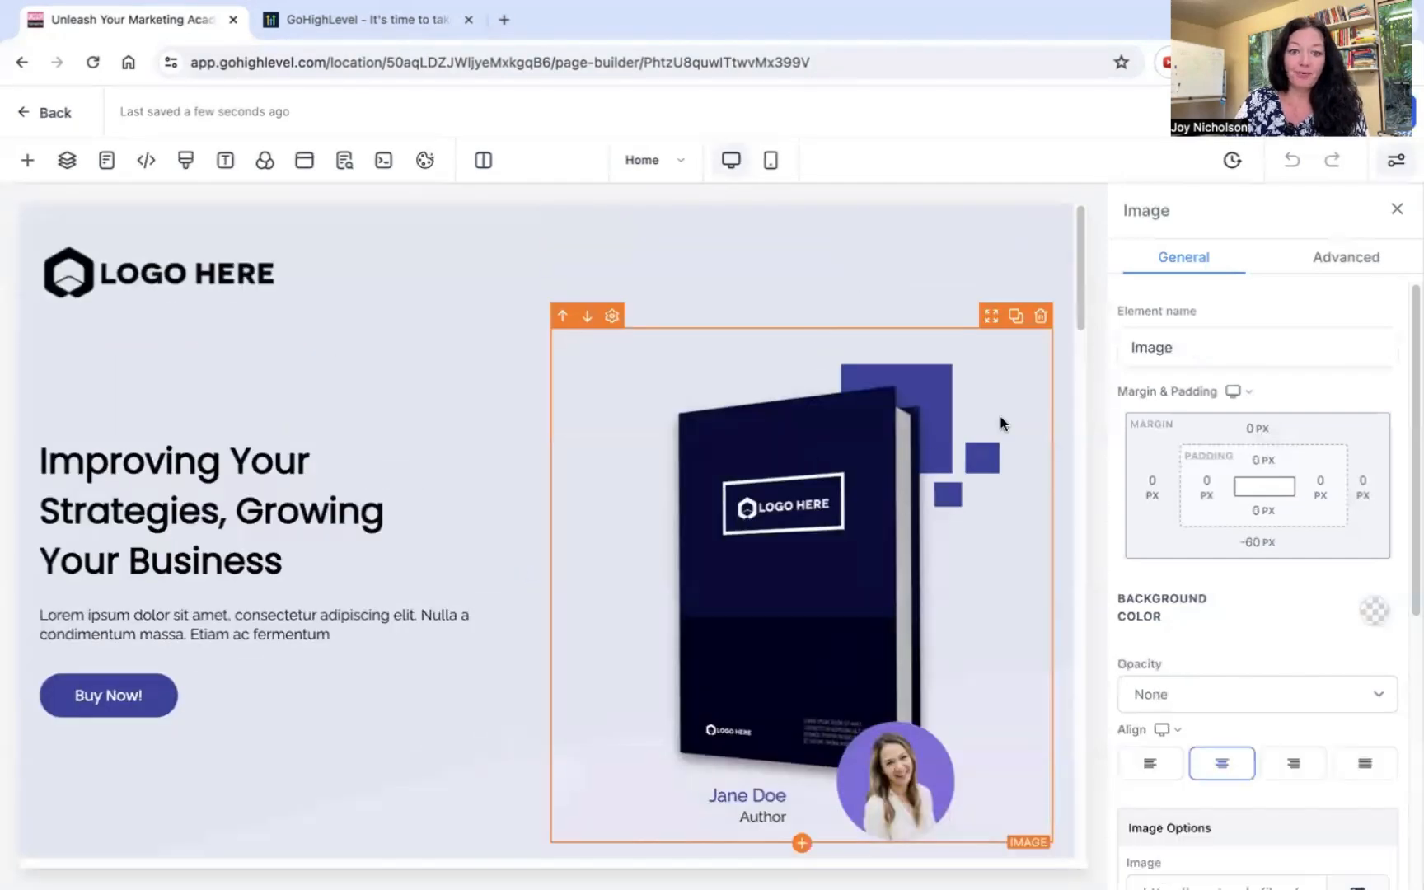
# Delete the LOGO HERE placeholder image from the top of the sales page
pyautogui.click(157, 272)
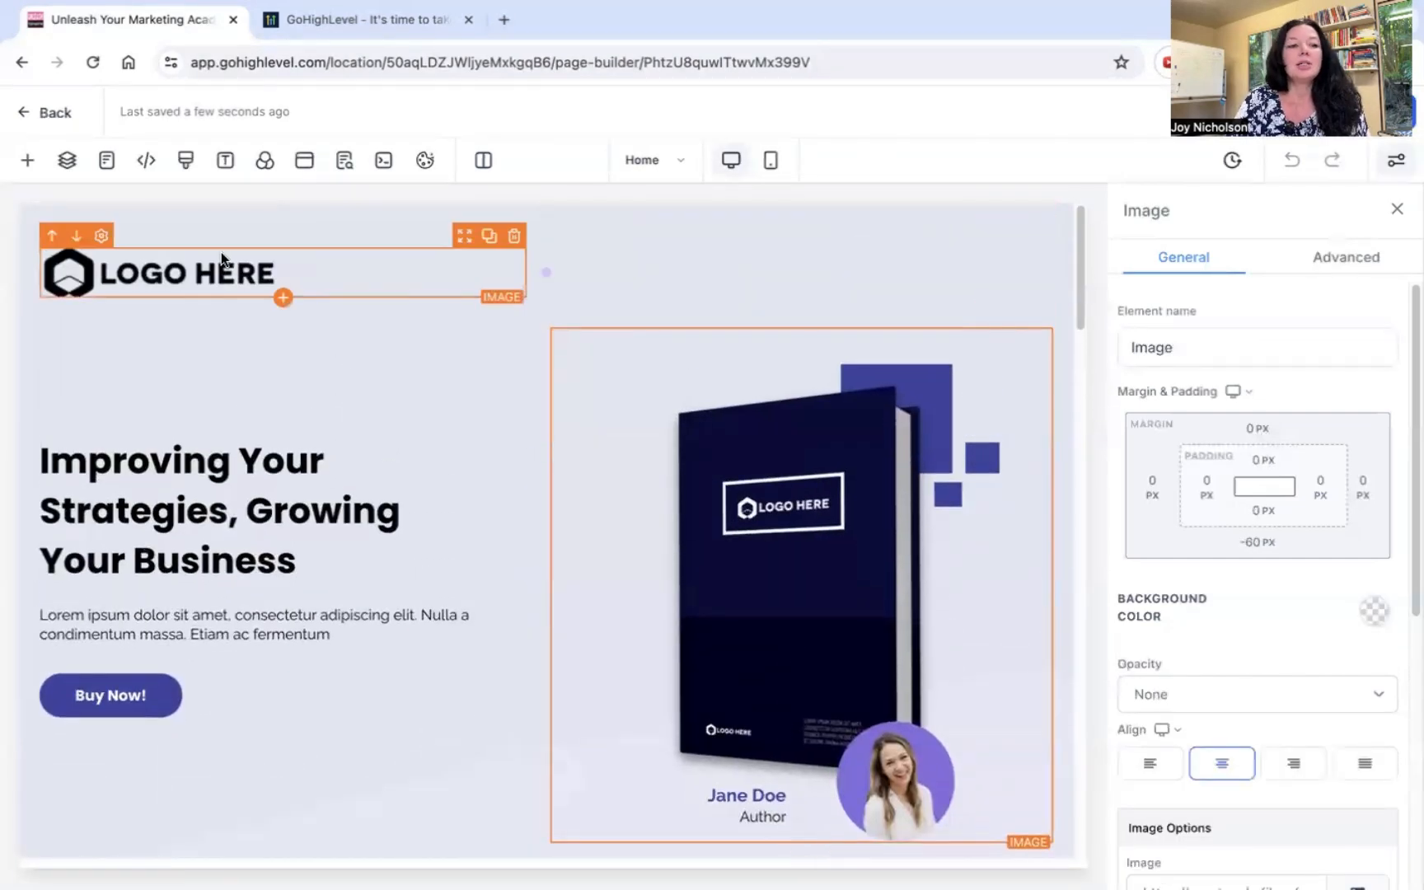
pyautogui.click(1149, 763)
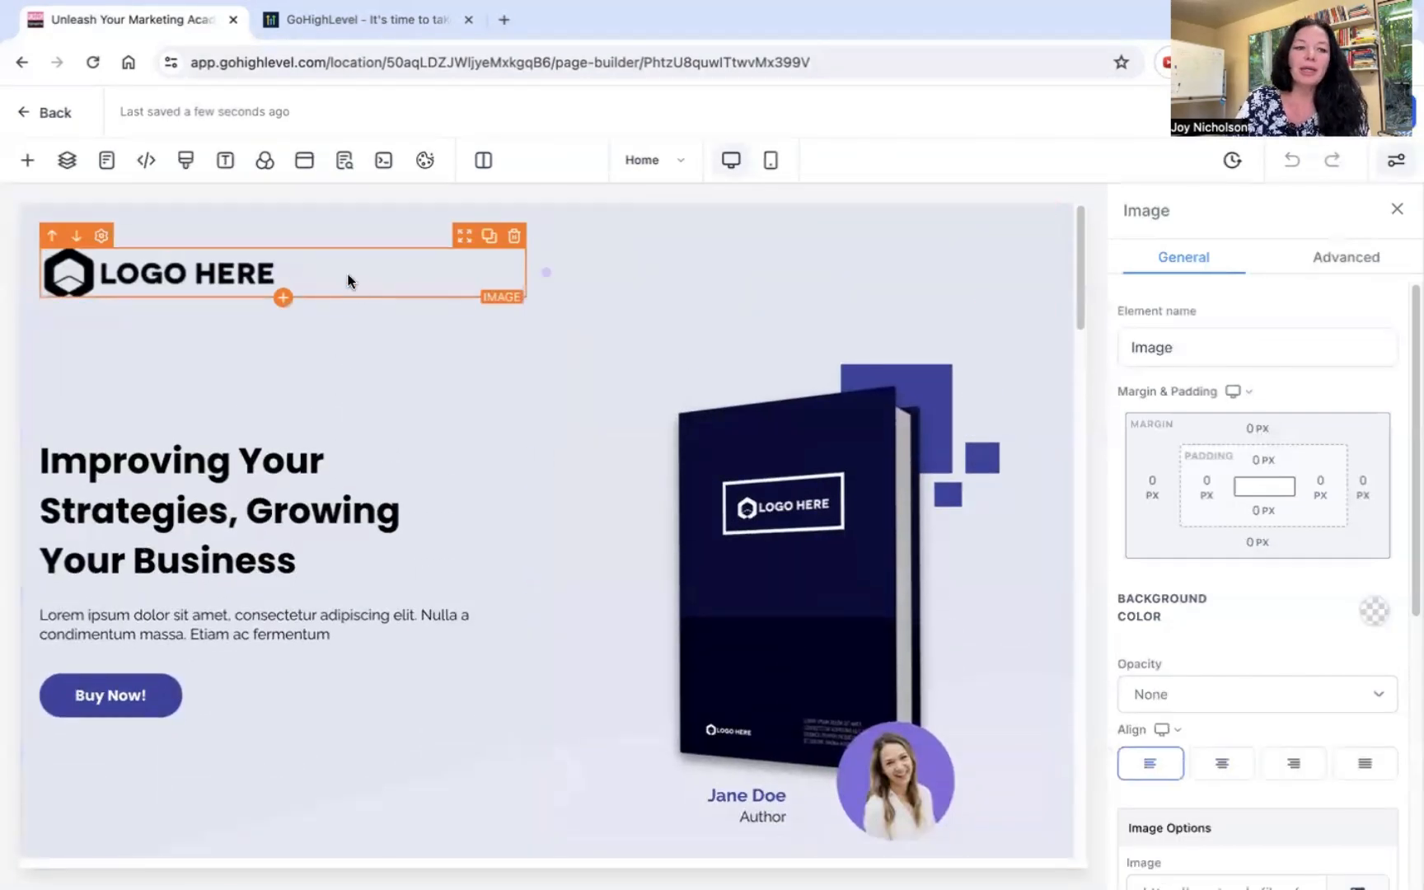
pyautogui.click(513, 236)
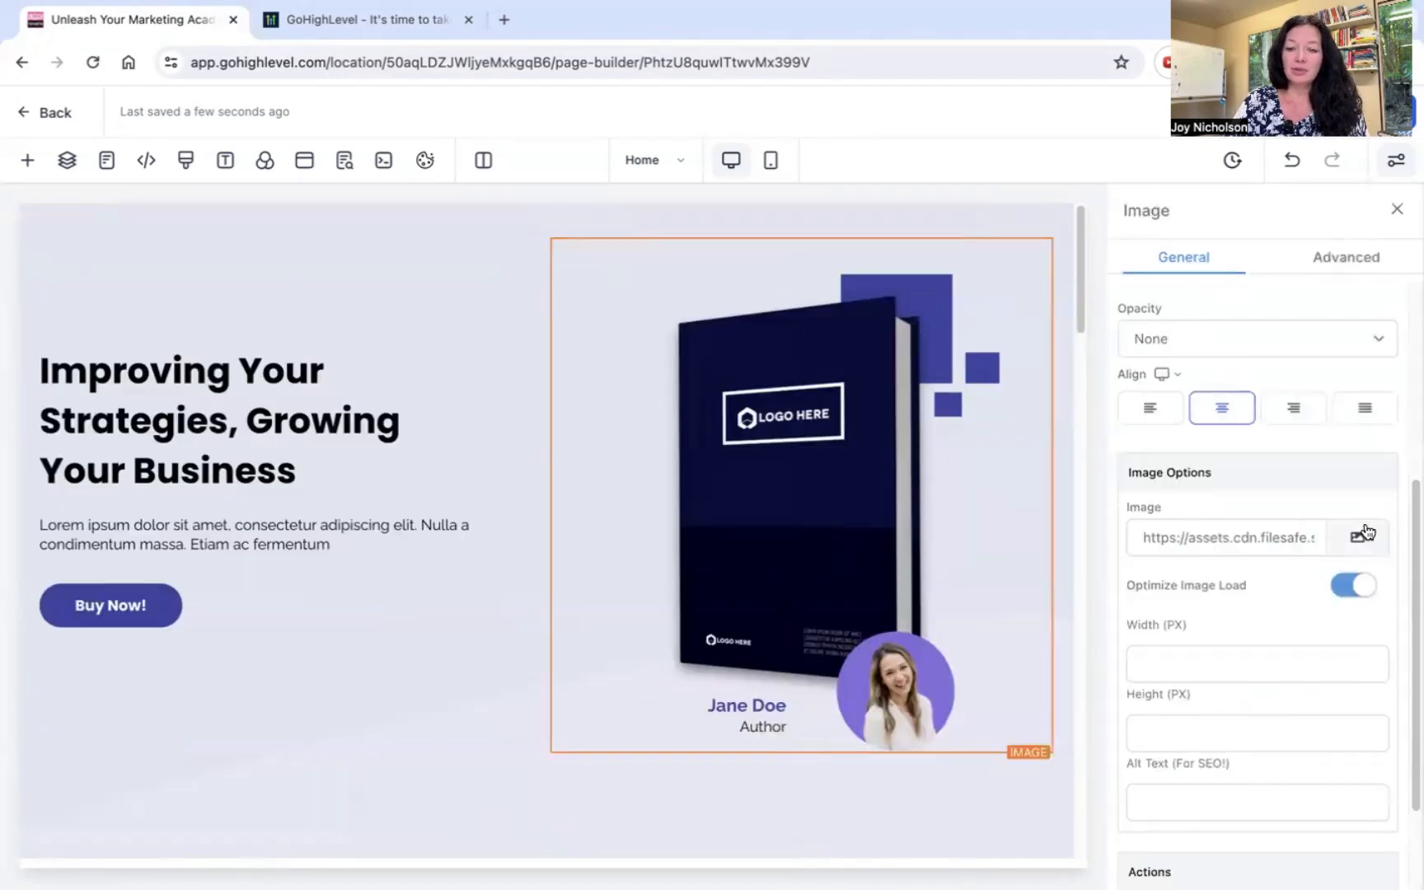
# Replace the book mockup by uploading the ChatGPT course-creation cover PNG to My Media
pyautogui.click(92, 61)
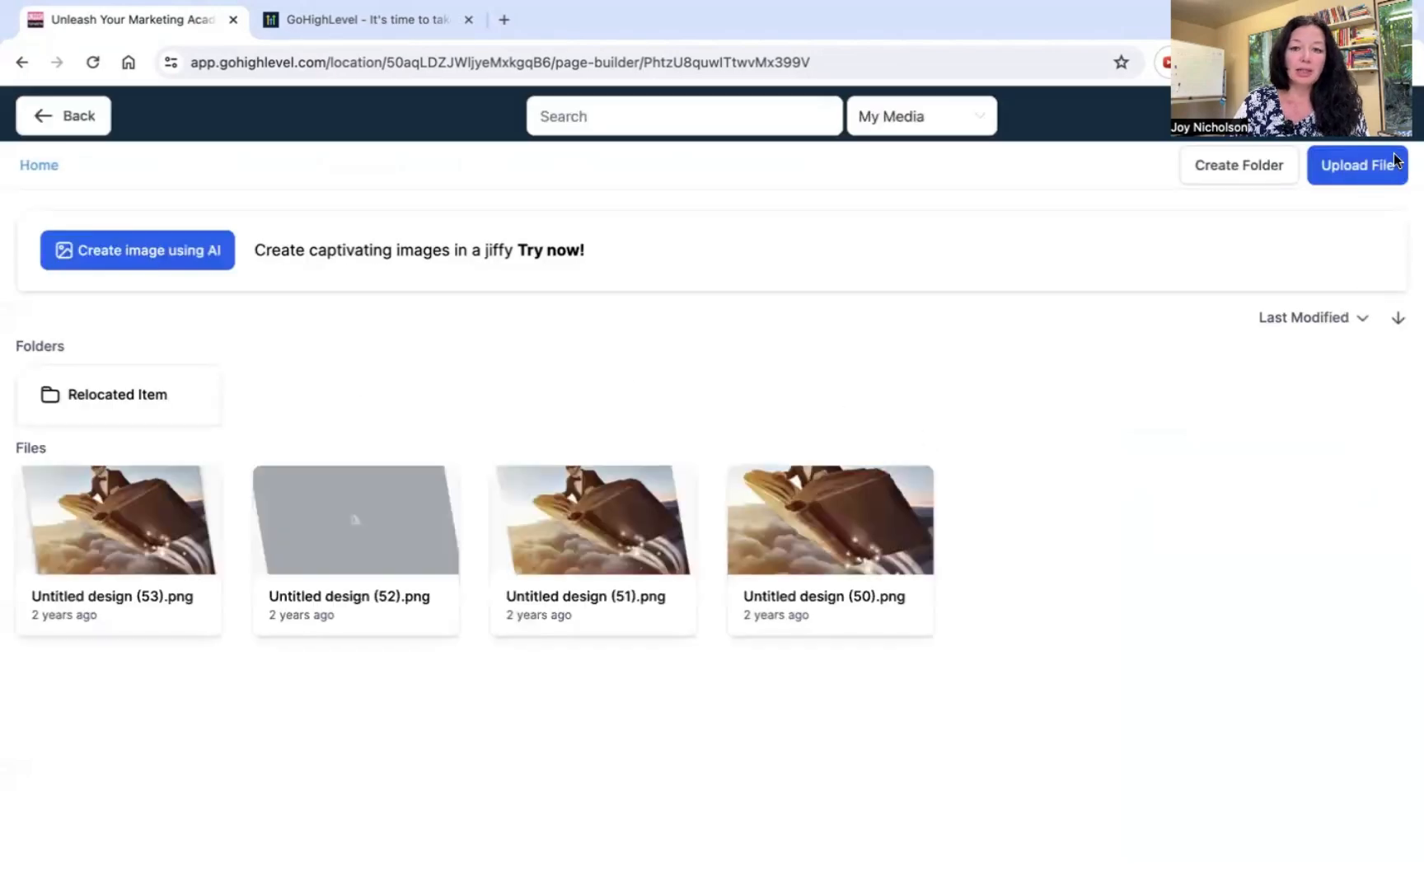
pyautogui.click(1356, 164)
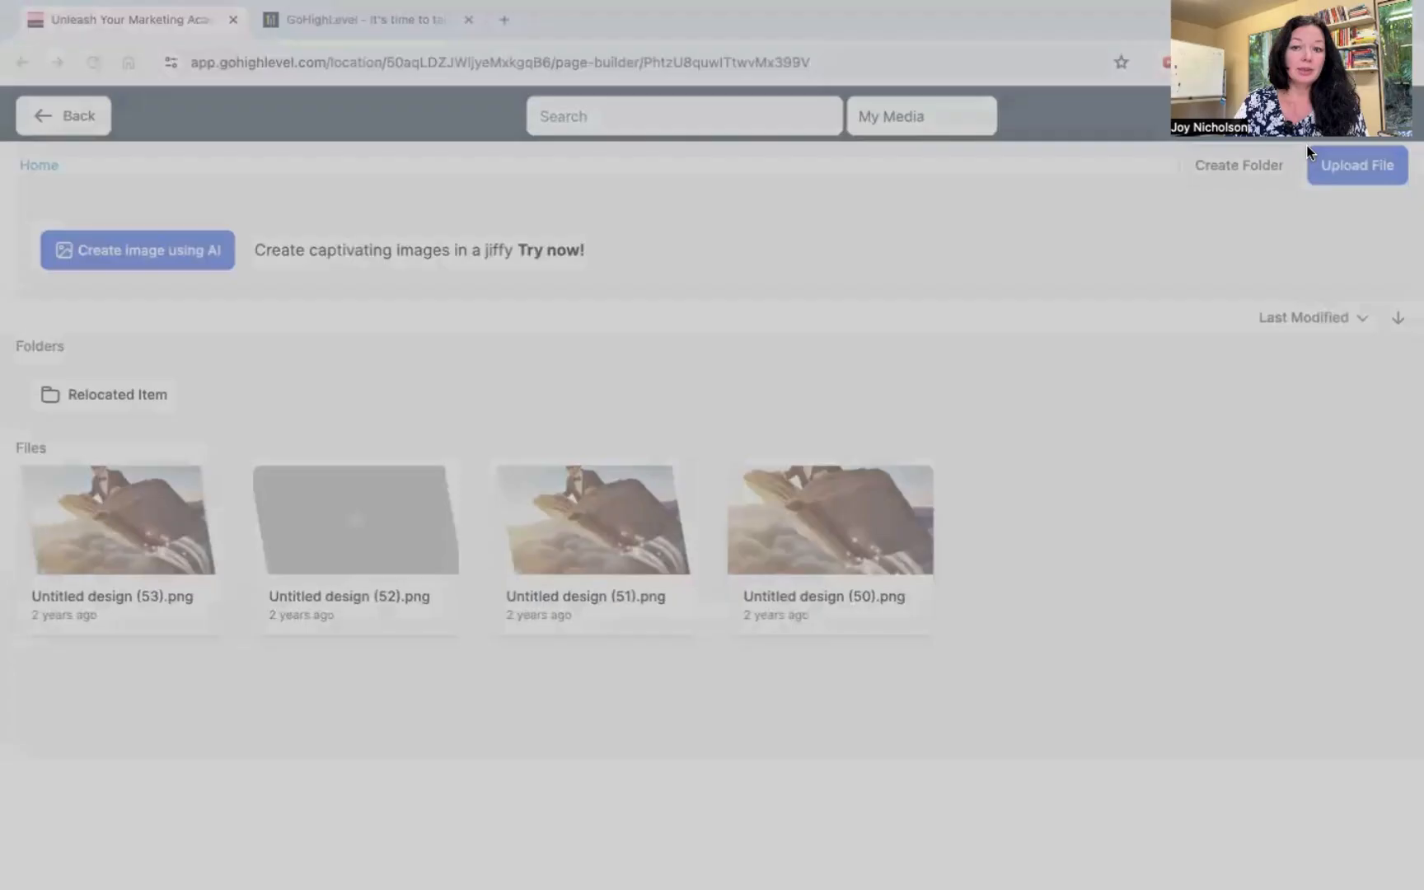
pyautogui.moveTo(297, 381)
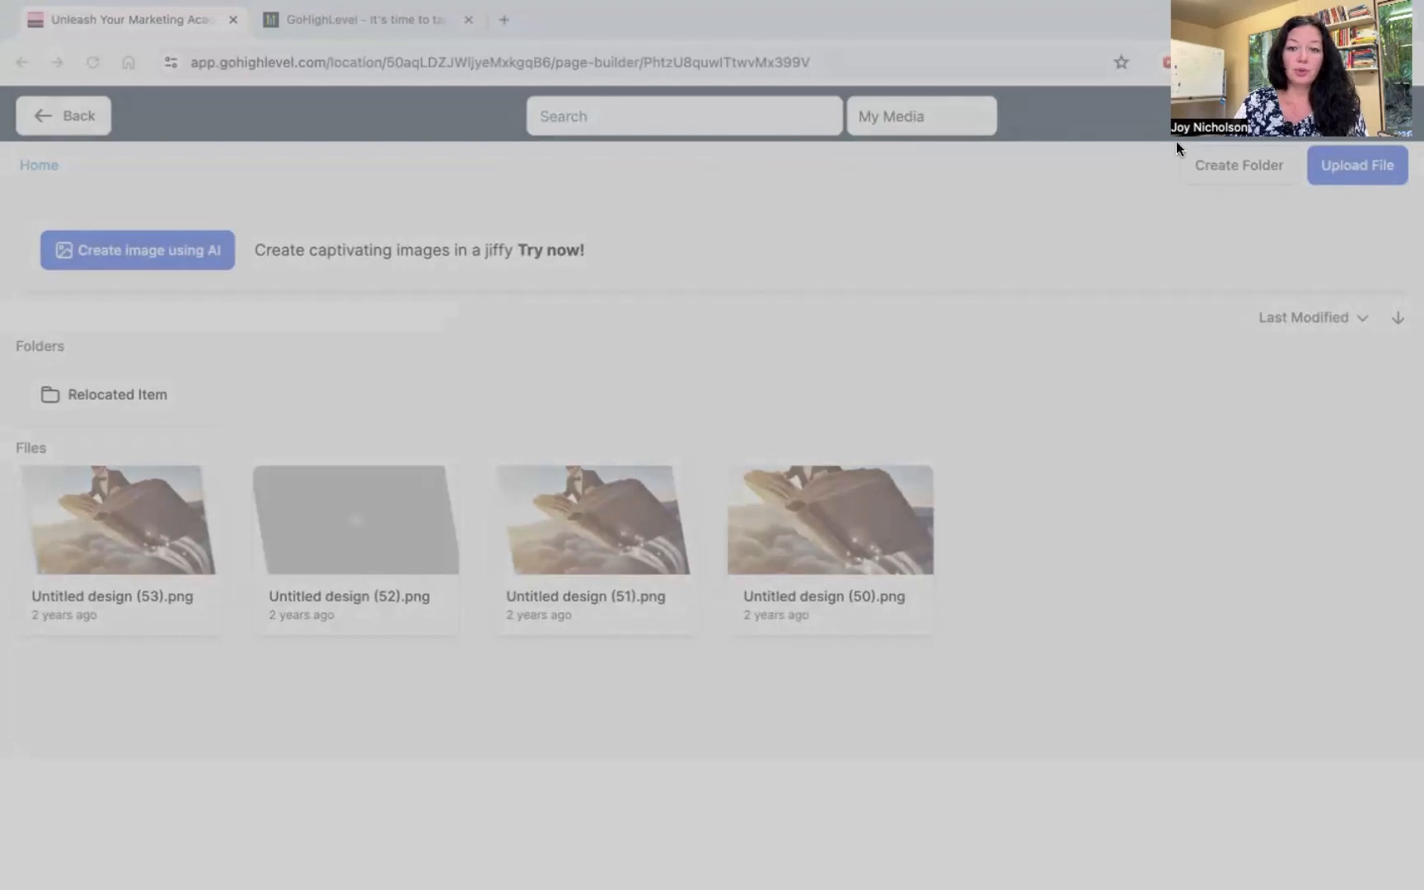
pyautogui.moveTo(1039, 99)
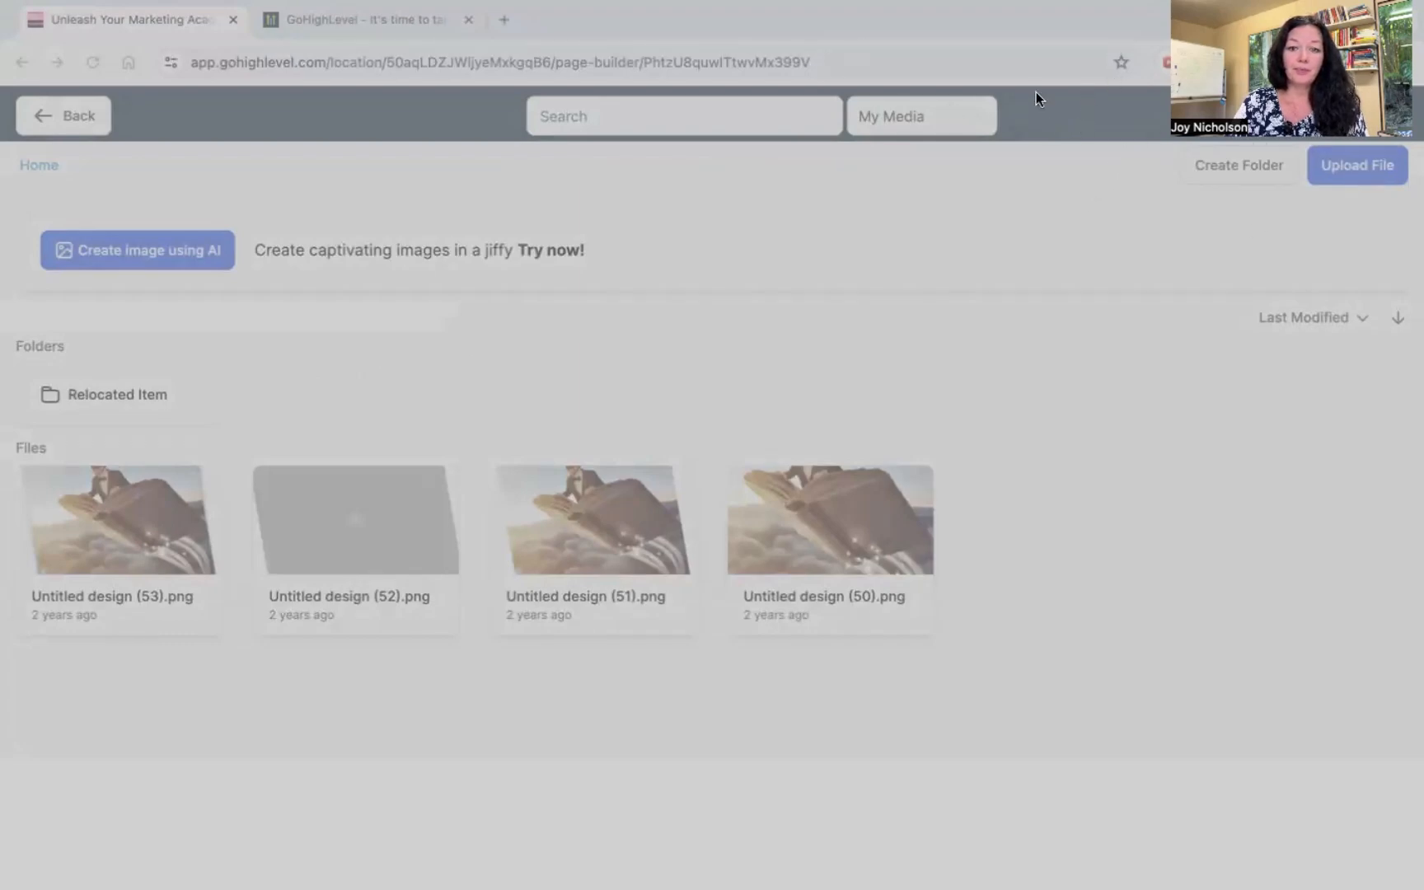
pyautogui.click(1356, 165)
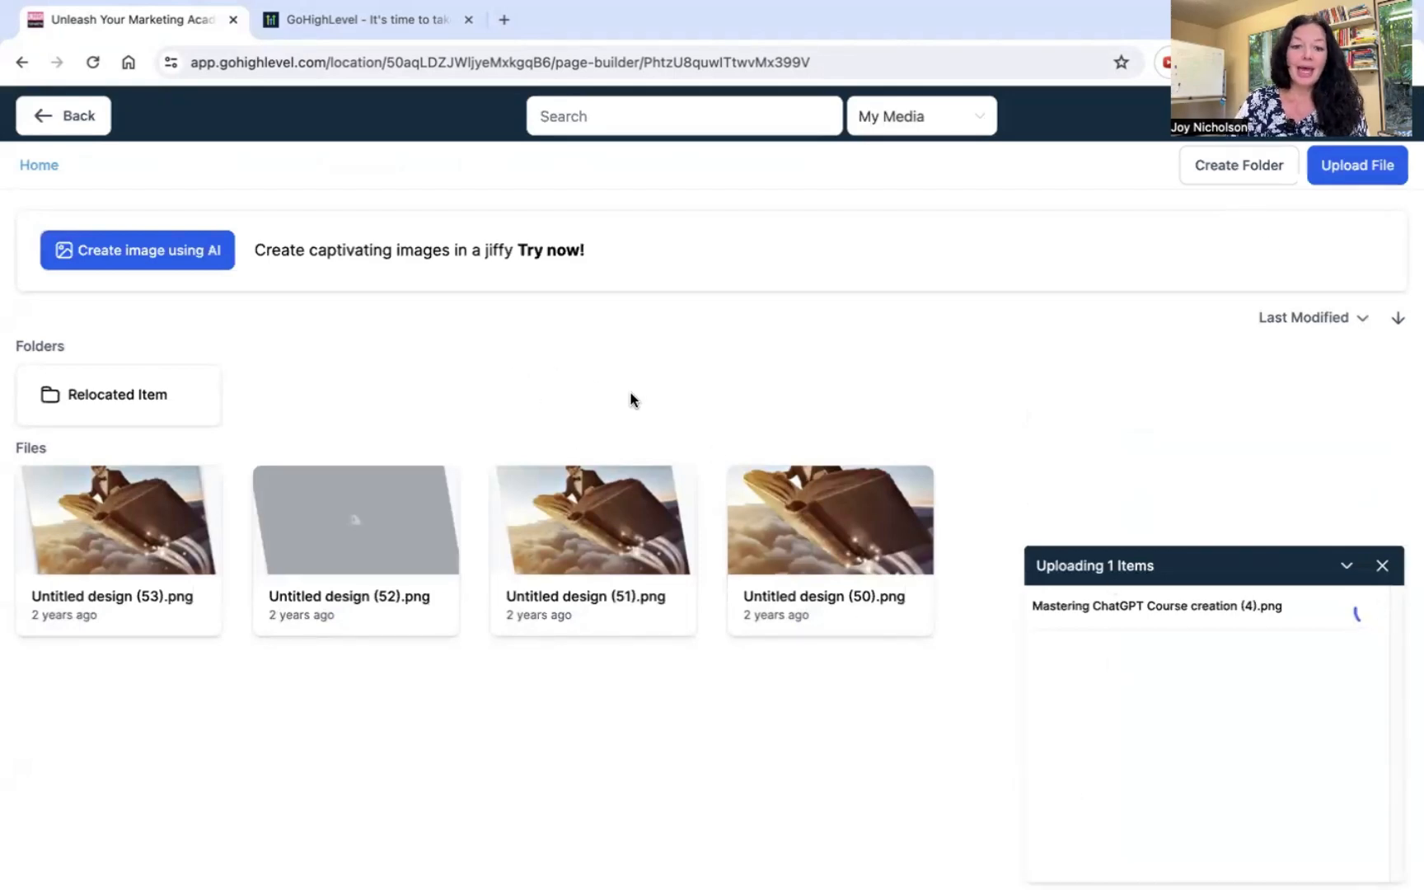
pyautogui.moveTo(433, 358)
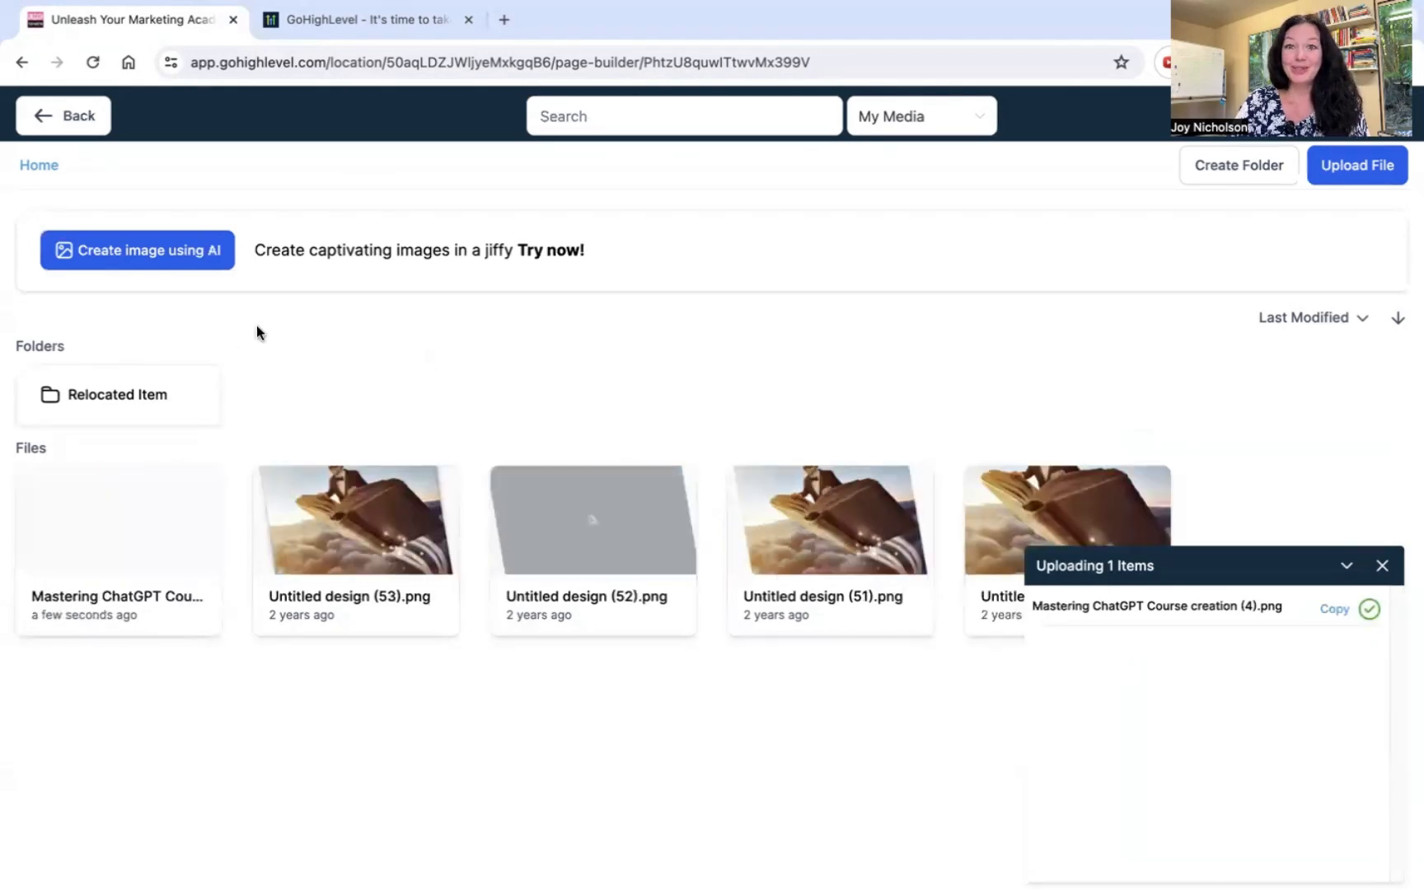
pyautogui.moveTo(266, 334)
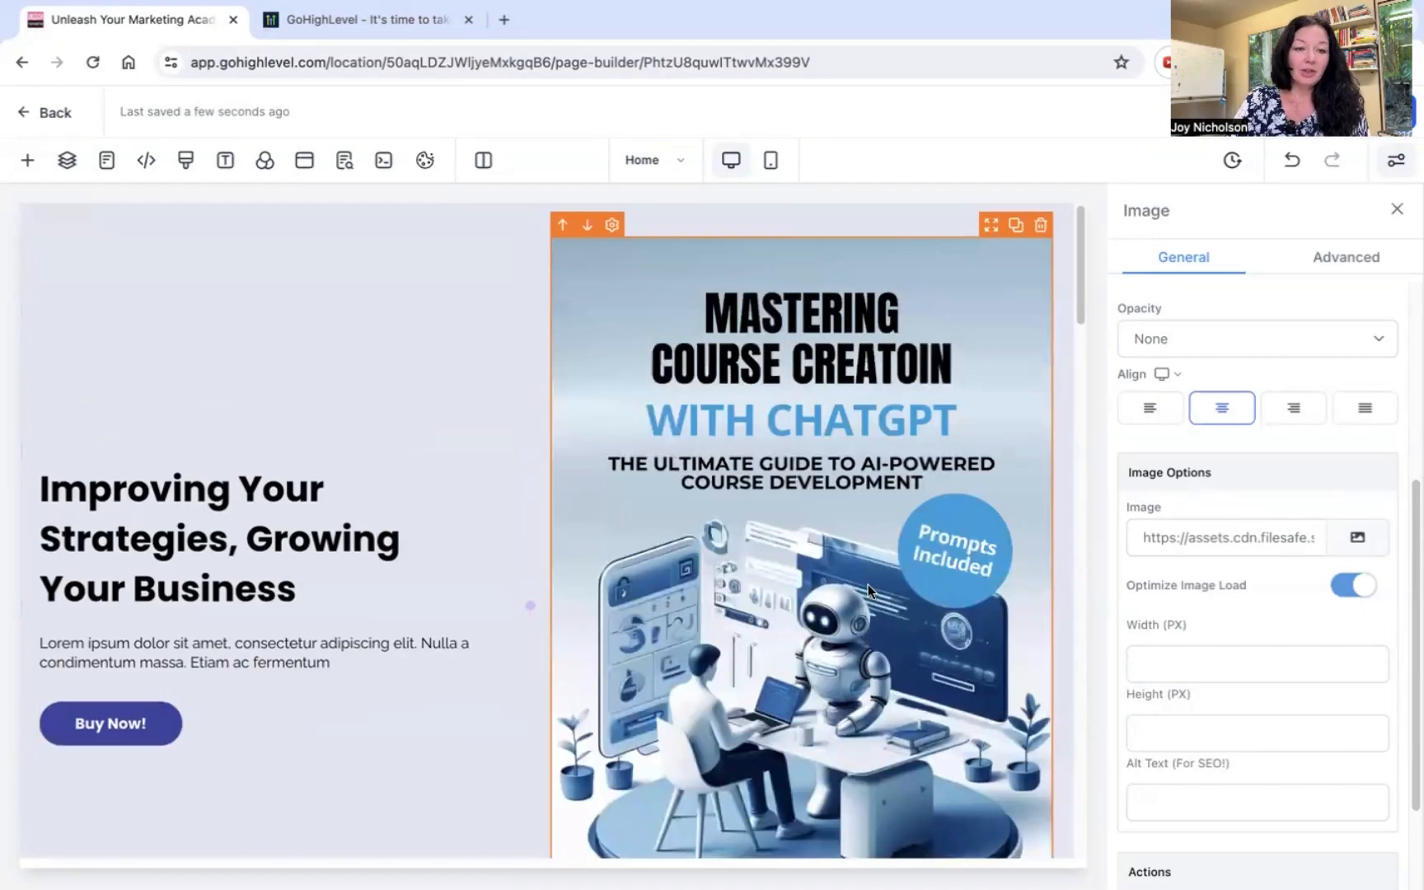
# Resize the book cover to 300, end the headline with 'Creation', and select the Buy Now! button
pyautogui.scroll(-3)
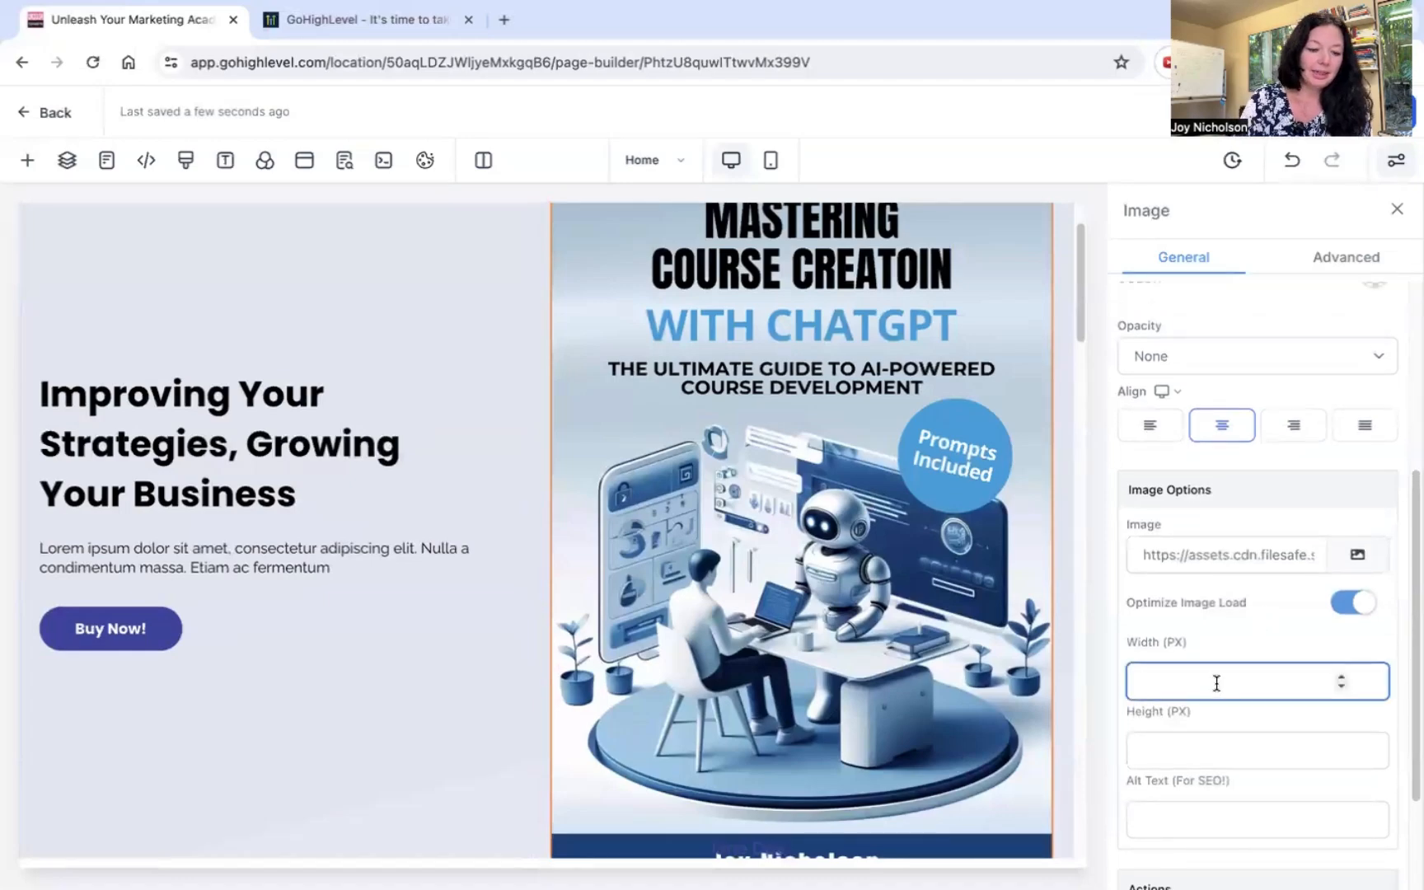
pyautogui.write('300')
pyautogui.click(223, 445)
pyautogui.write('Mastering Course')
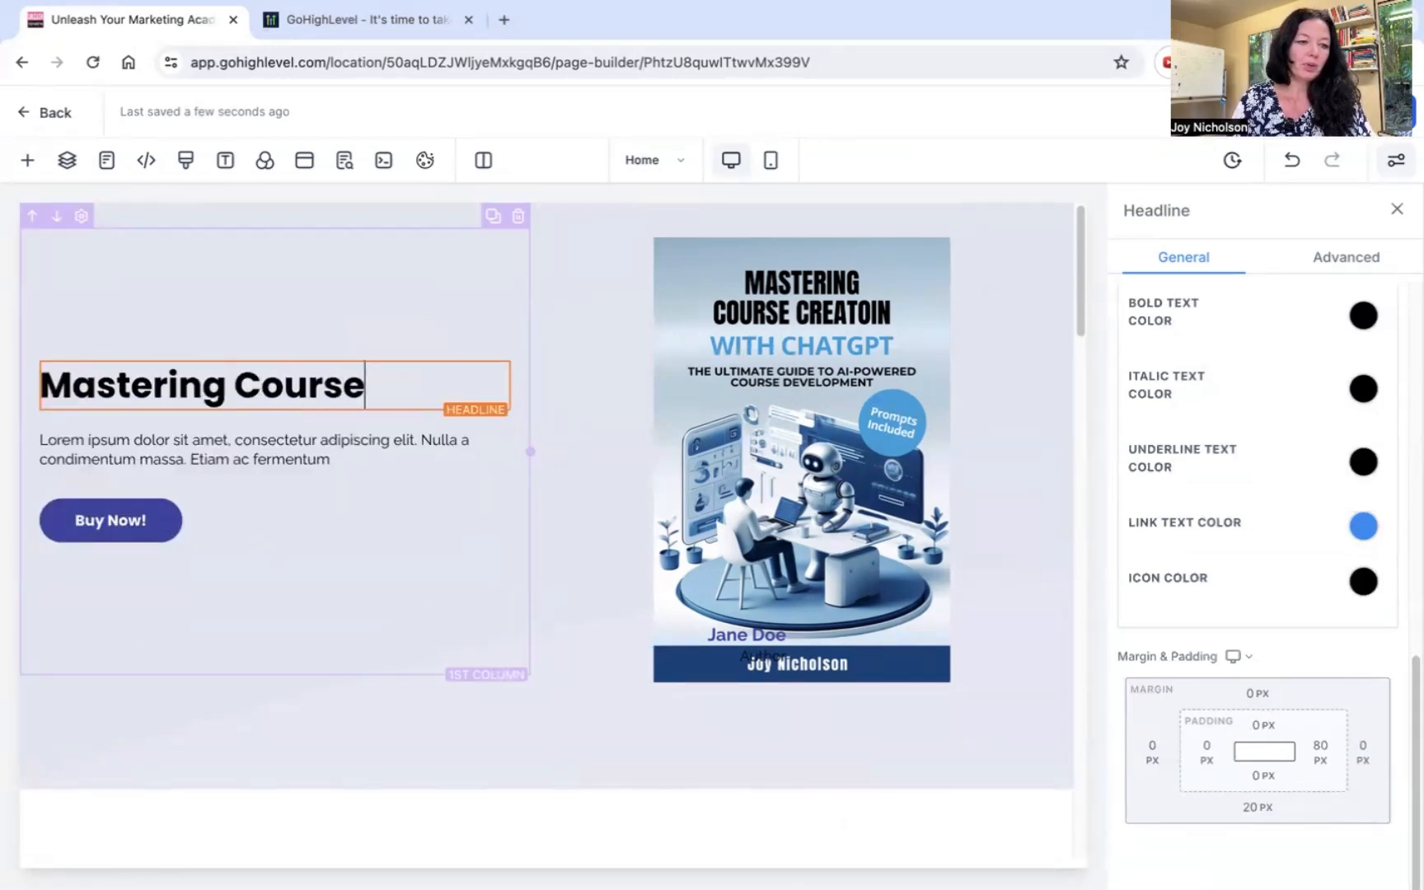
pyautogui.write('Creation')
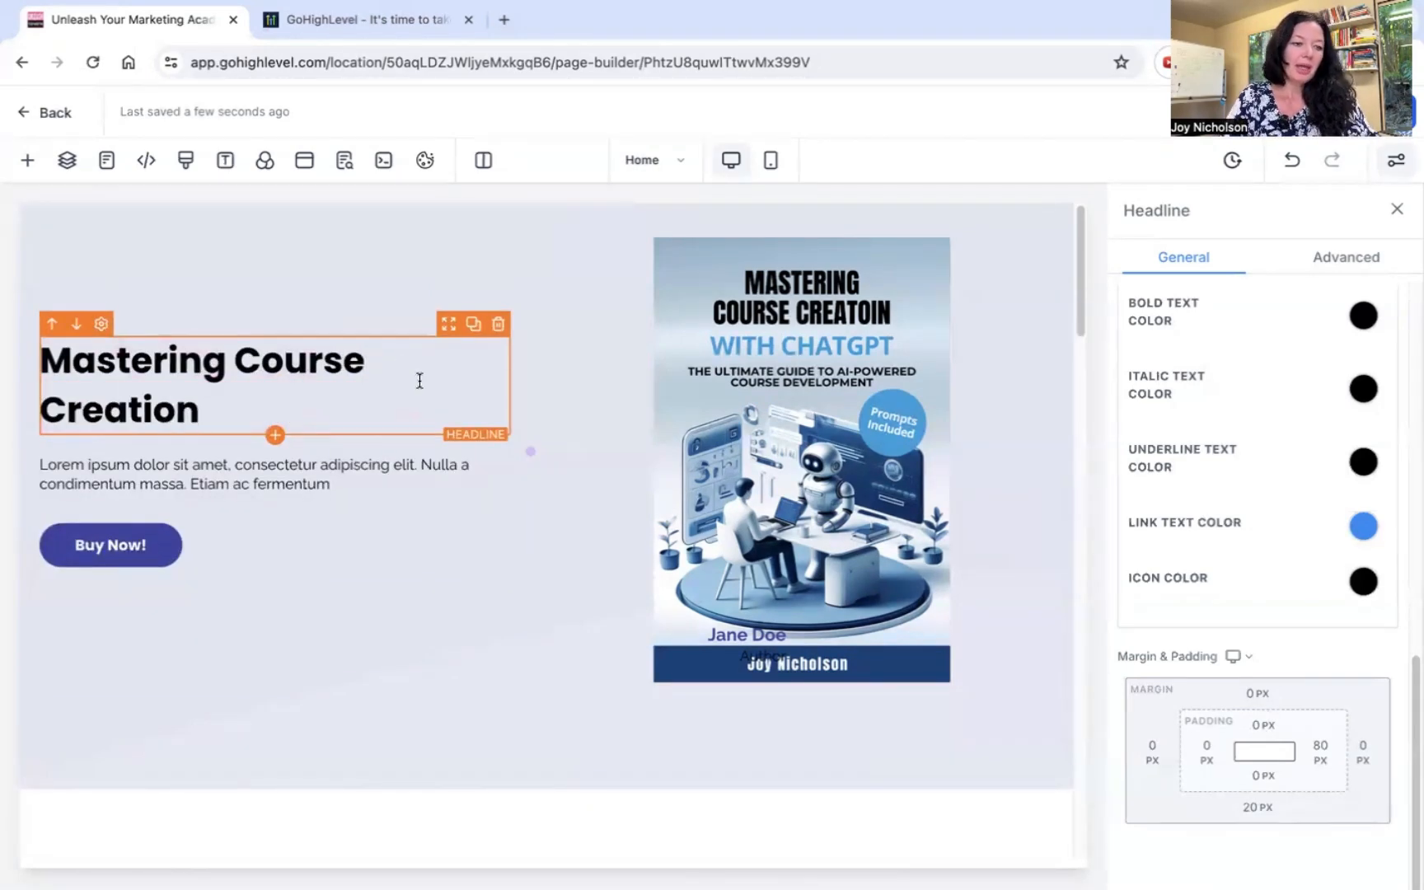
pyautogui.click(109, 546)
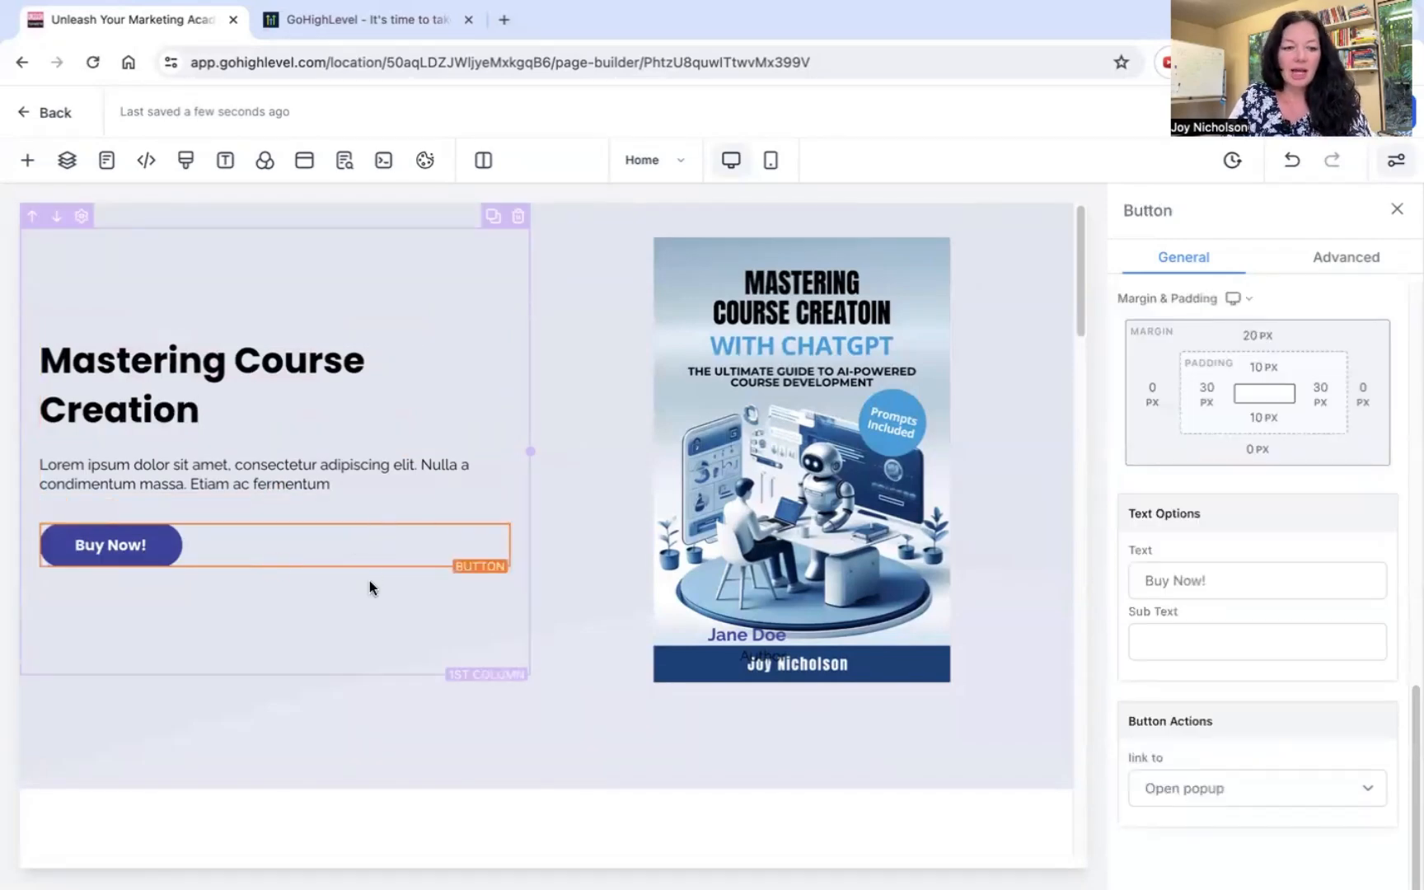
pyautogui.click(253, 475)
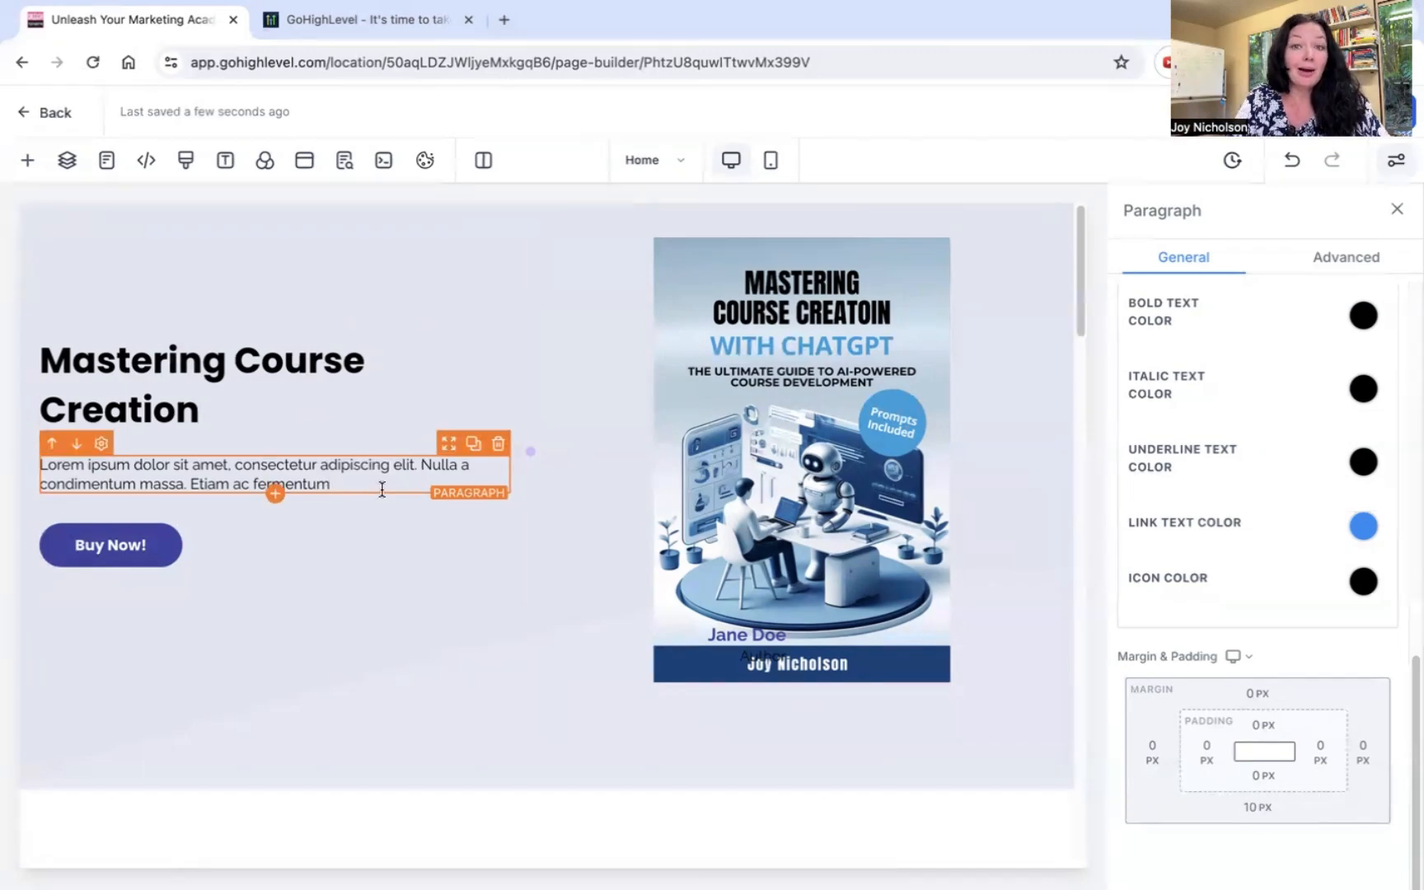
pyautogui.click(111, 546)
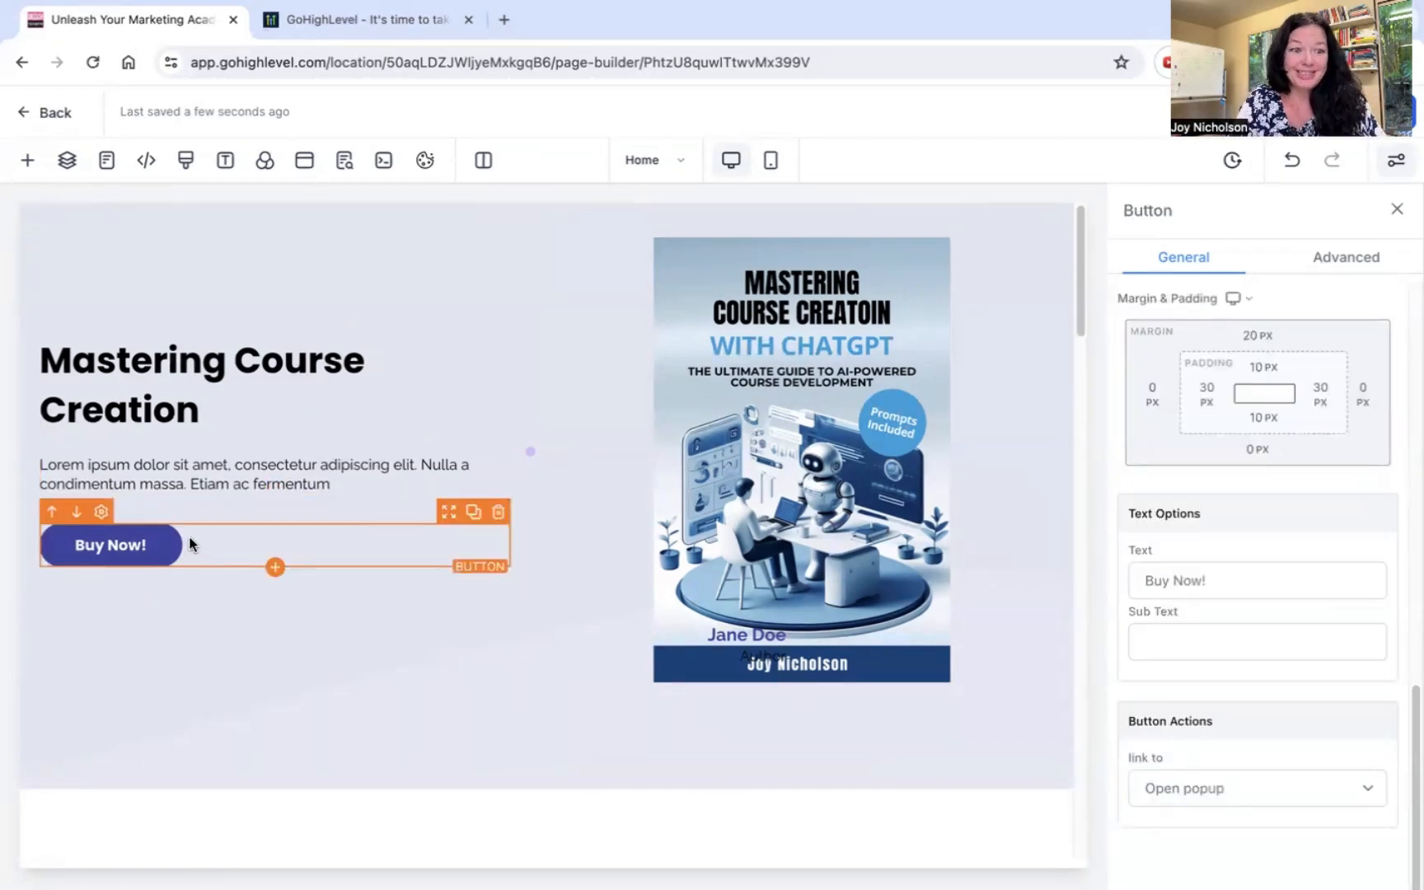
pyautogui.click(799, 455)
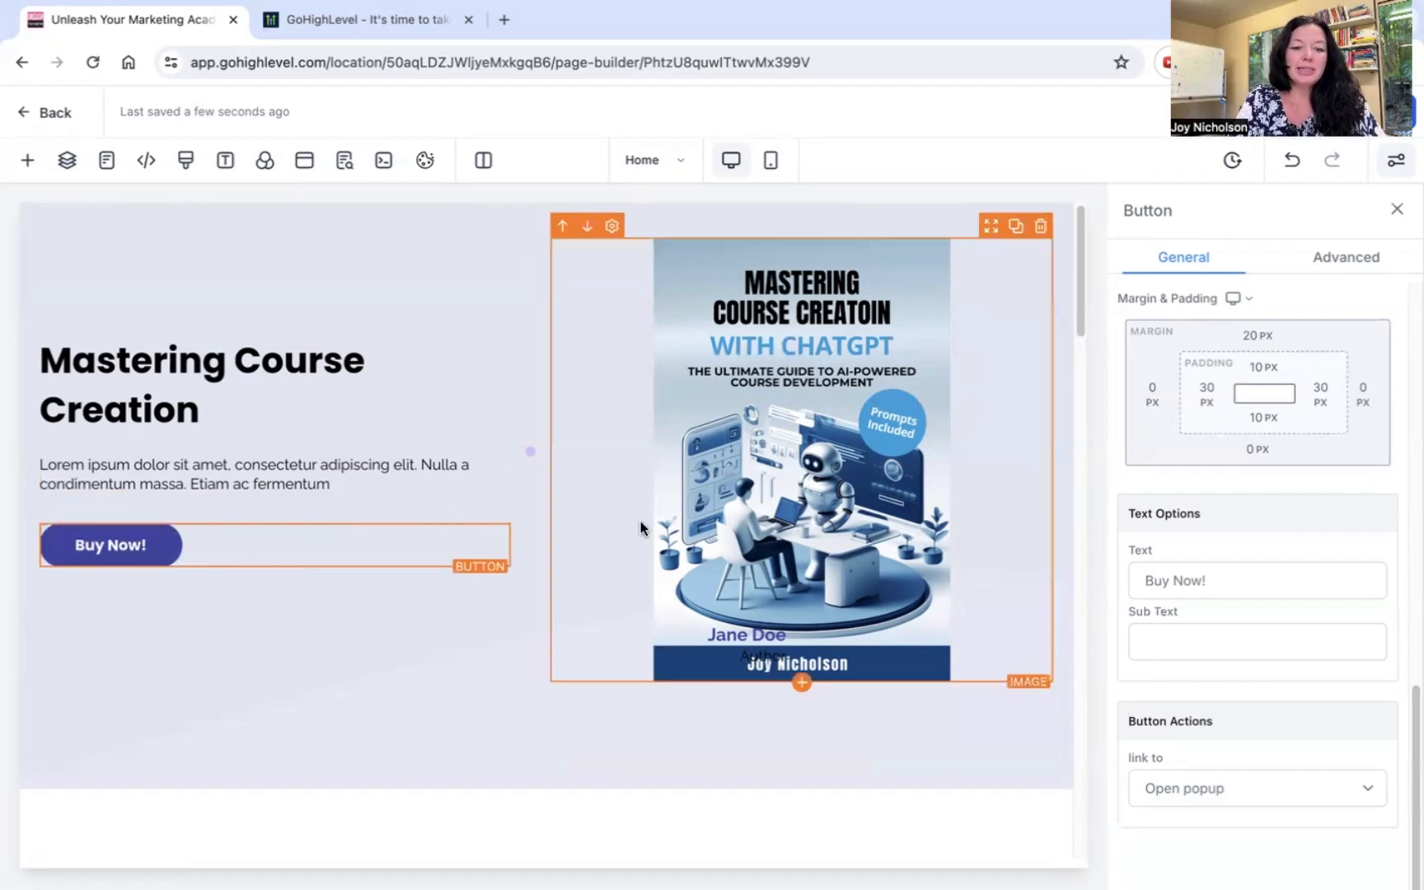
pyautogui.click(799, 663)
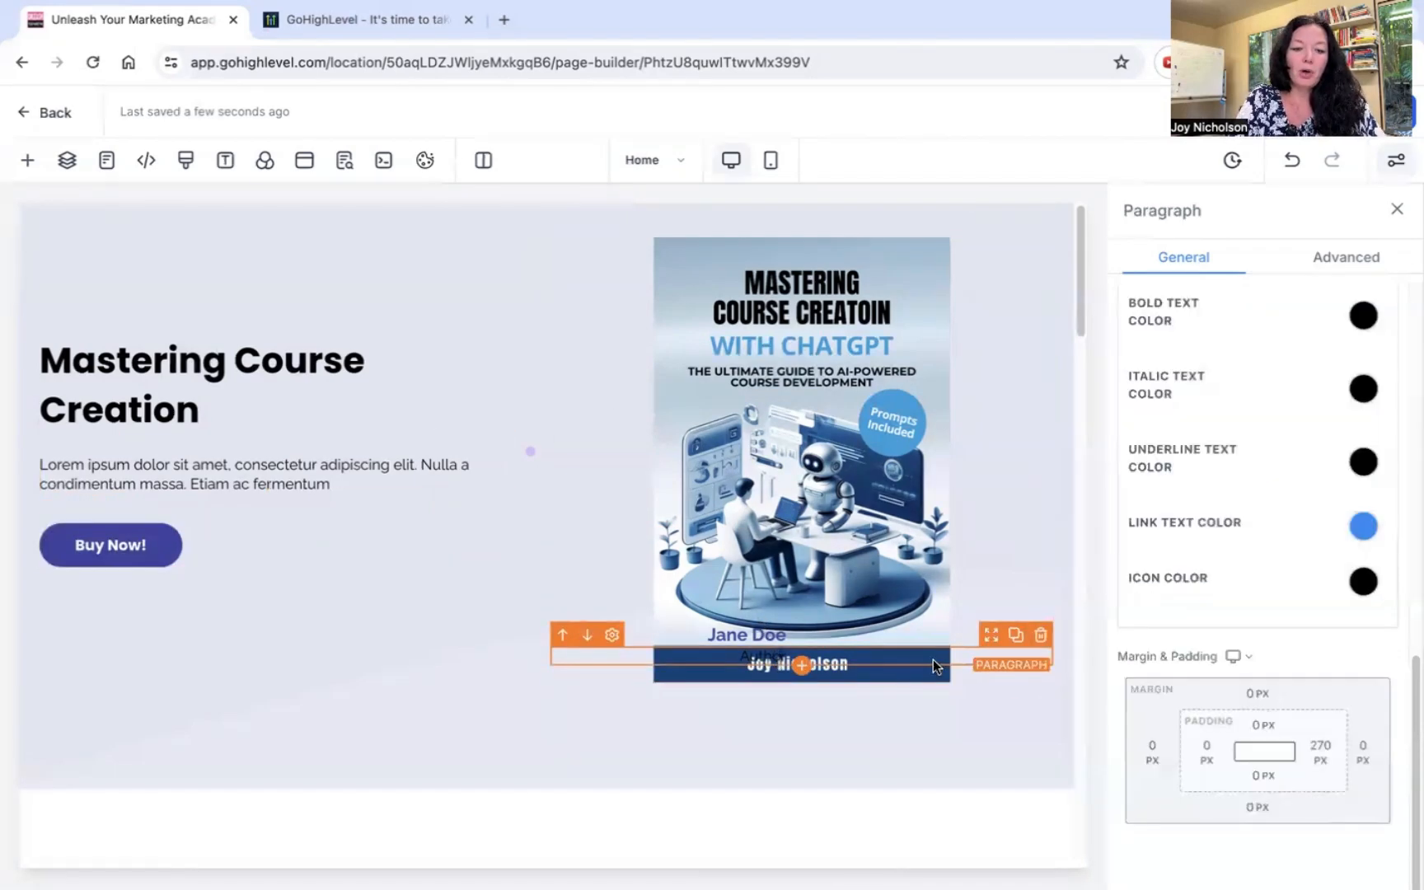
pyautogui.moveTo(1036, 658)
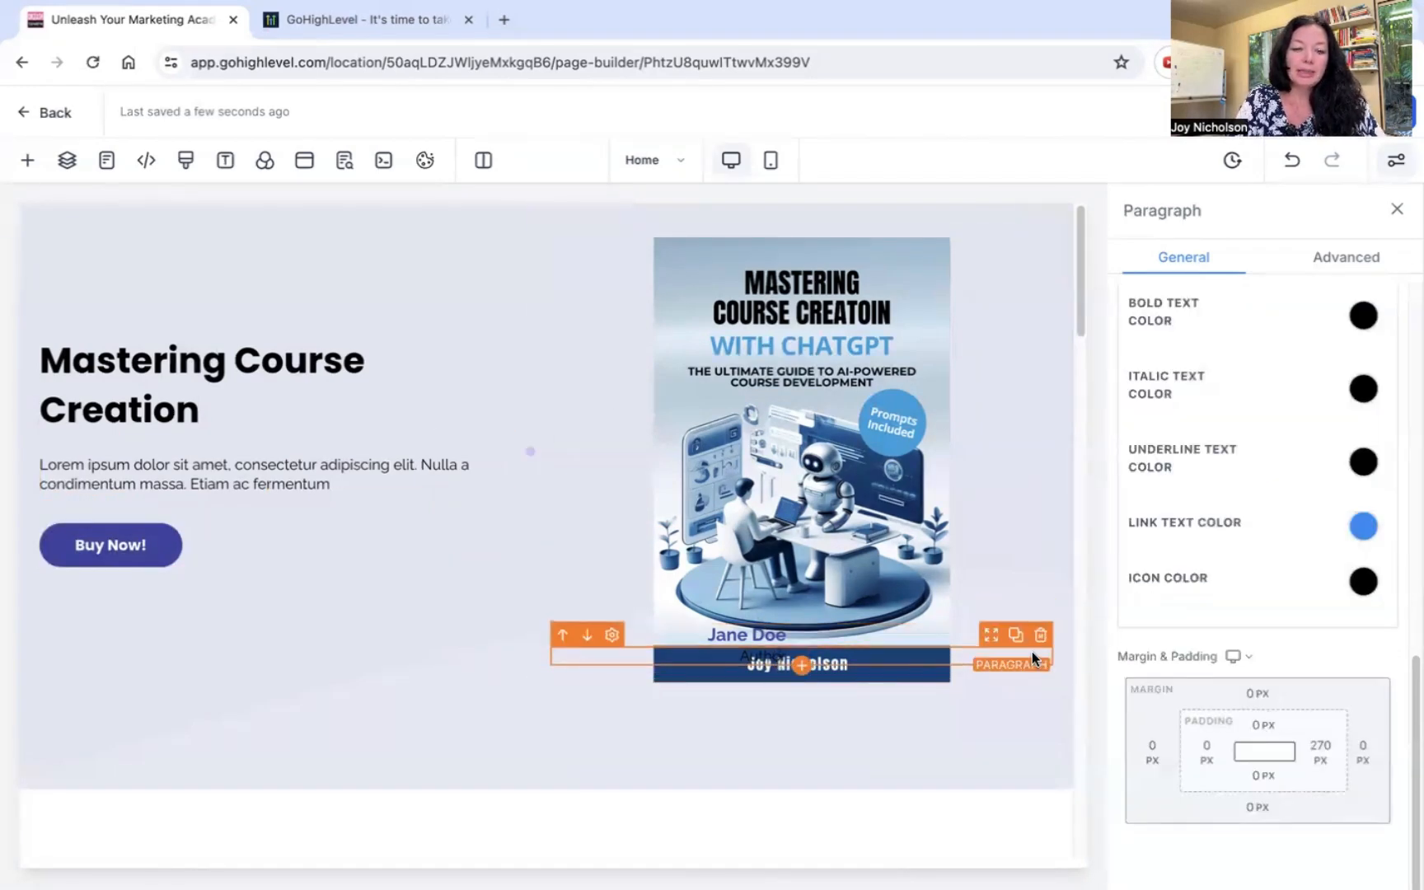
pyautogui.click(363, 704)
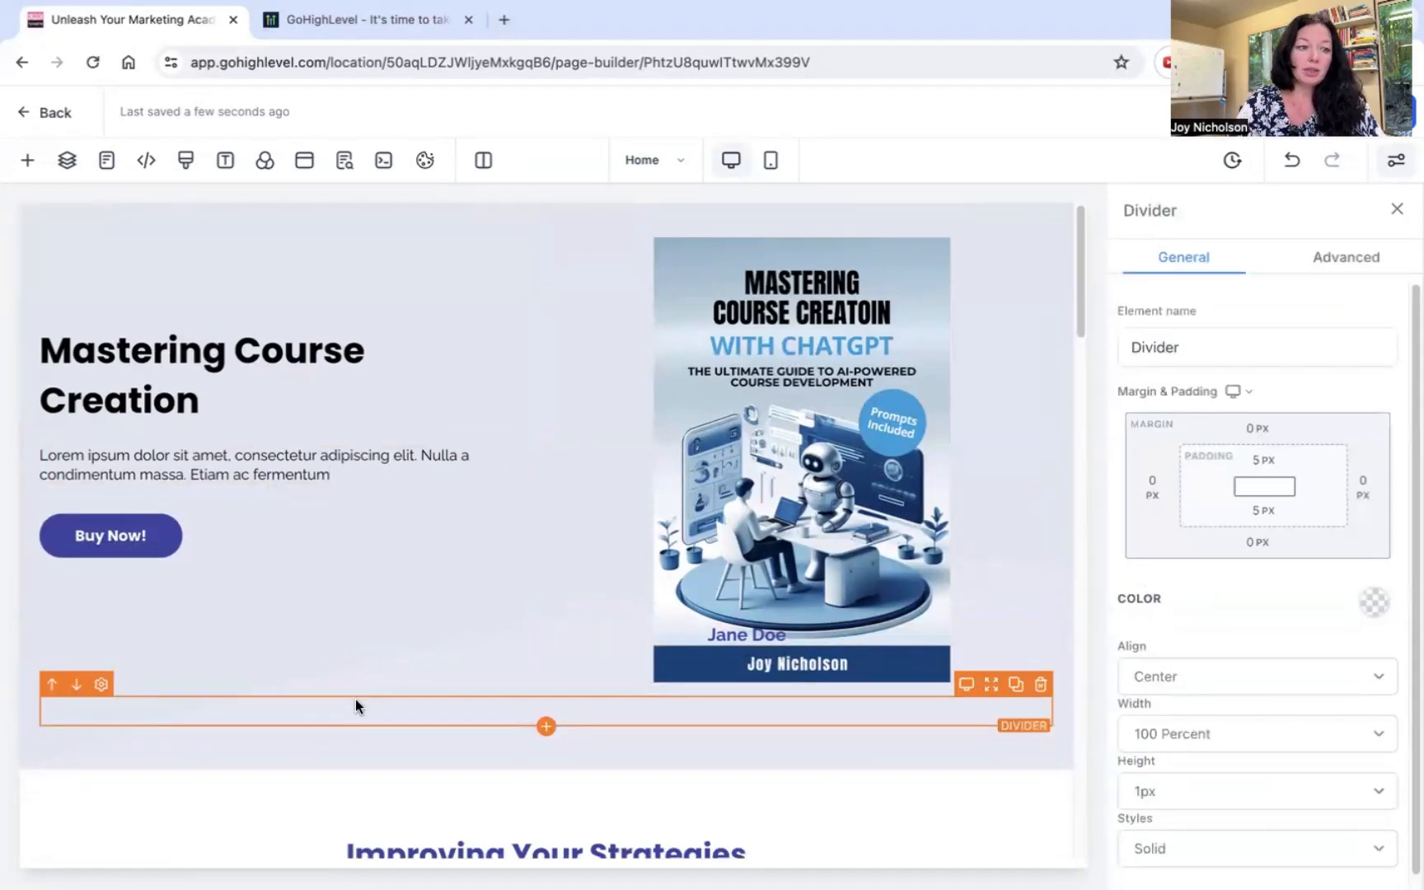
pyautogui.click(111, 536)
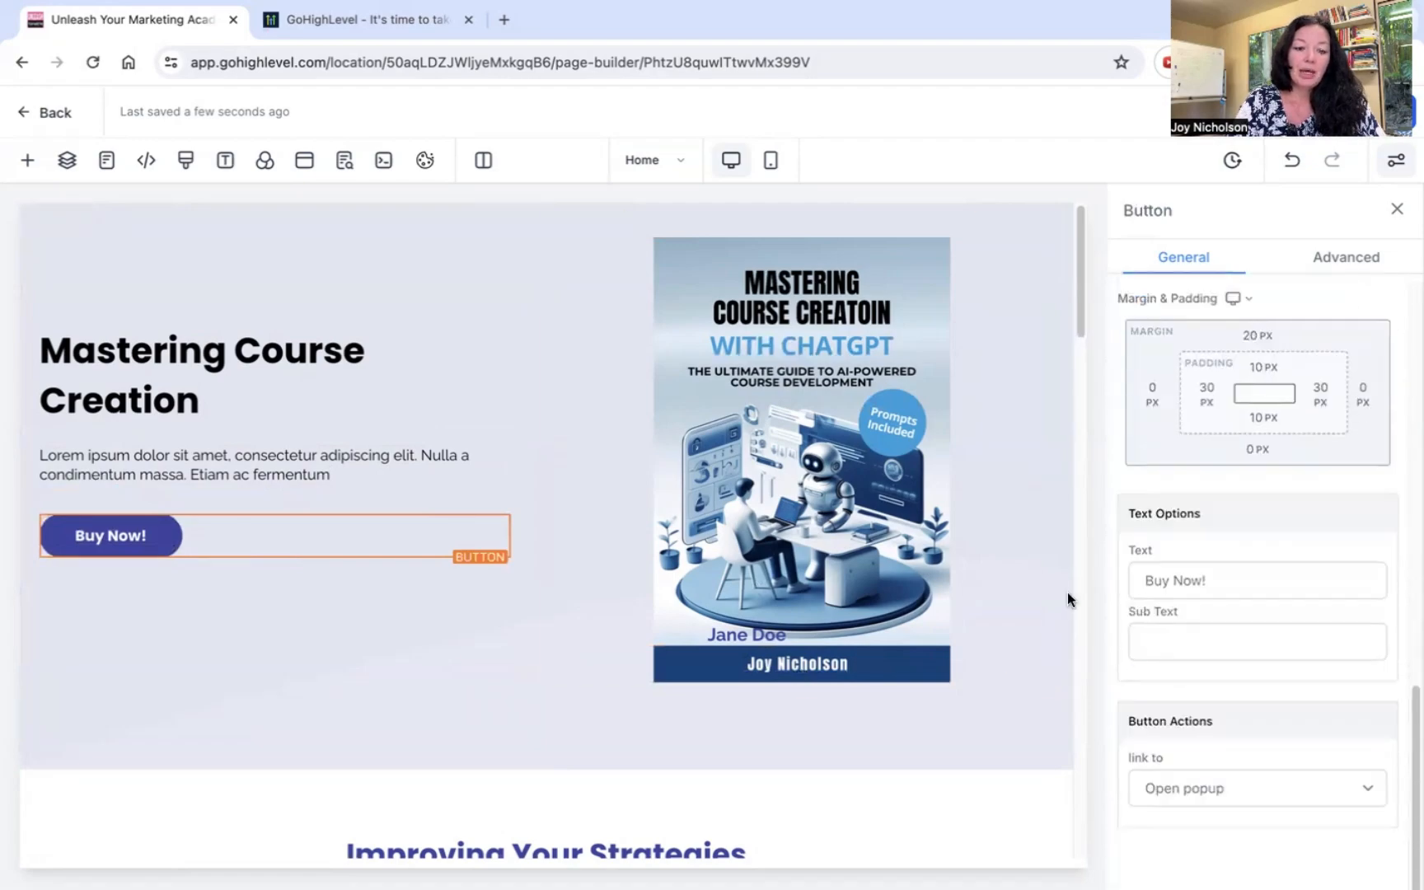
pyautogui.scroll(-3)
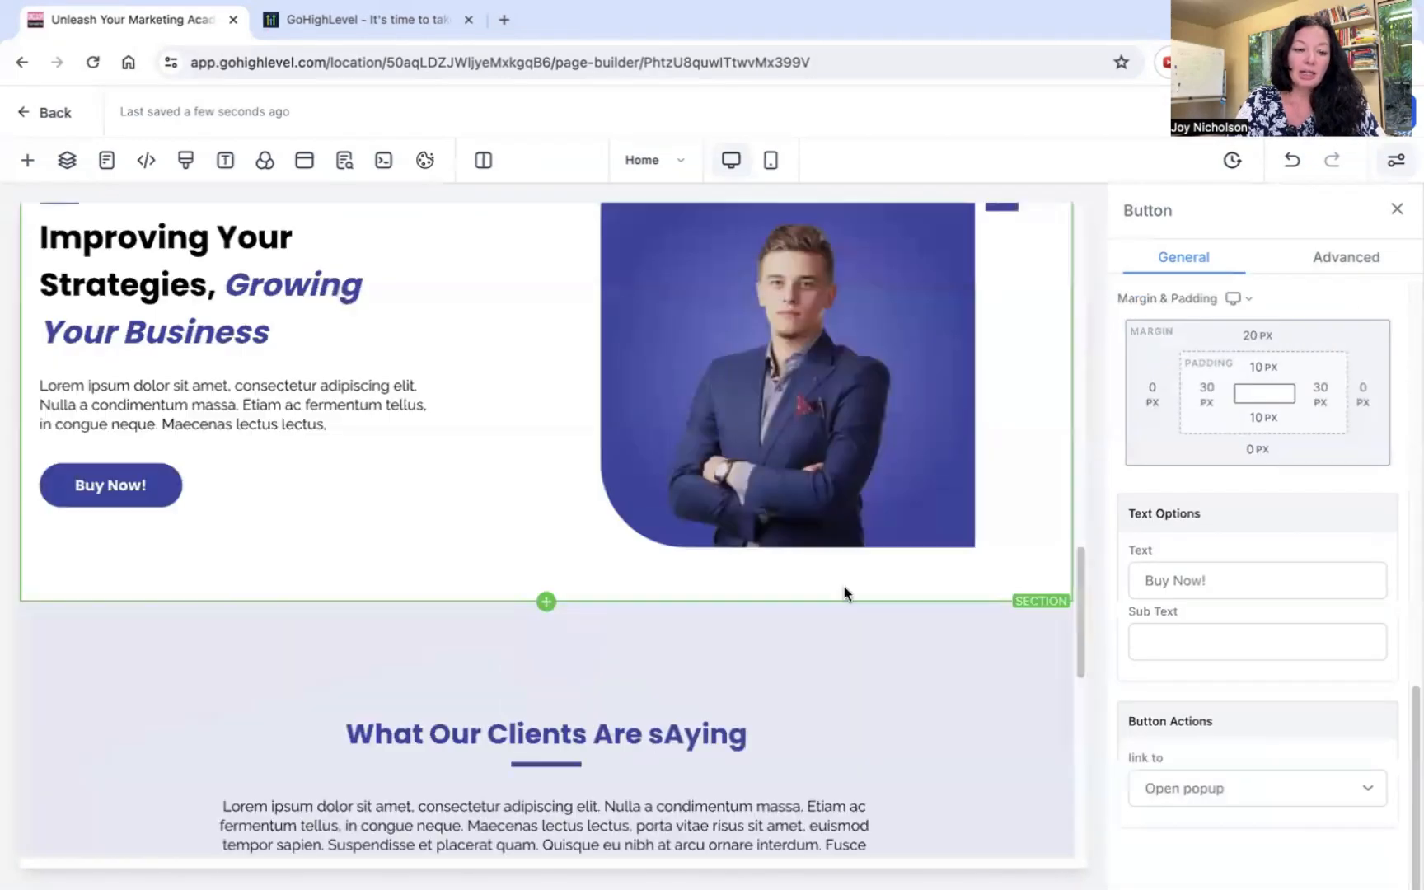
pyautogui.scroll(3)
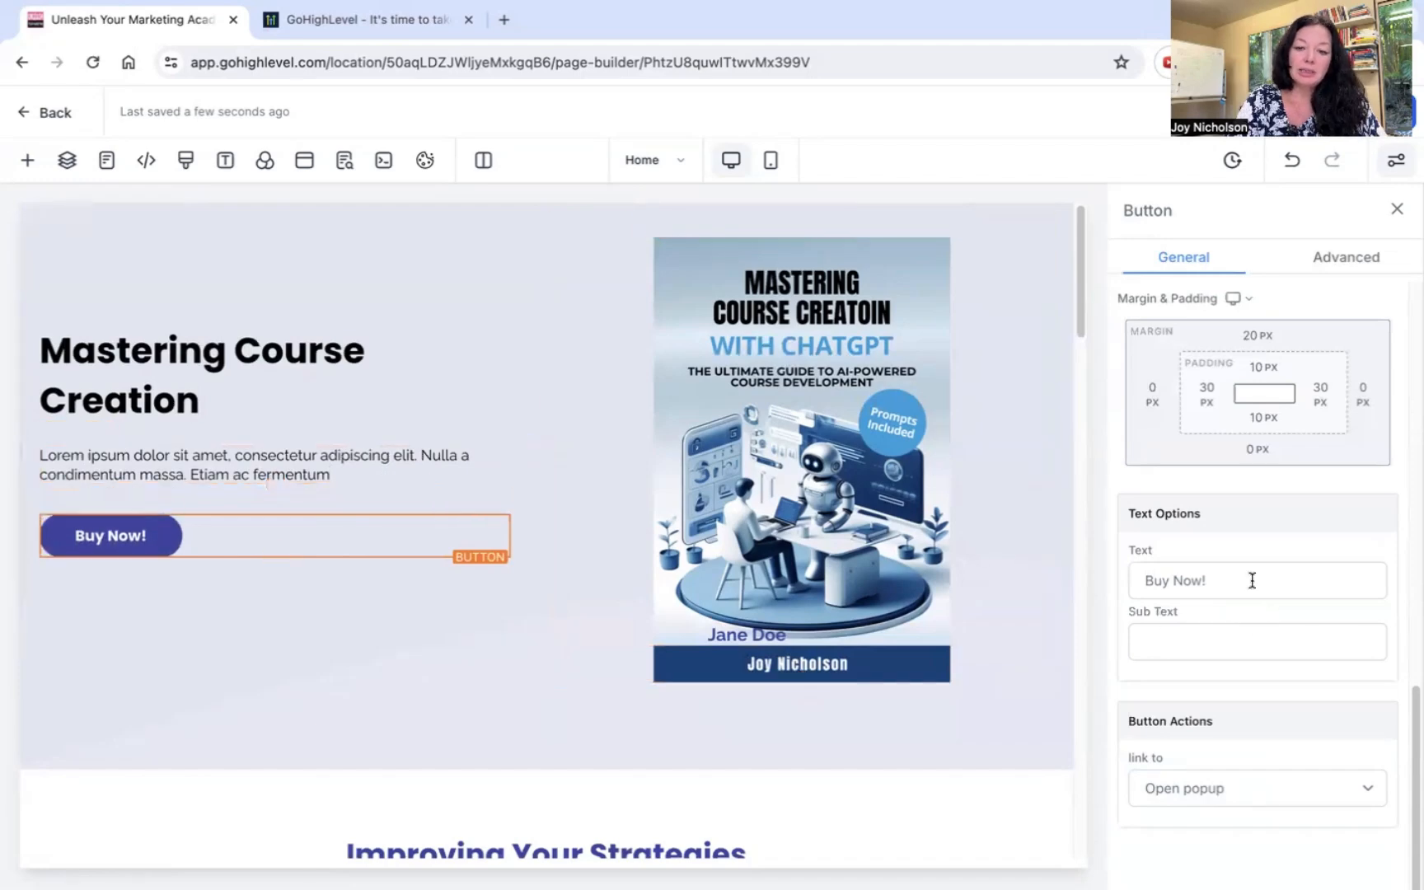
# Give the Buy Now! button the sub text 'Only 99cents' and review its link action, keeping Open popup
pyautogui.click(1256, 642)
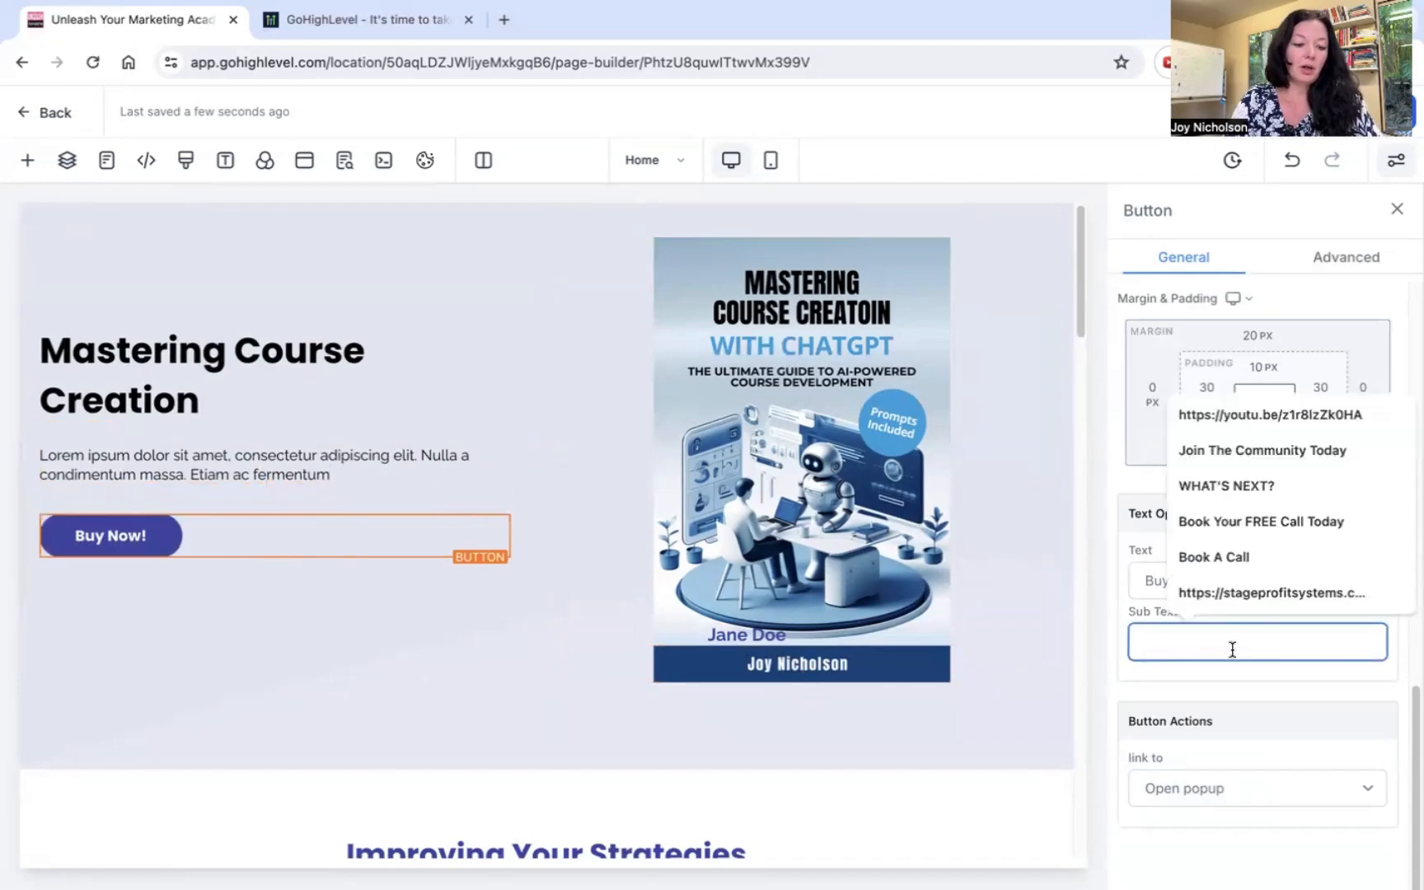
pyautogui.write('Only 99c')
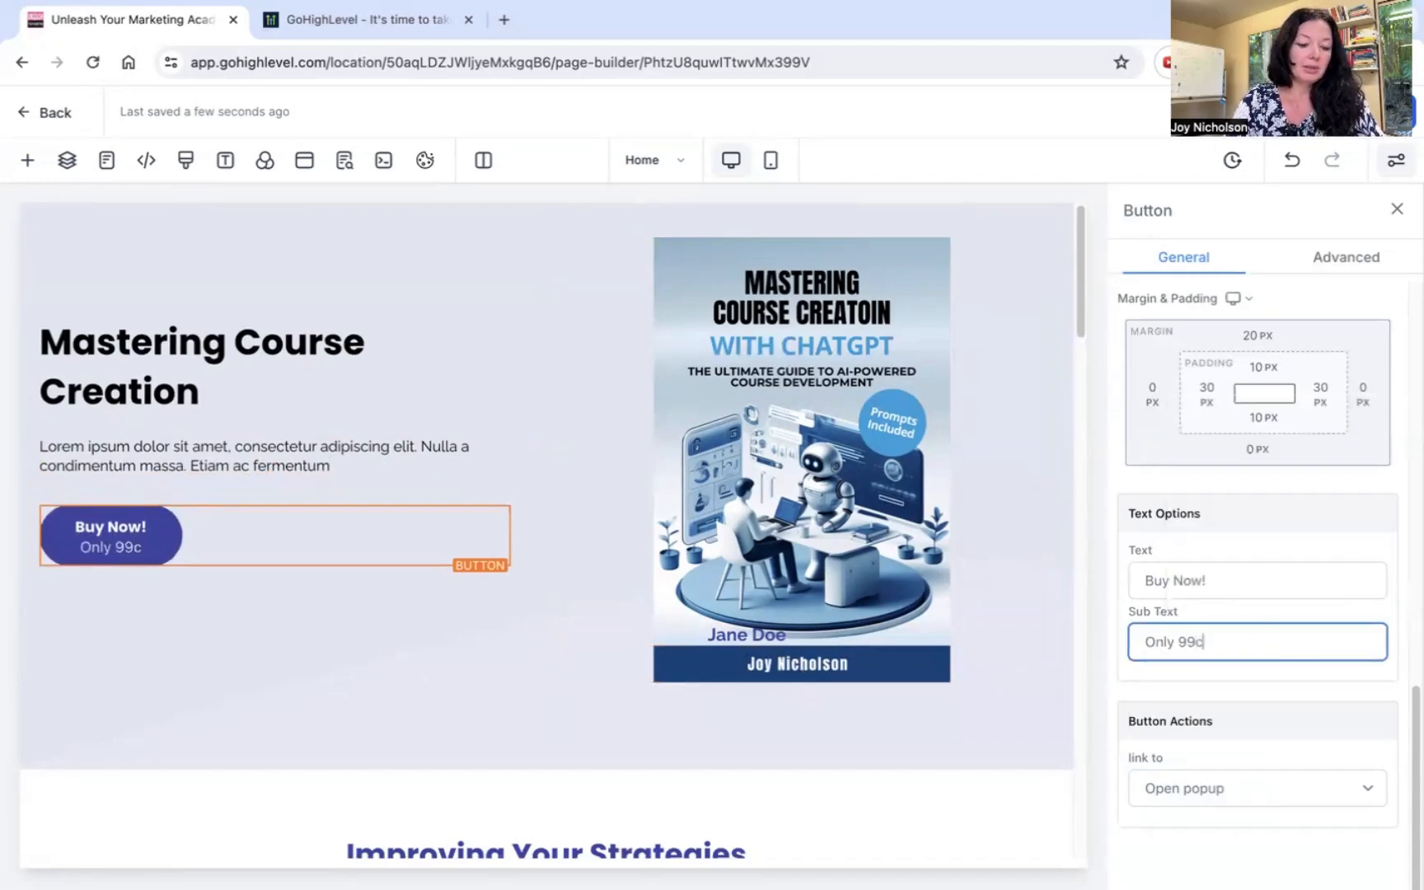
pyautogui.write('ents')
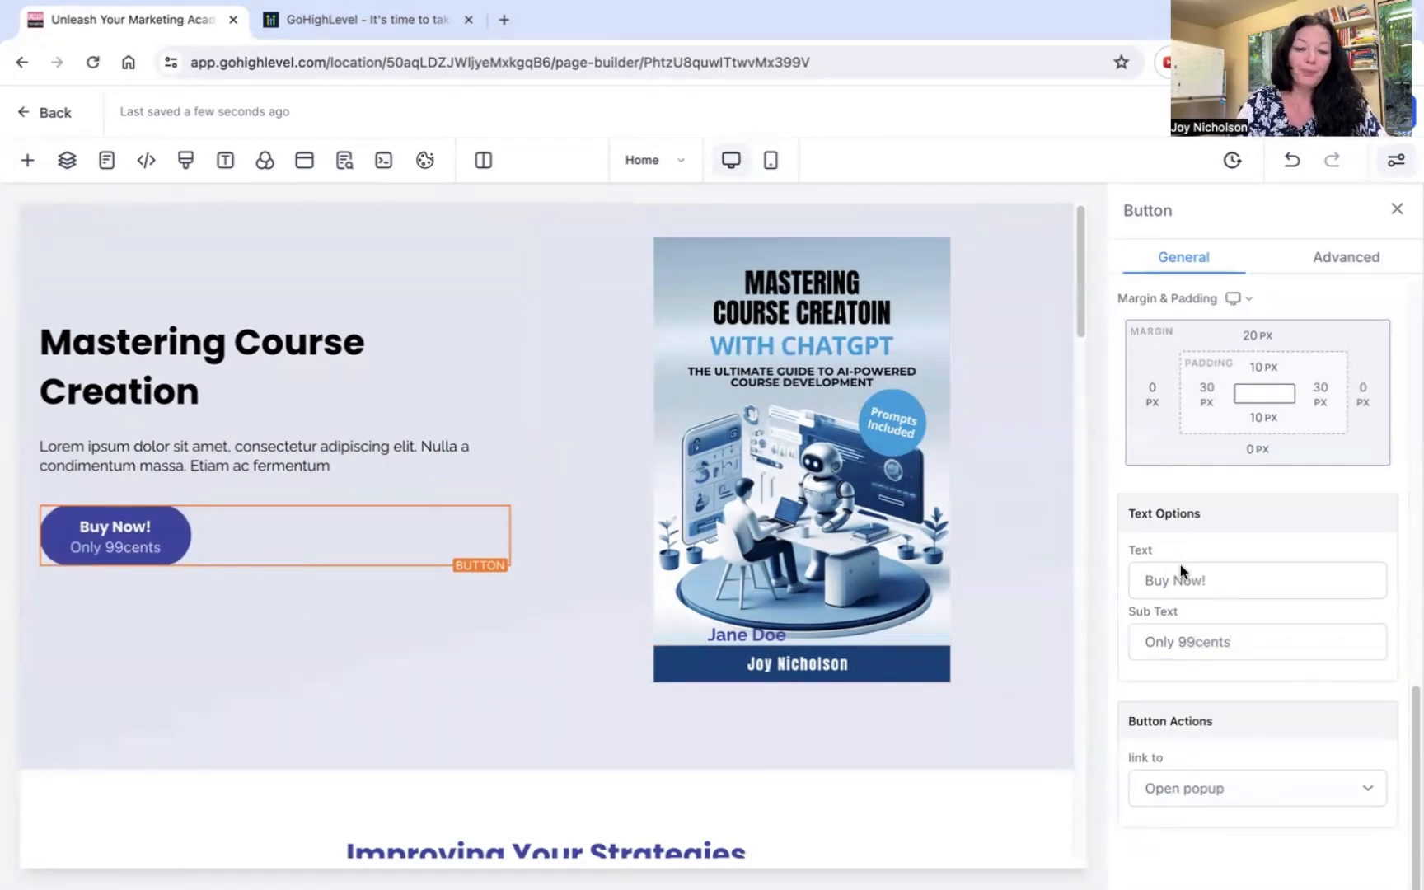
pyautogui.moveTo(1165, 798)
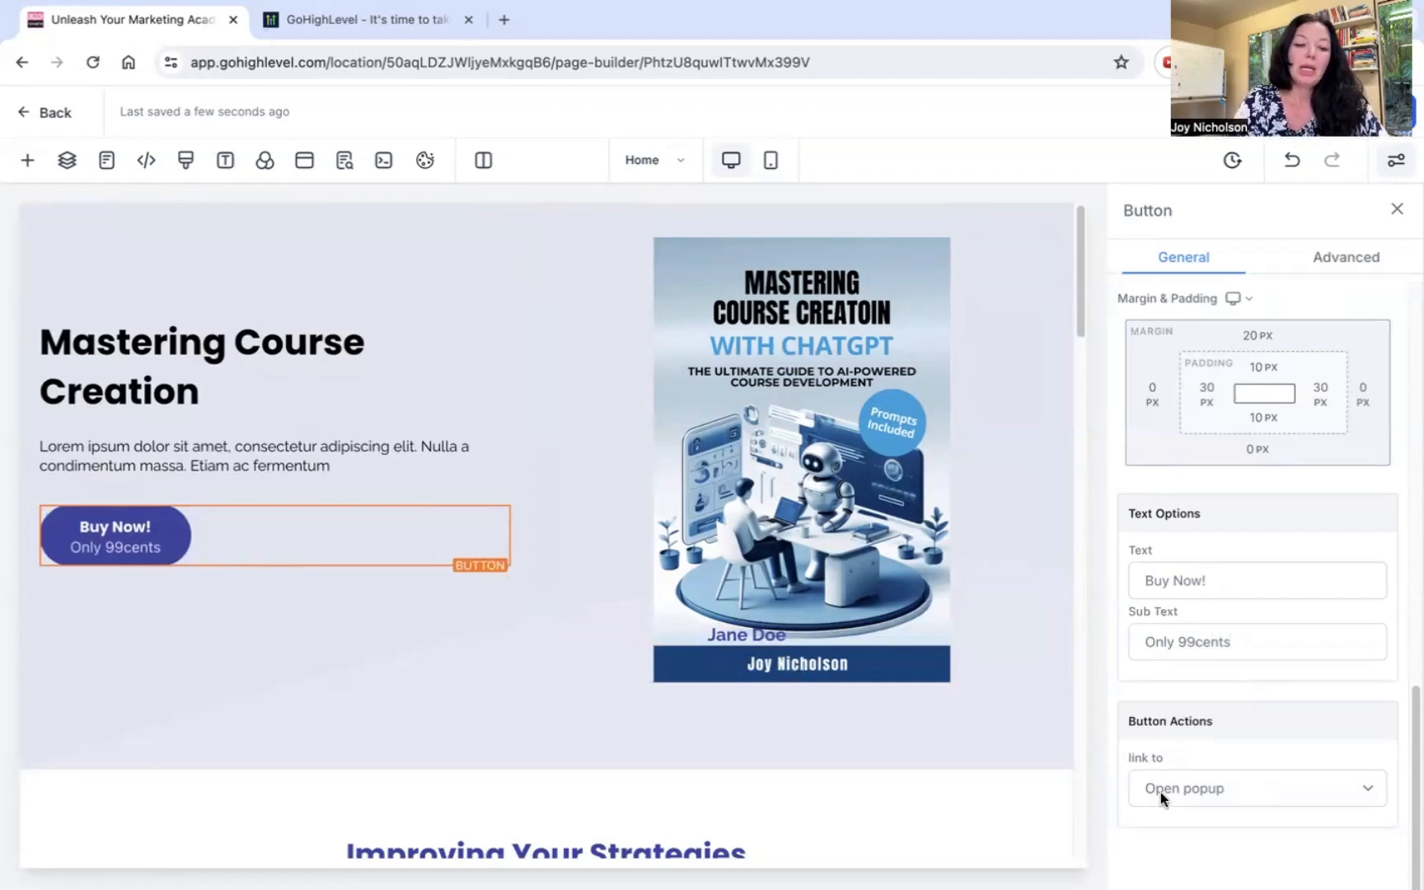
pyautogui.click(799, 455)
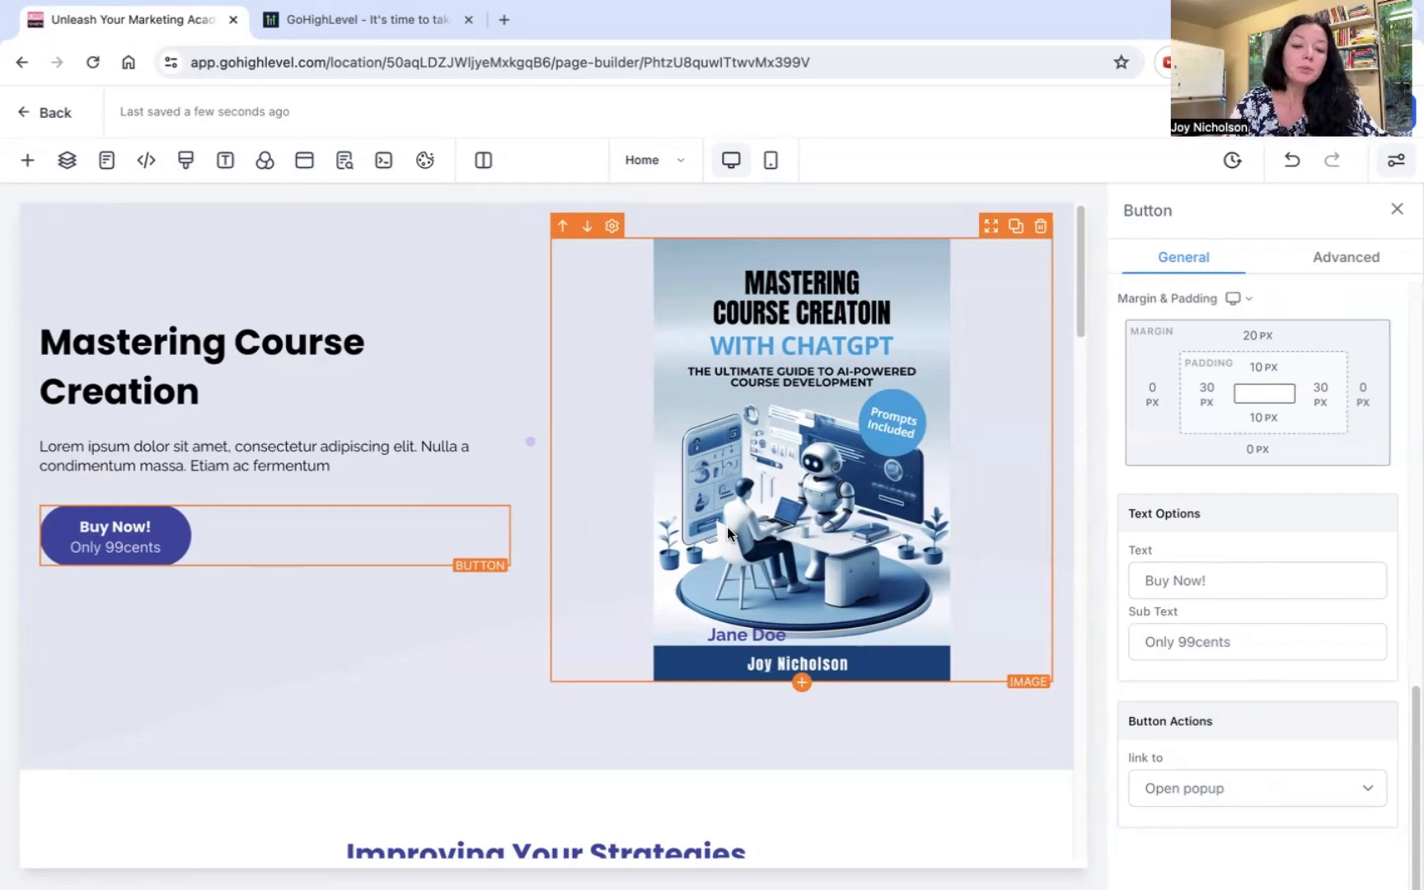
pyautogui.click(1258, 788)
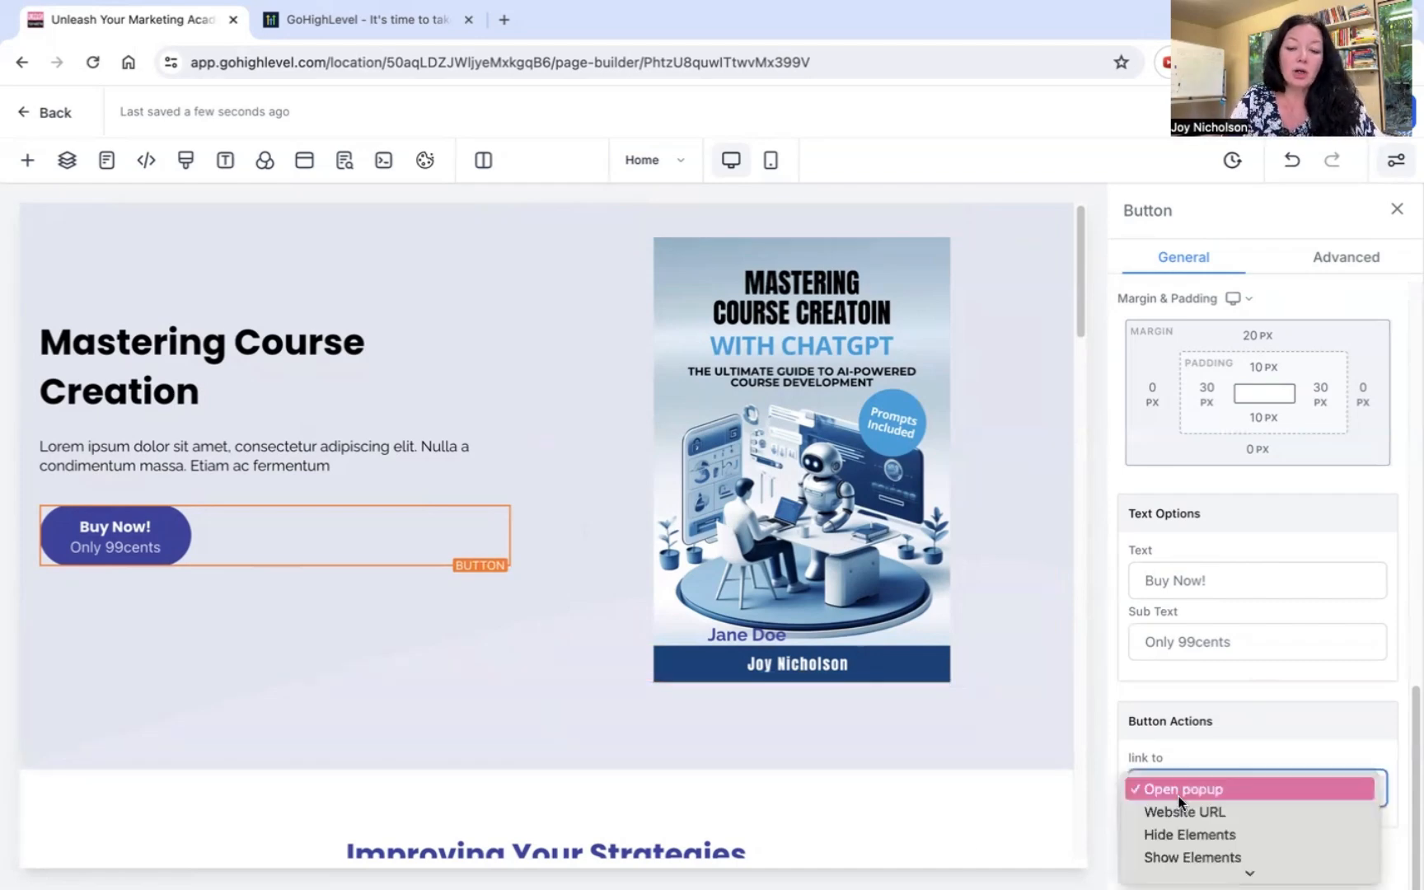
pyautogui.moveTo(1185, 812)
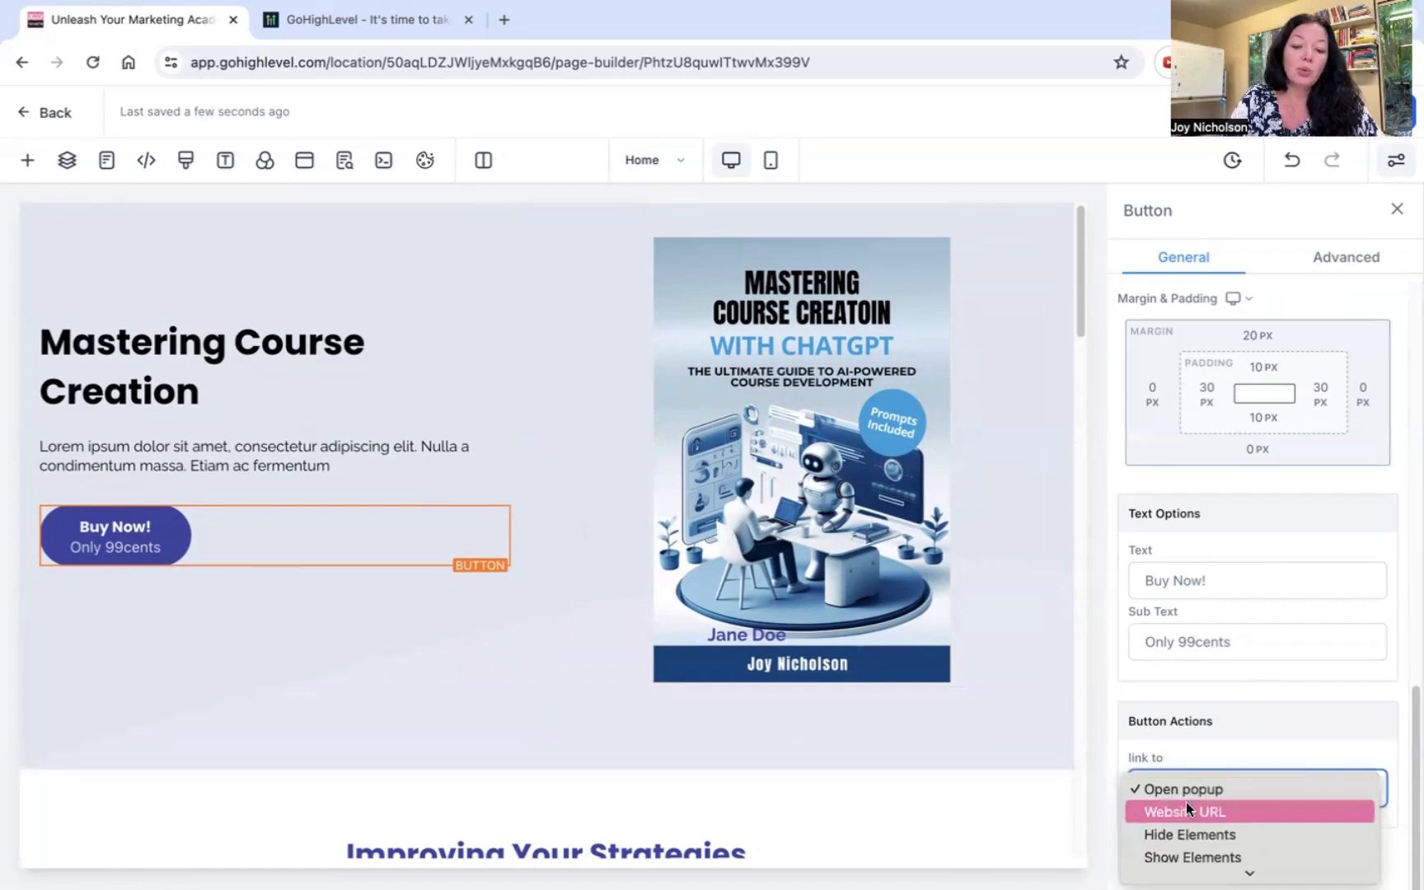
pyautogui.moveTo(1190, 710)
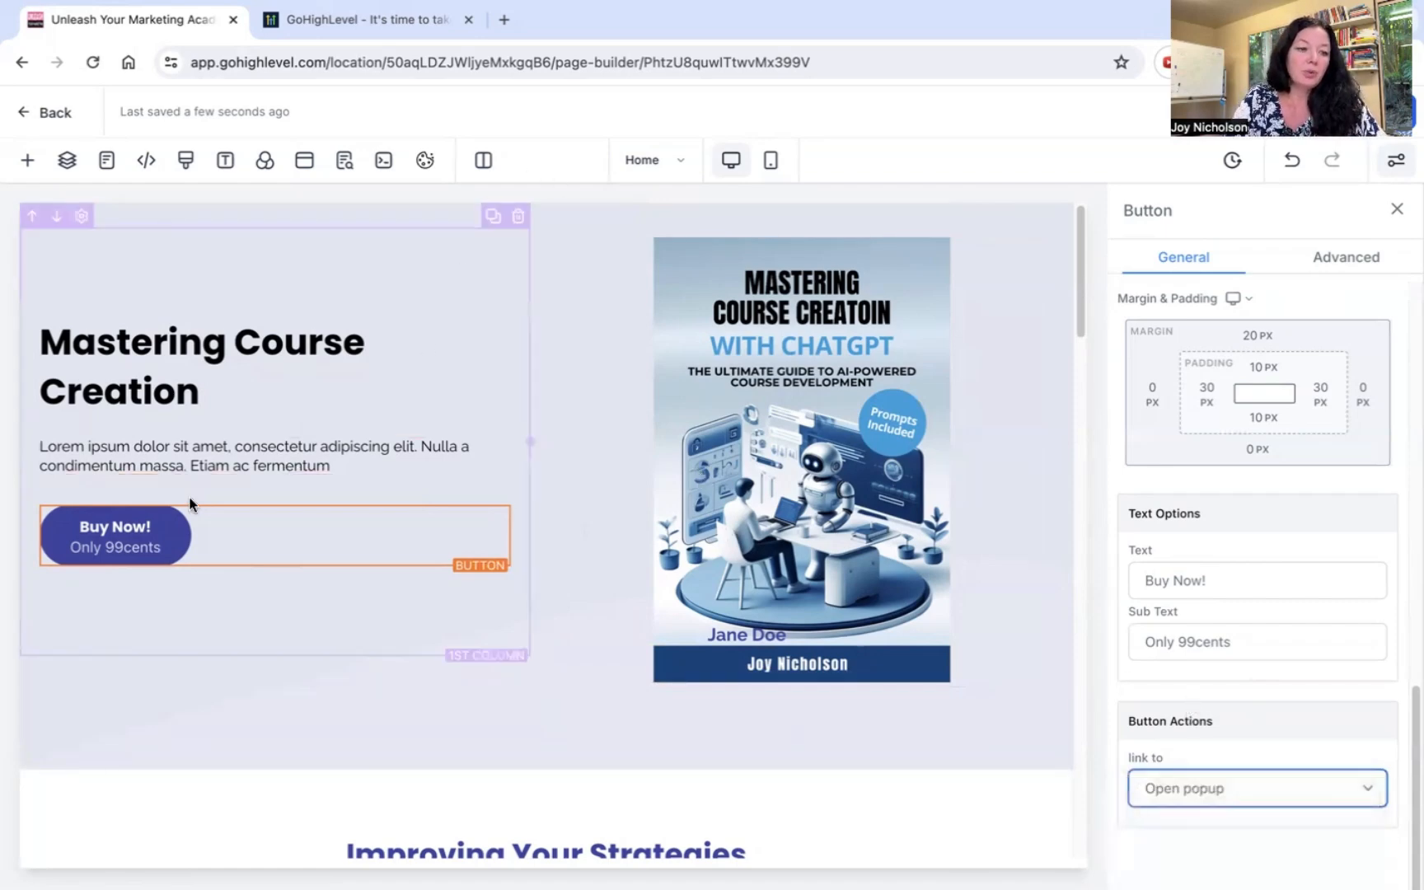
pyautogui.moveTo(224, 160)
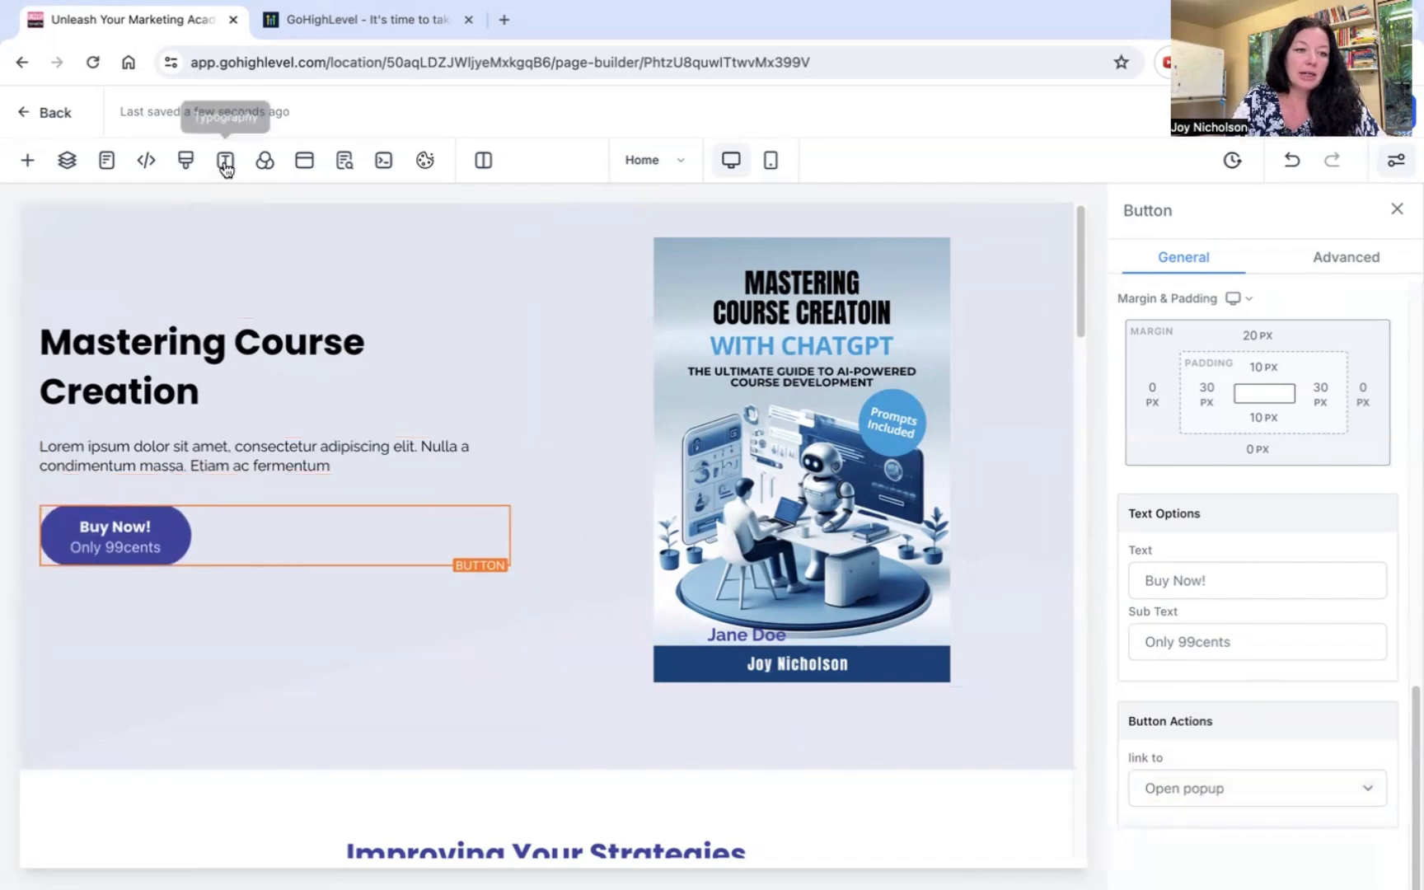
# Add a Basic Optin Form with First Name and Email fields to the Buy Now! popup
pyautogui.click(303, 160)
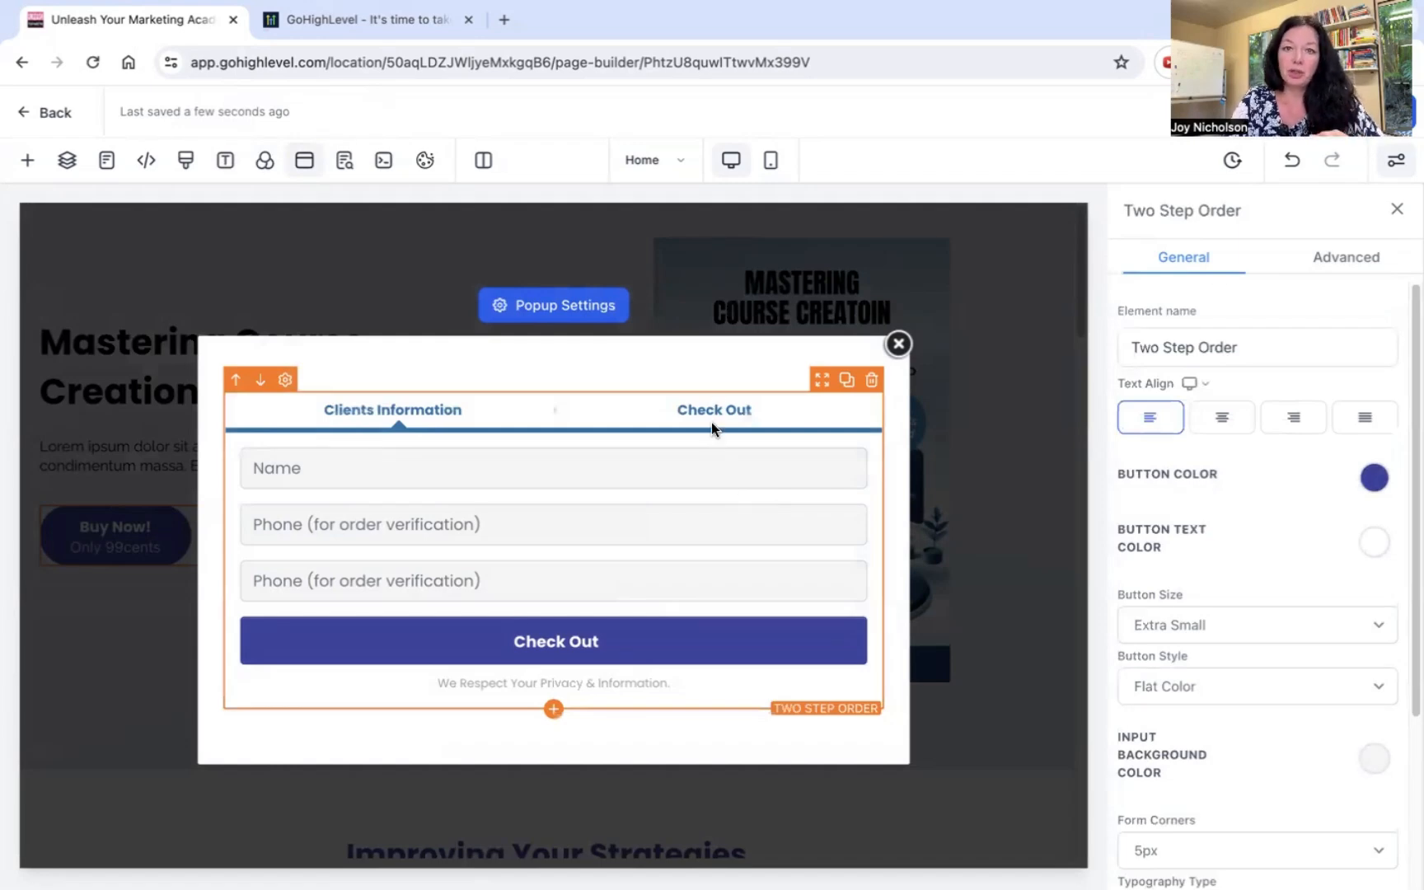
pyautogui.moveTo(570, 446)
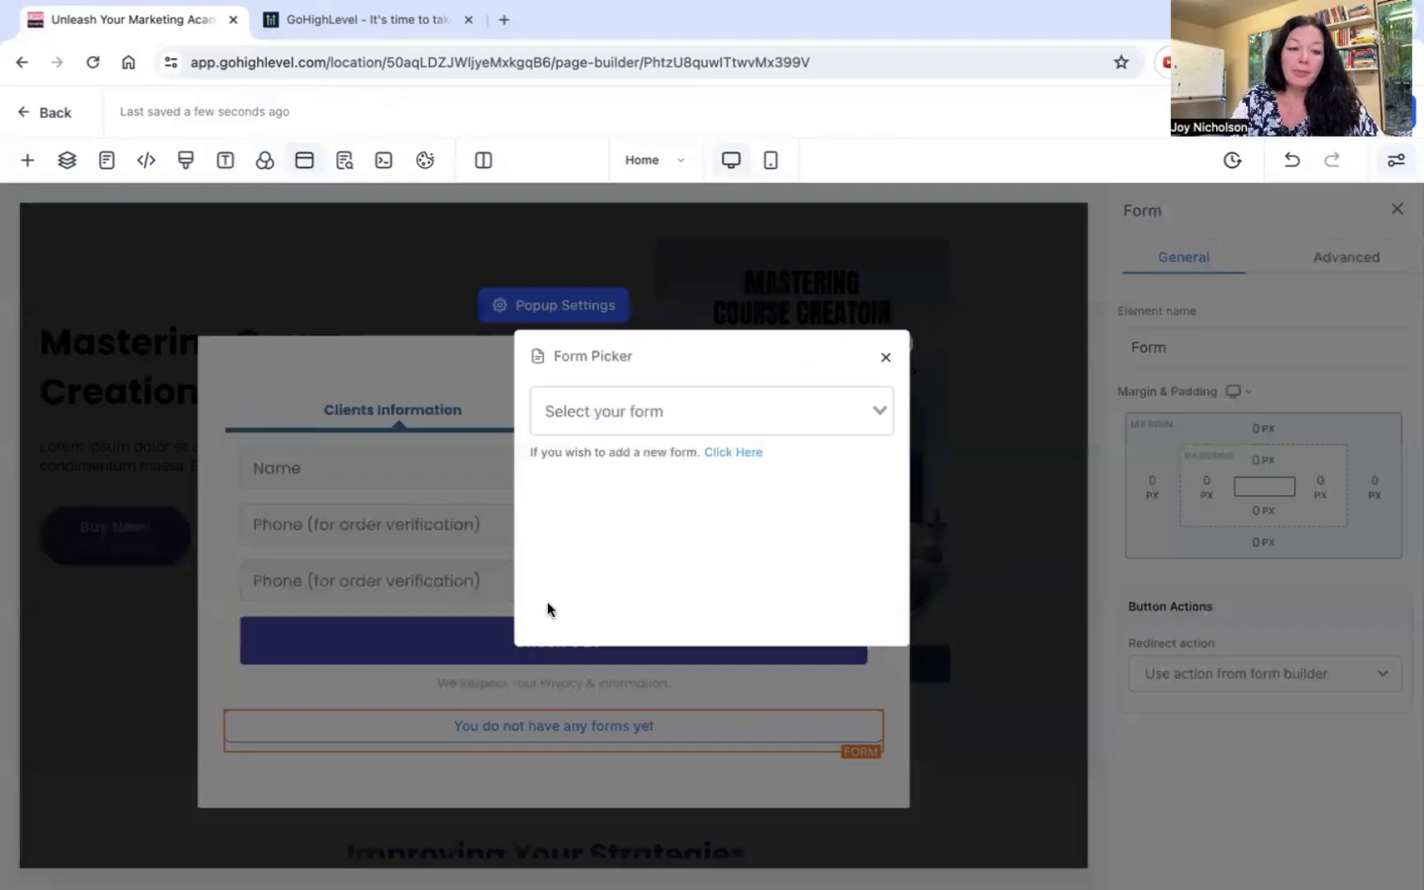
pyautogui.click(709, 411)
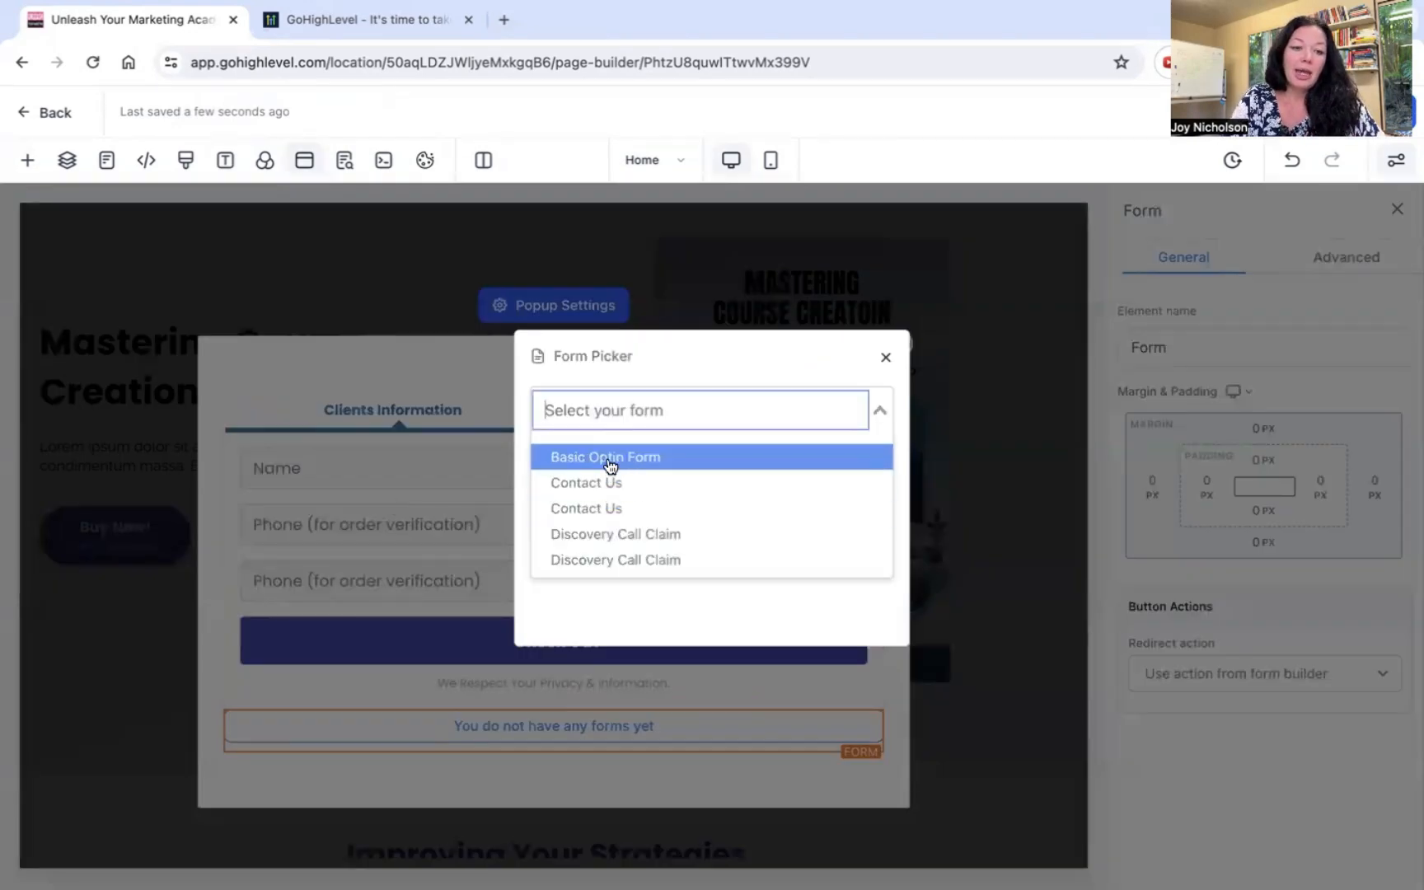
pyautogui.click(605, 457)
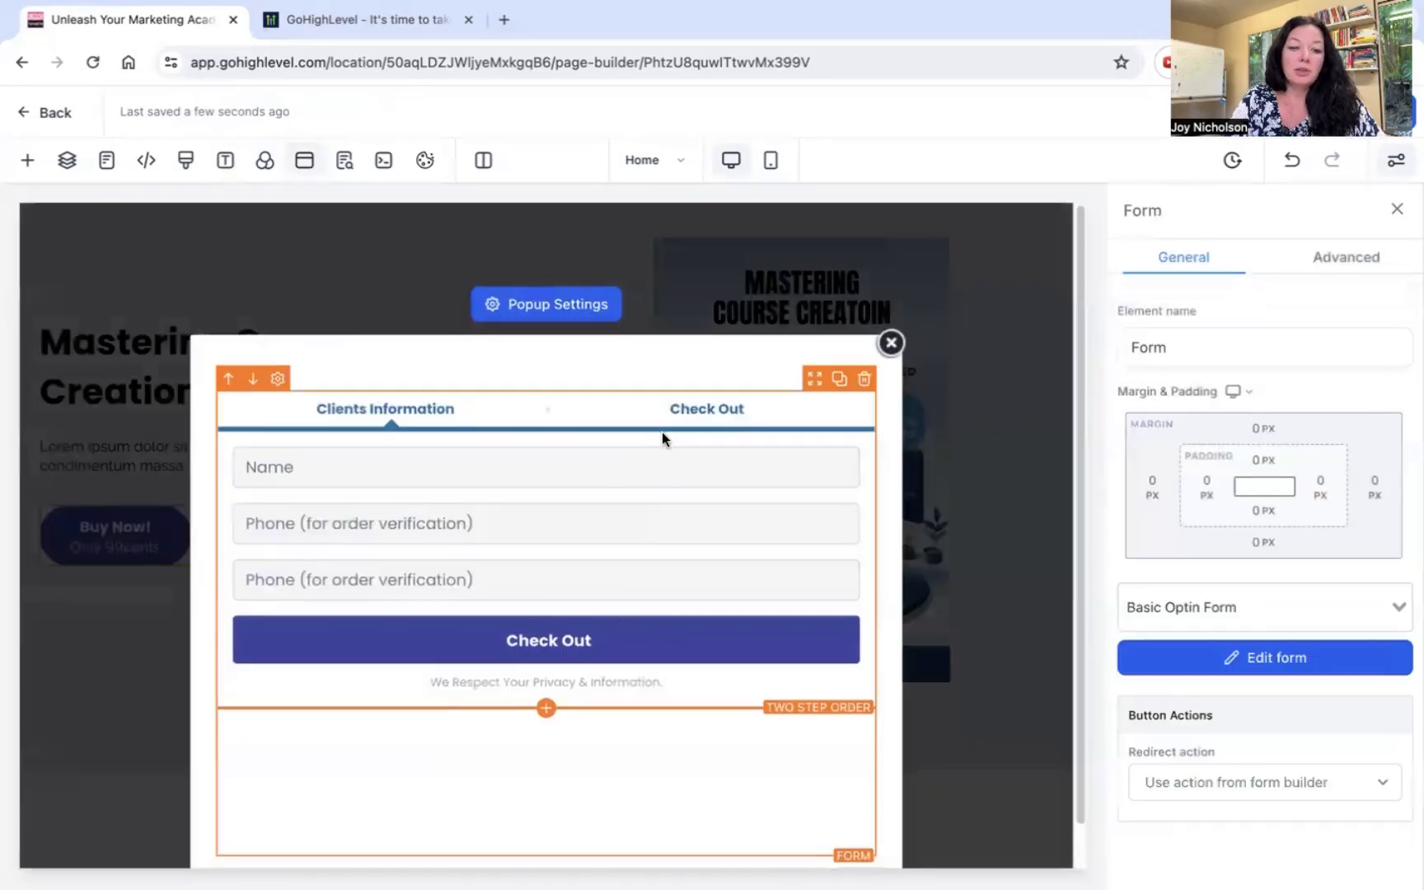
pyautogui.scroll(-3)
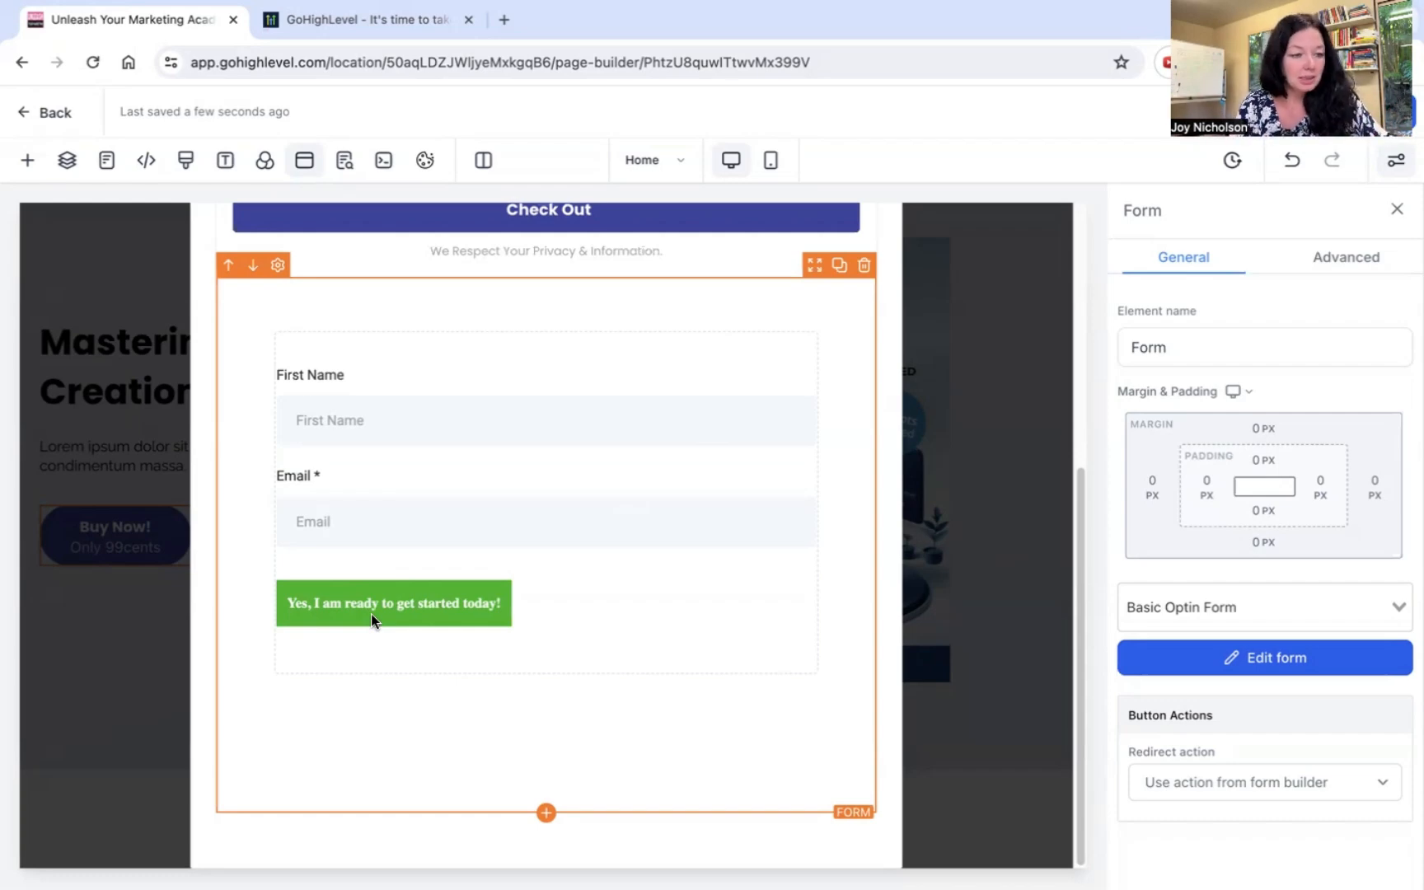
pyautogui.moveTo(646, 567)
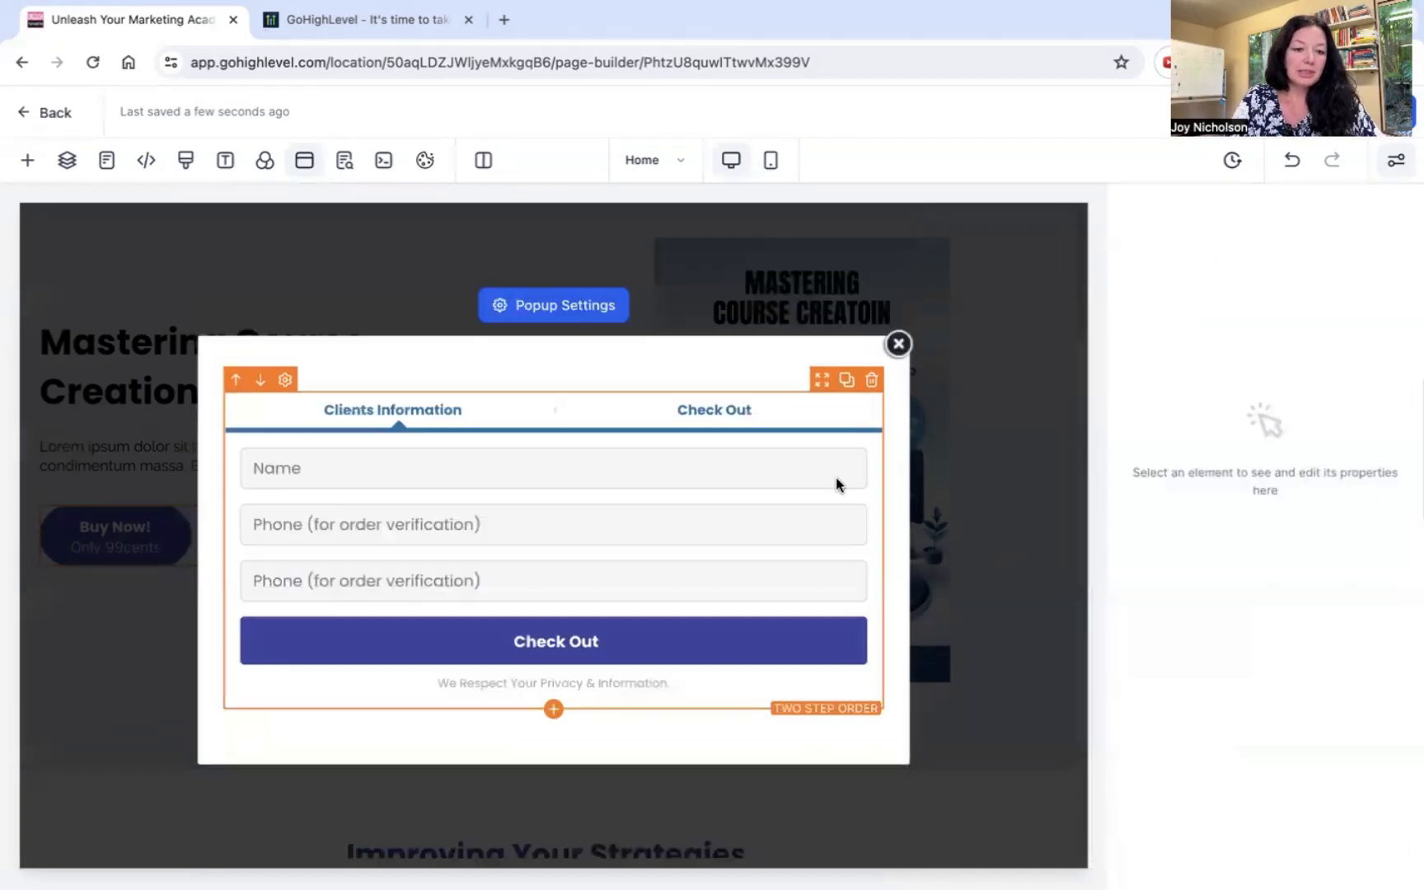
pyautogui.moveTo(635, 571)
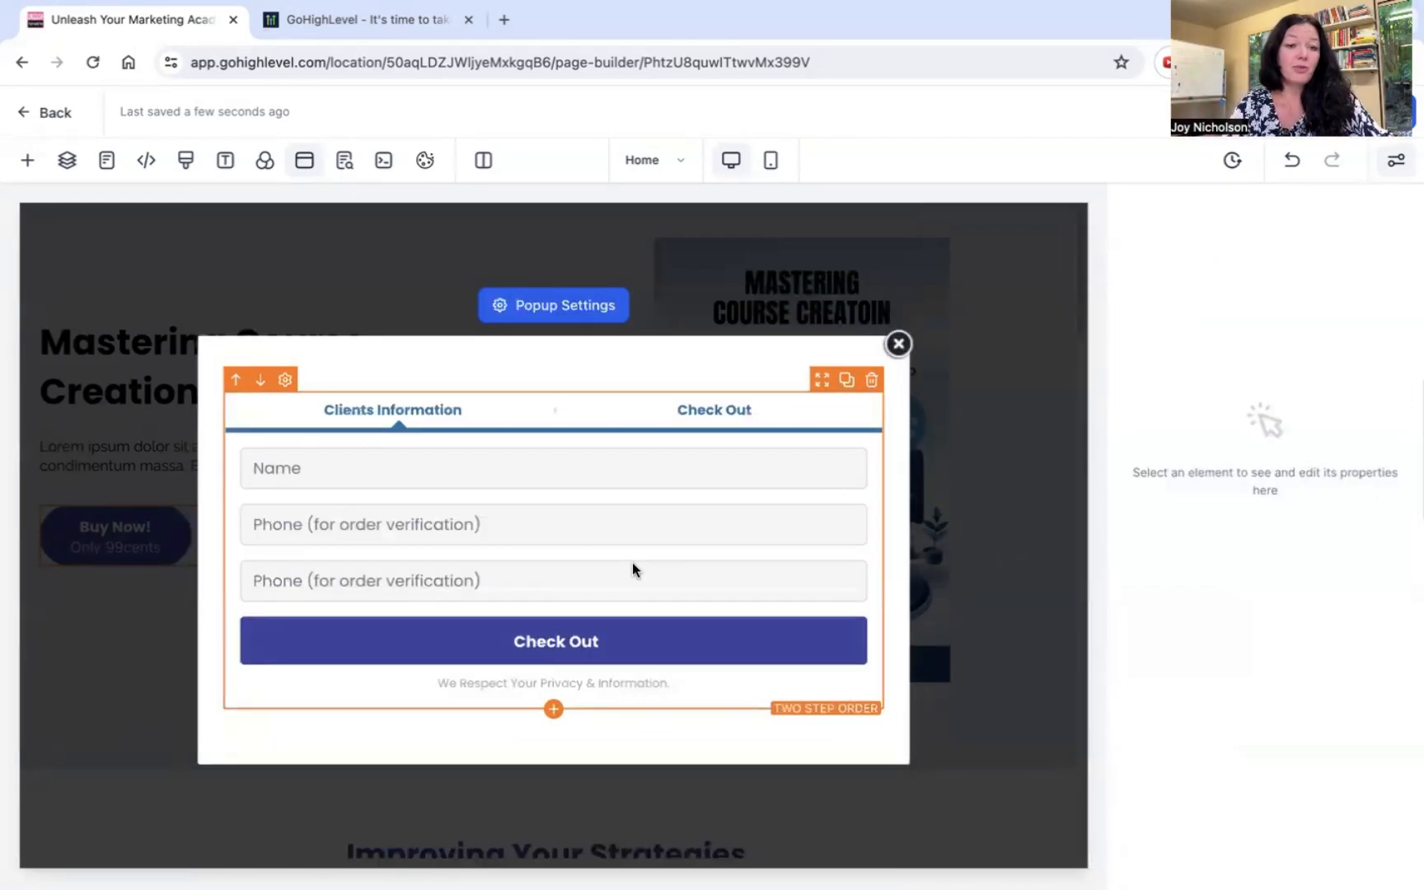
pyautogui.click(948, 384)
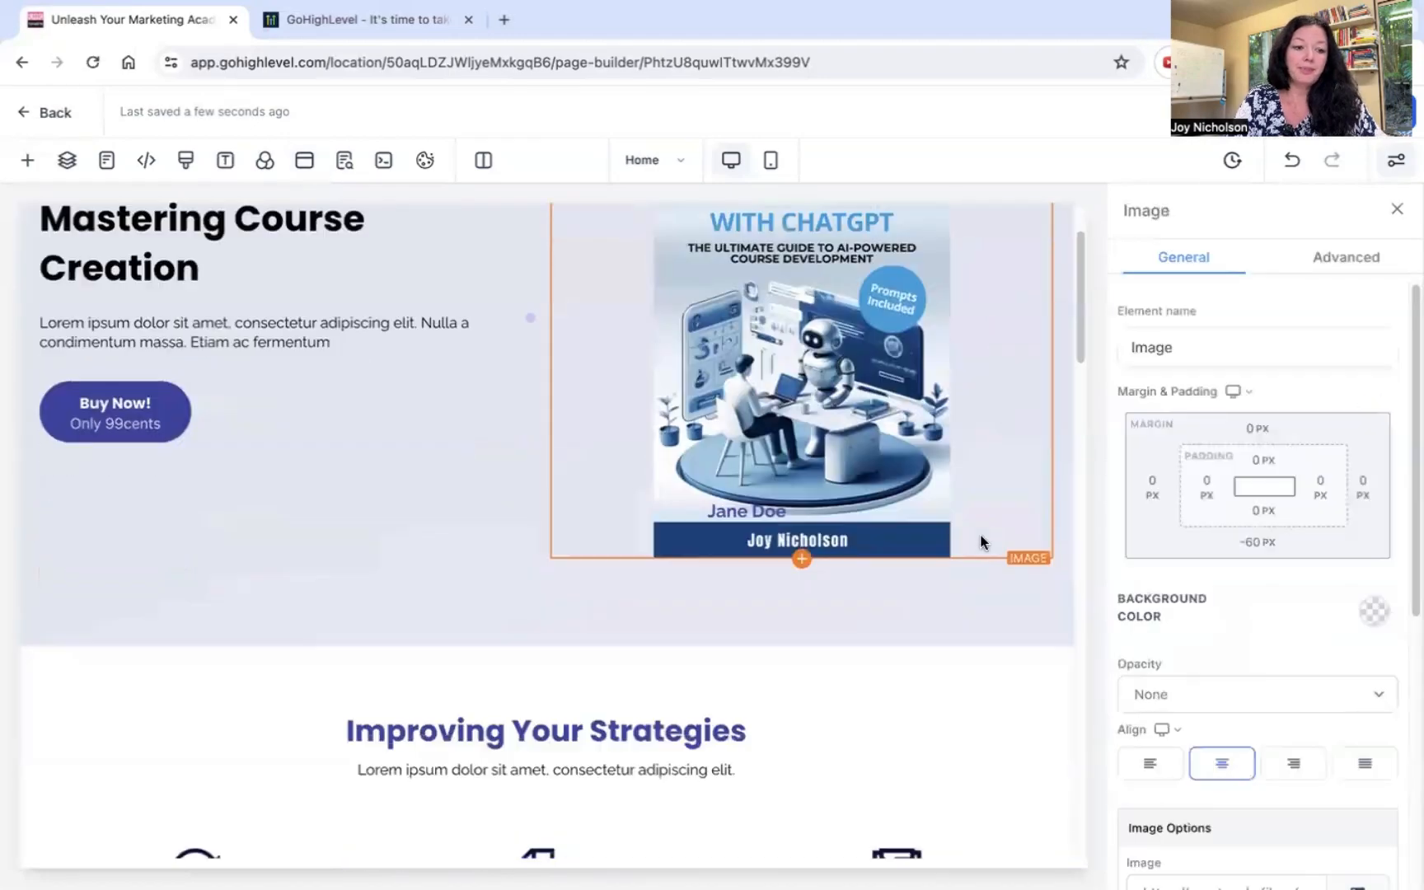
pyautogui.scroll(-3)
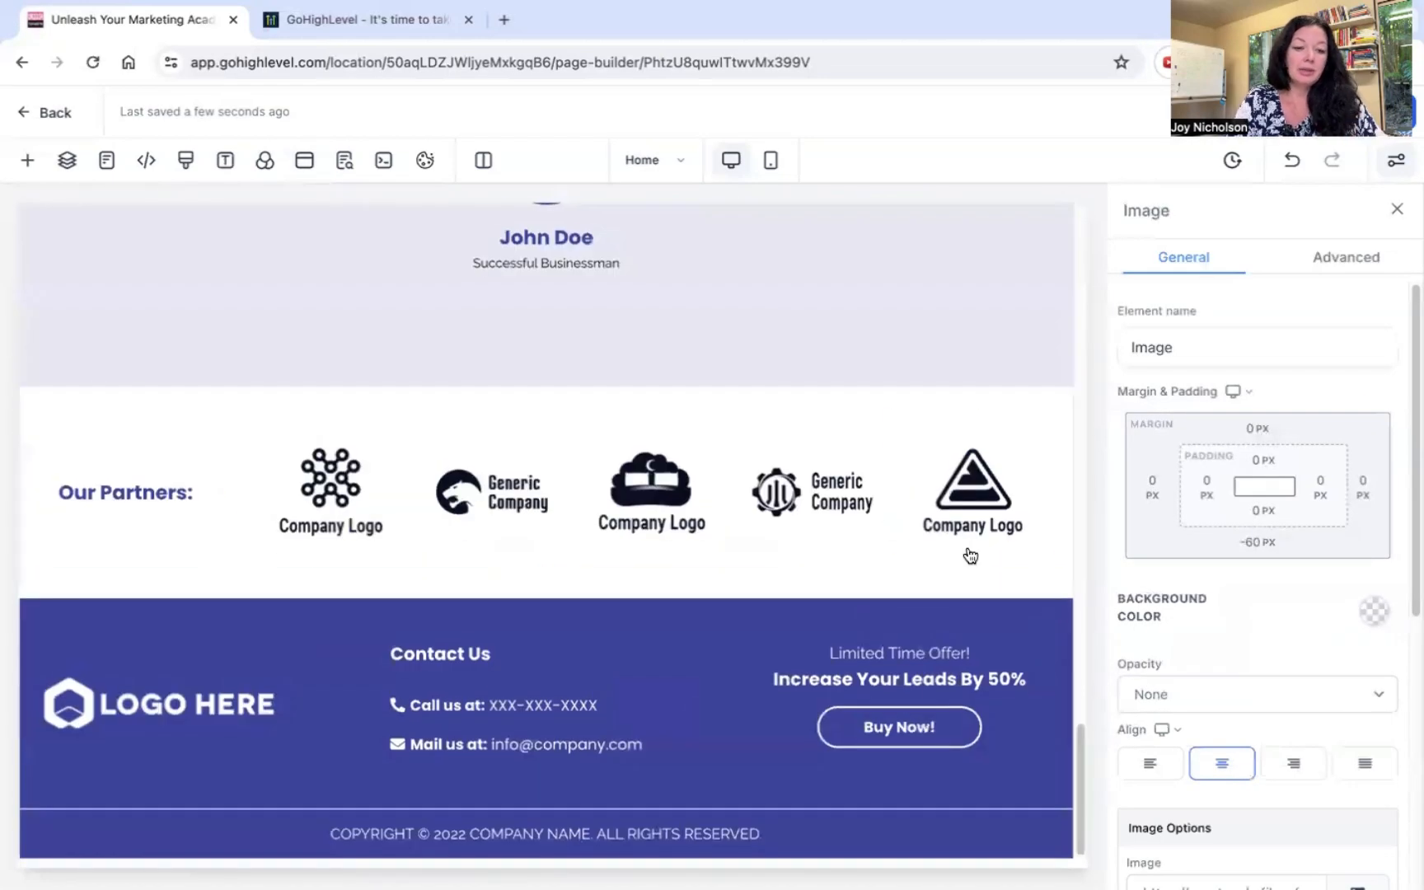
pyautogui.scroll(3)
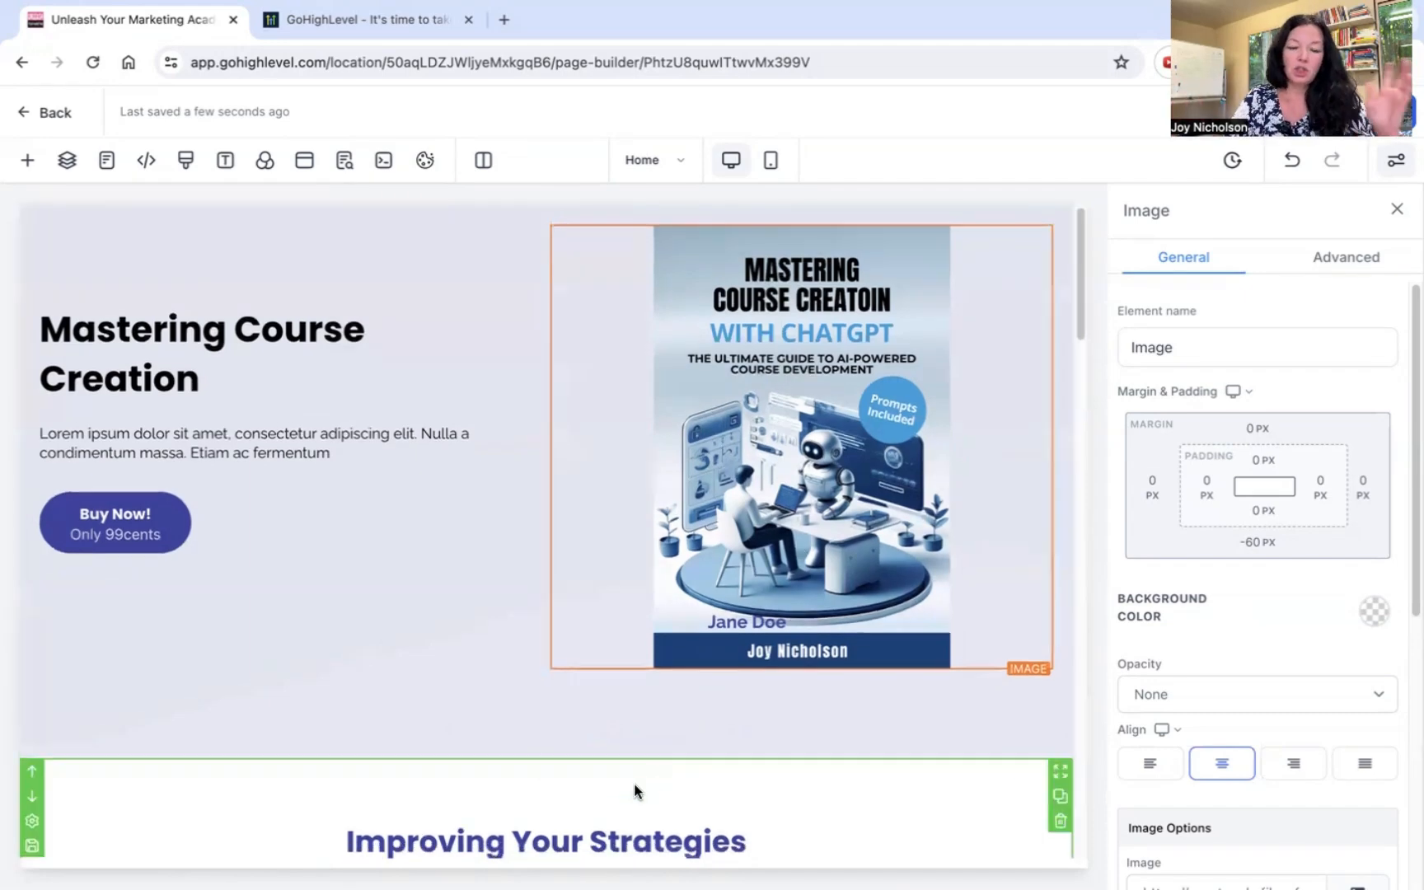
pyautogui.click(451, 711)
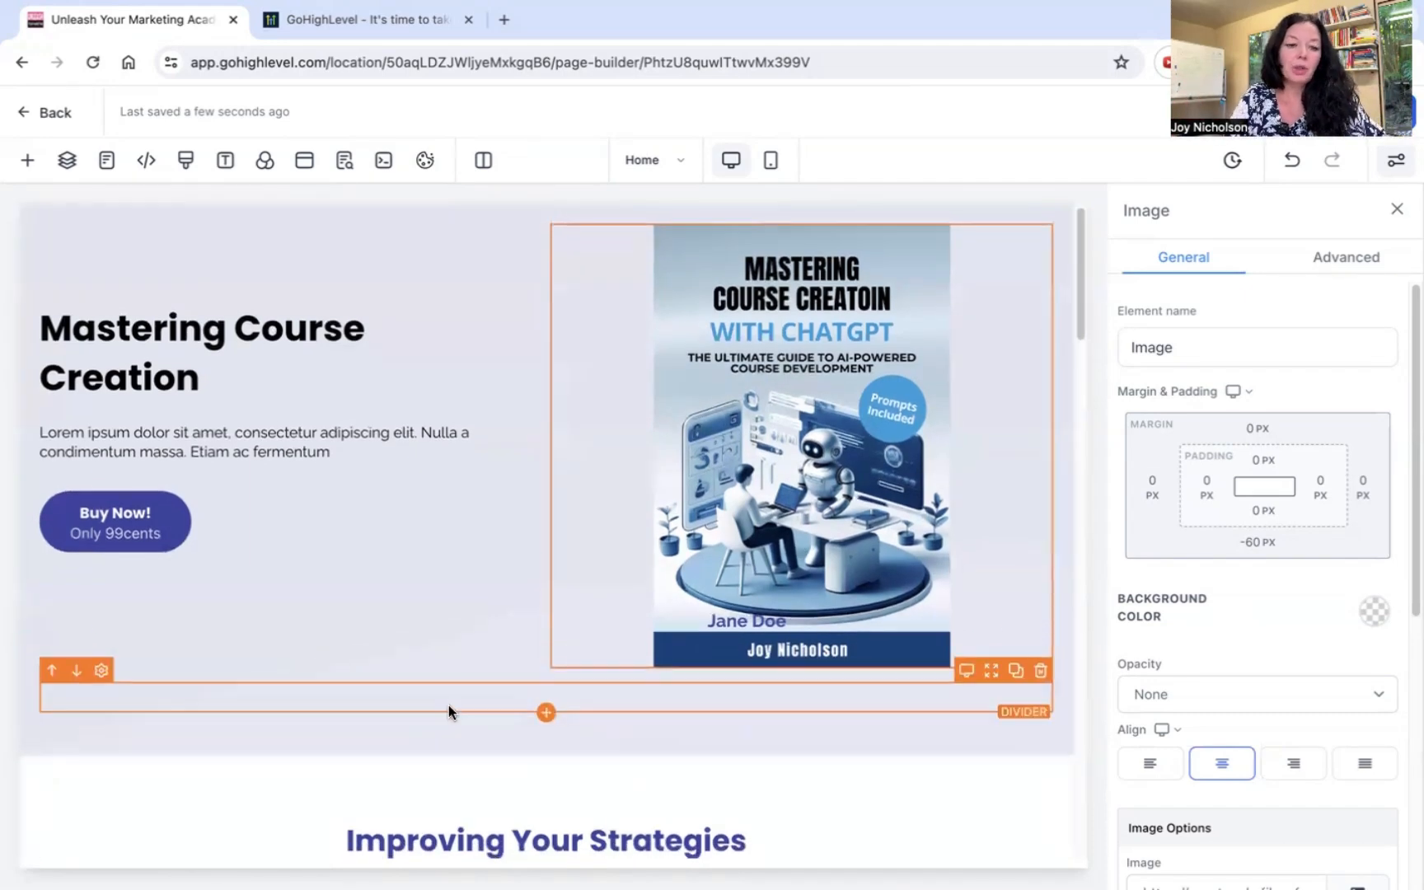
pyautogui.scroll(-3)
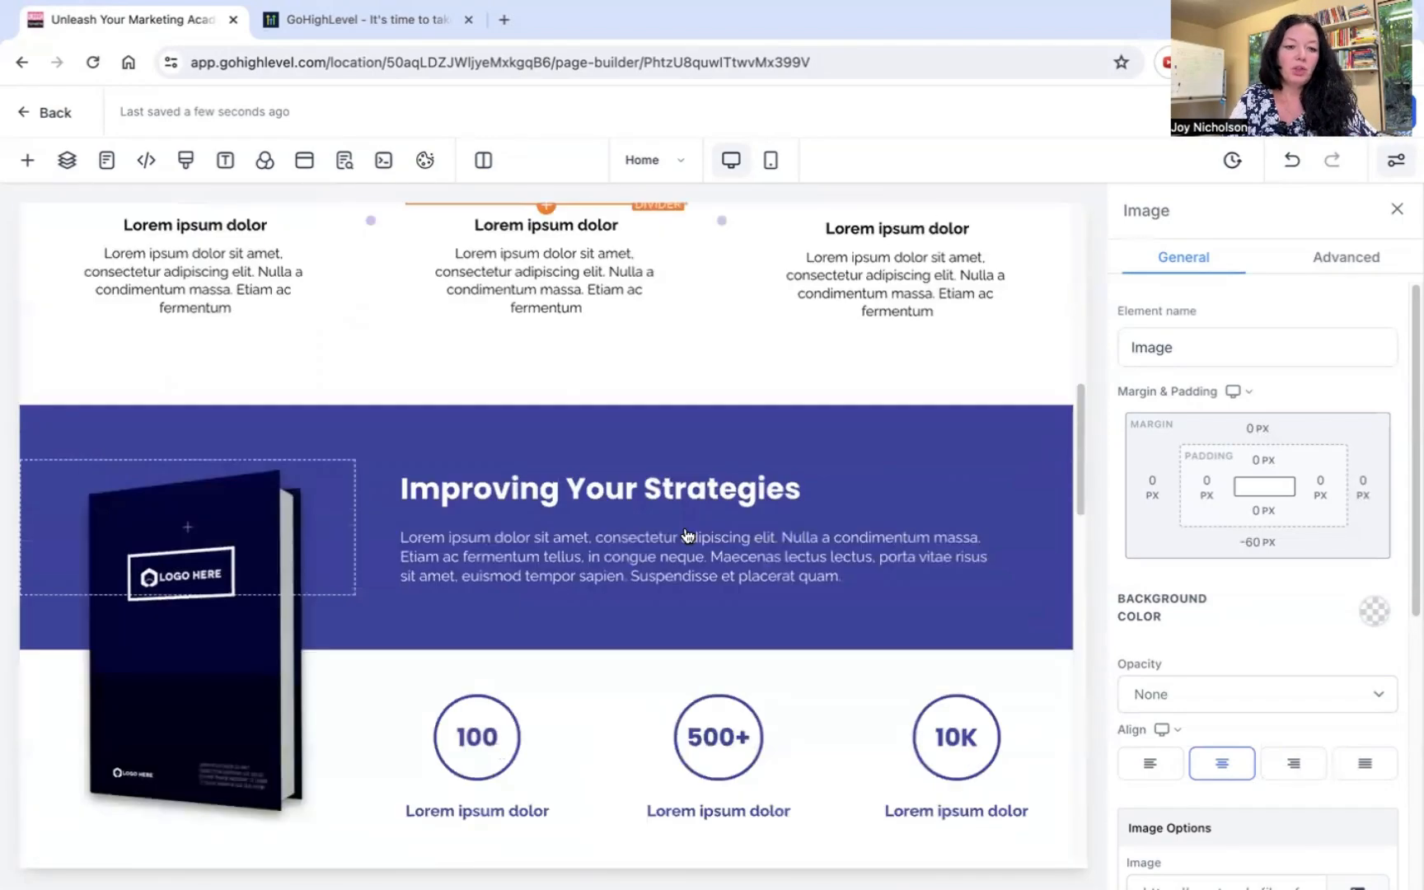
pyautogui.scroll(-3)
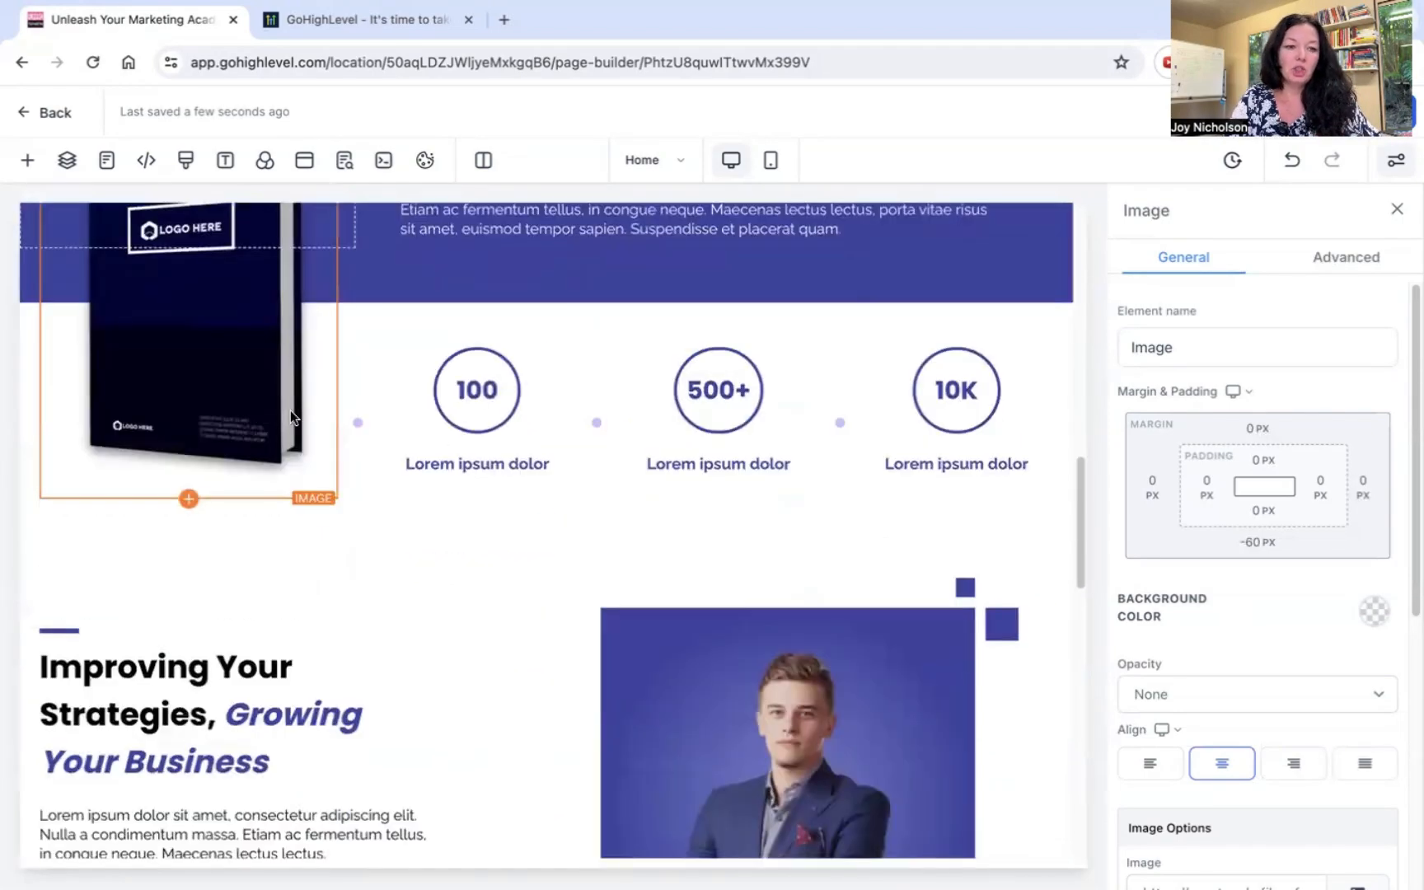
pyautogui.scroll(-3)
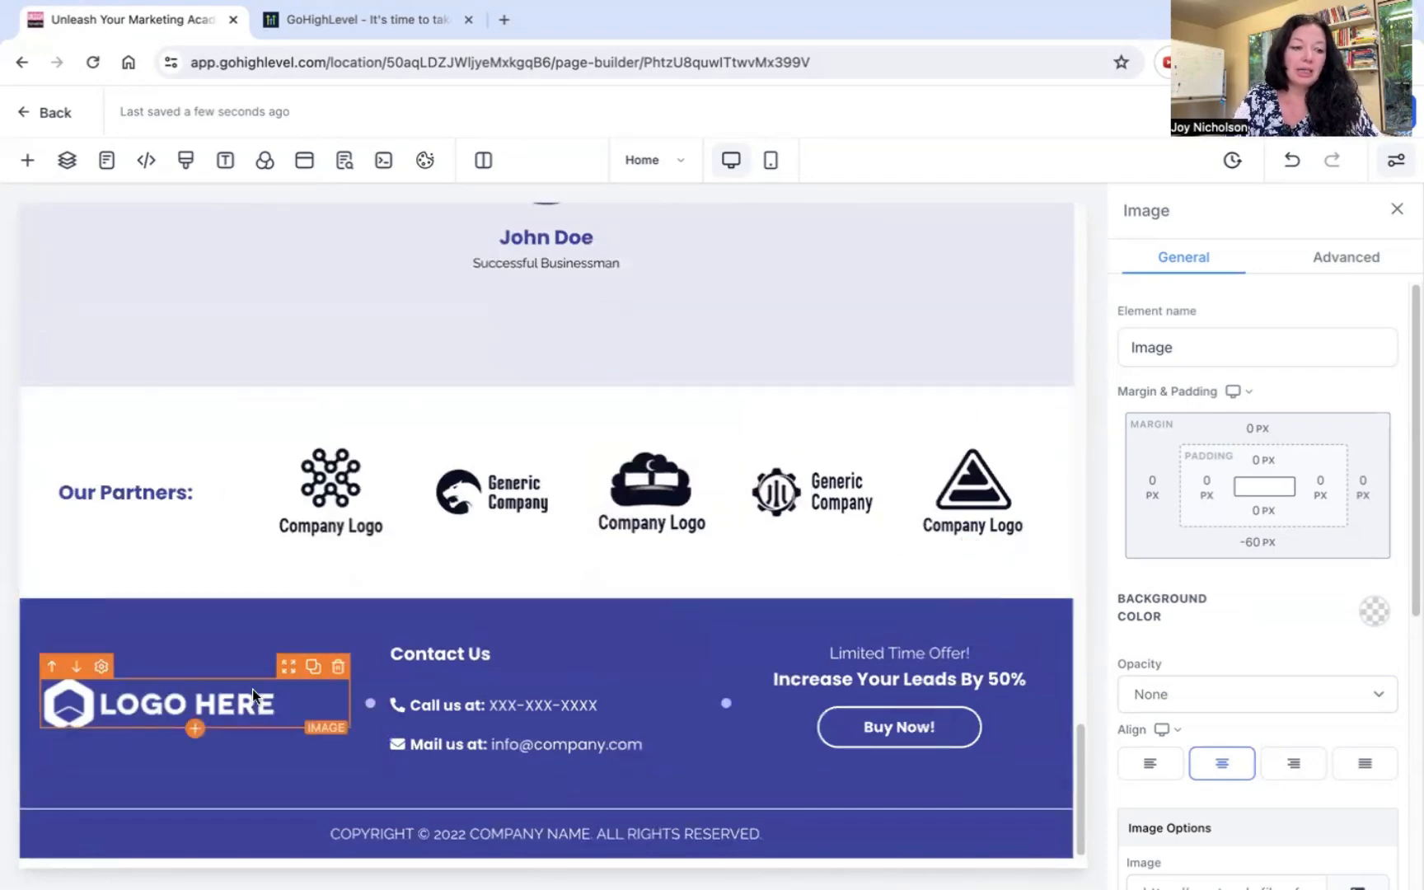
pyautogui.click(1149, 763)
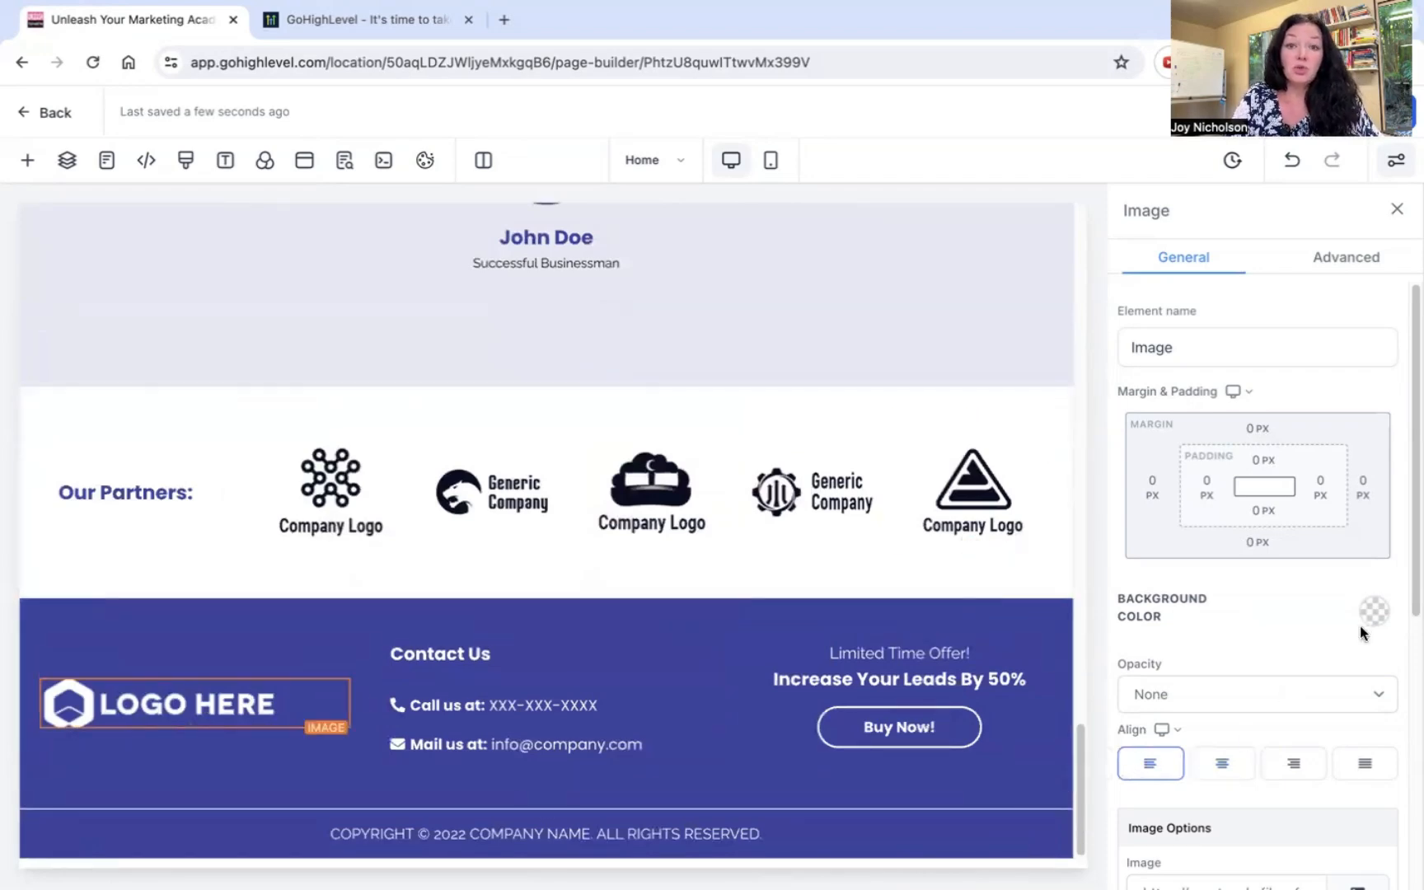
pyautogui.scroll(3)
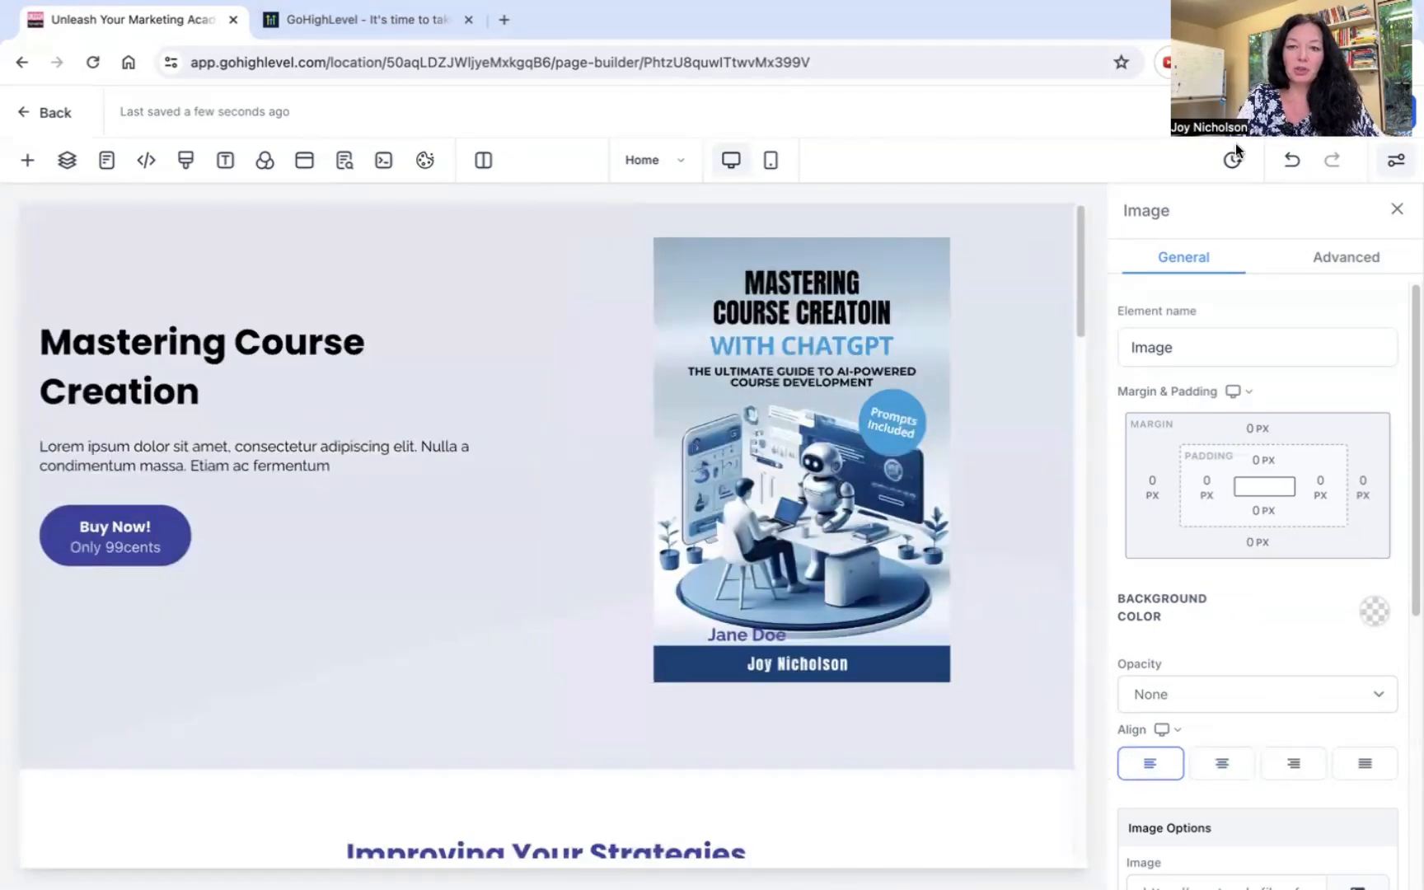
# Bring up the sales page's SEO Meta Data settings and expand the Content and Author sections
pyautogui.click(343, 160)
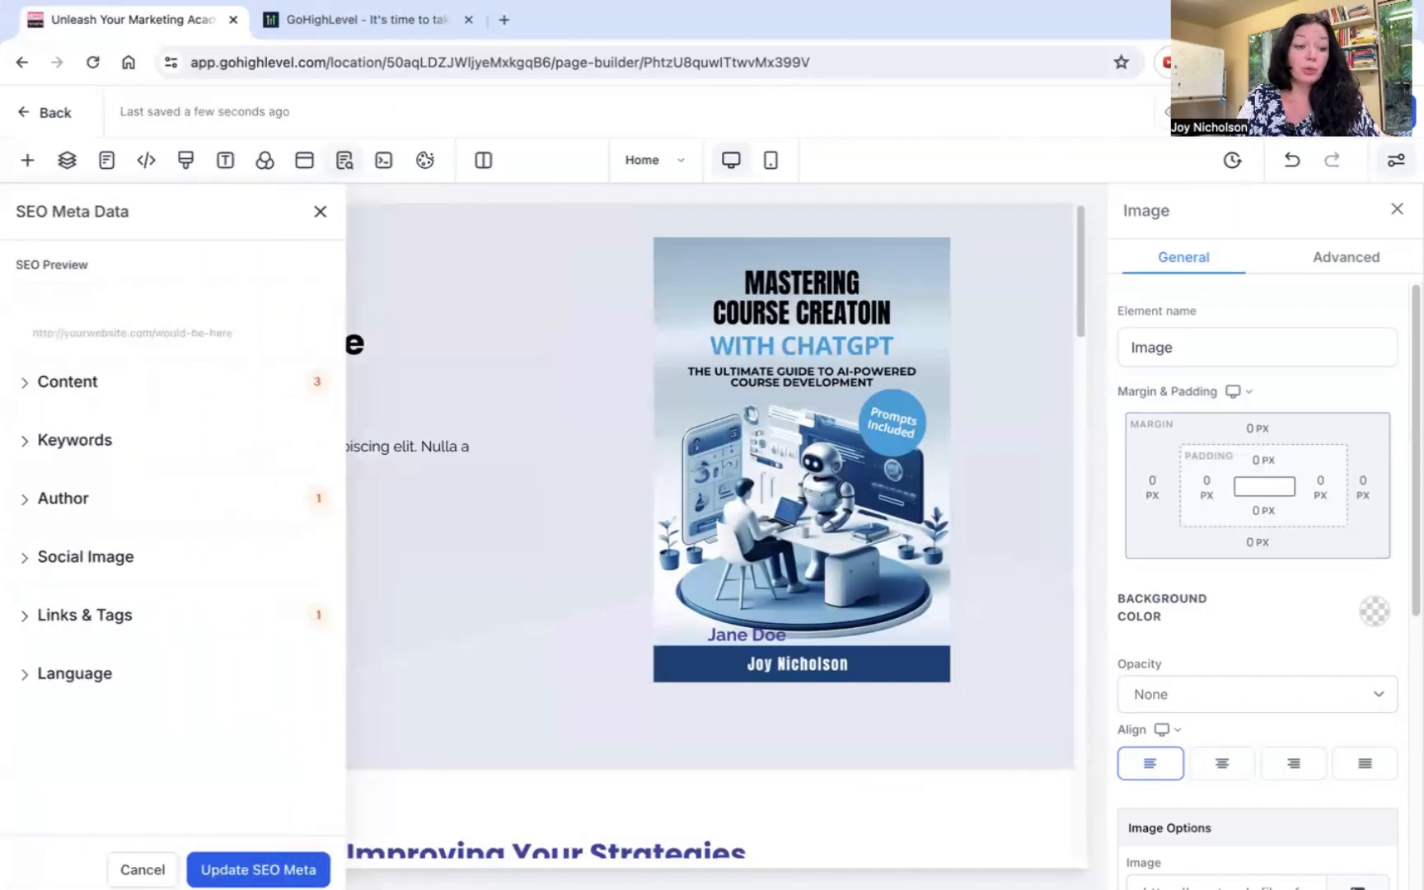
pyautogui.click(318, 211)
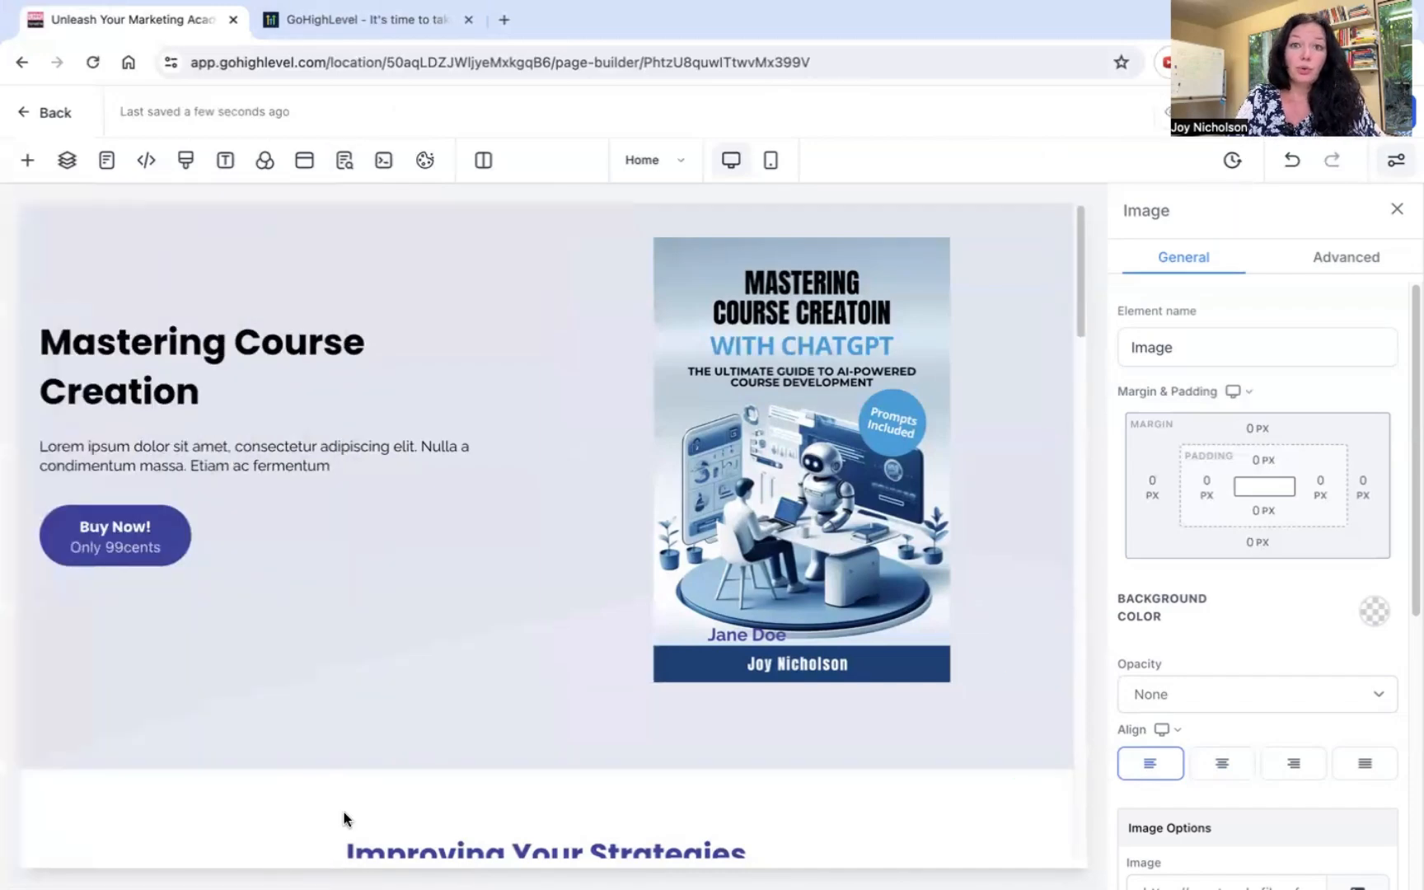
pyautogui.moveTo(1198, 148)
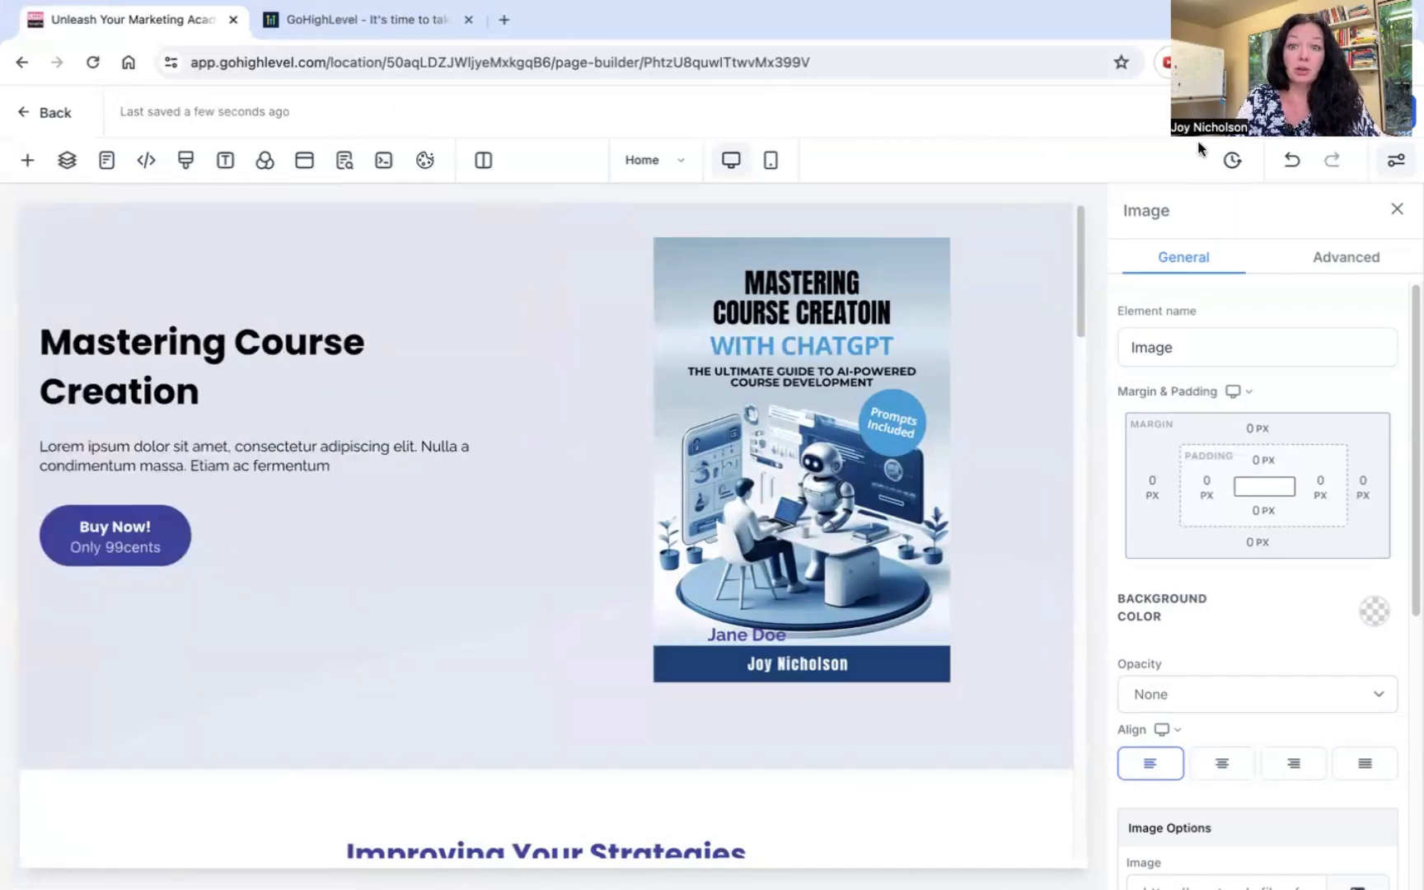
pyautogui.moveTo(344, 160)
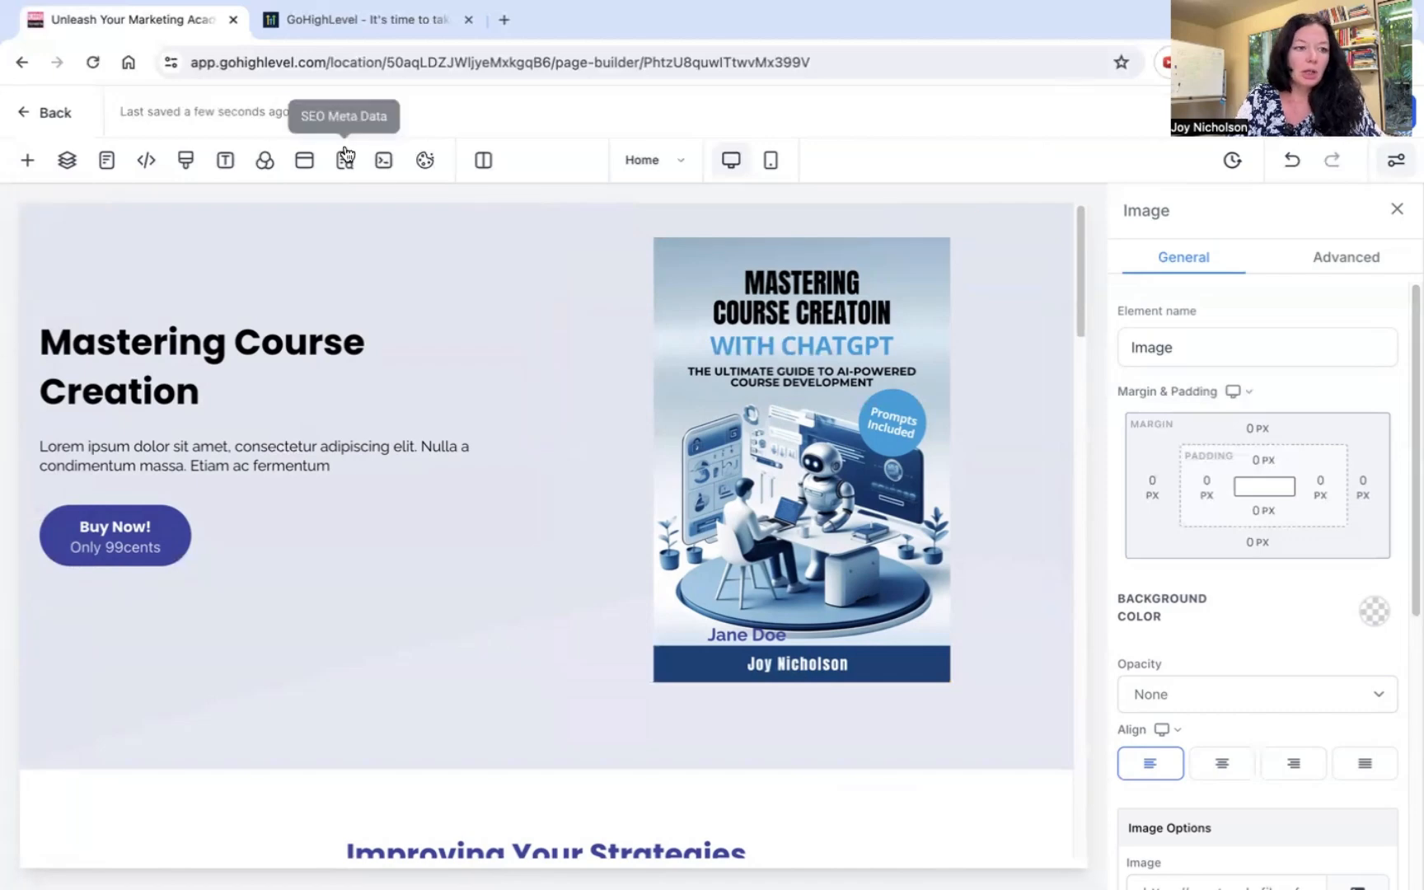
pyautogui.click(263, 161)
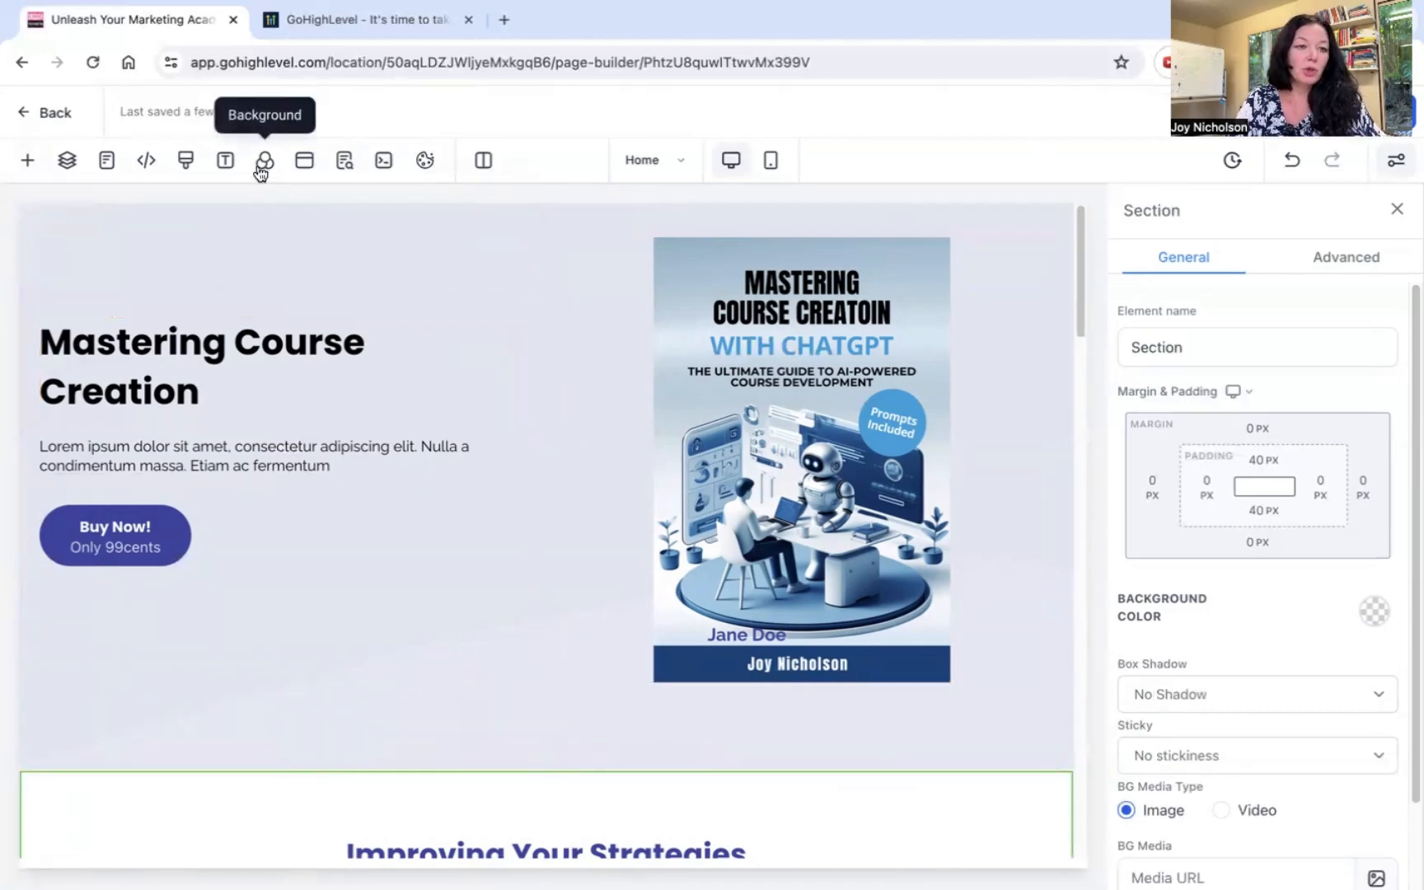
pyautogui.moveTo(345, 160)
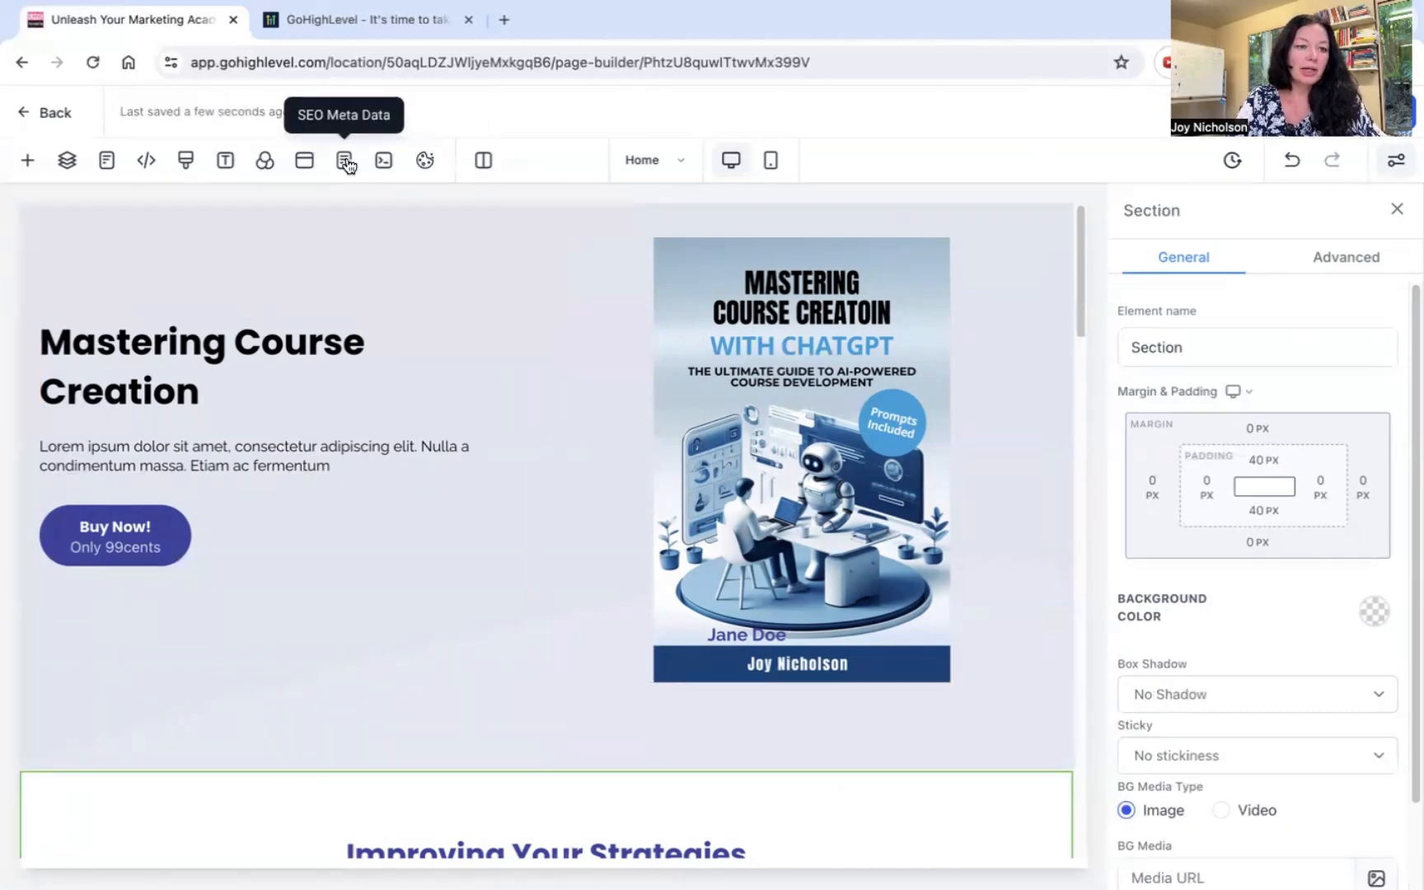
pyautogui.click(345, 162)
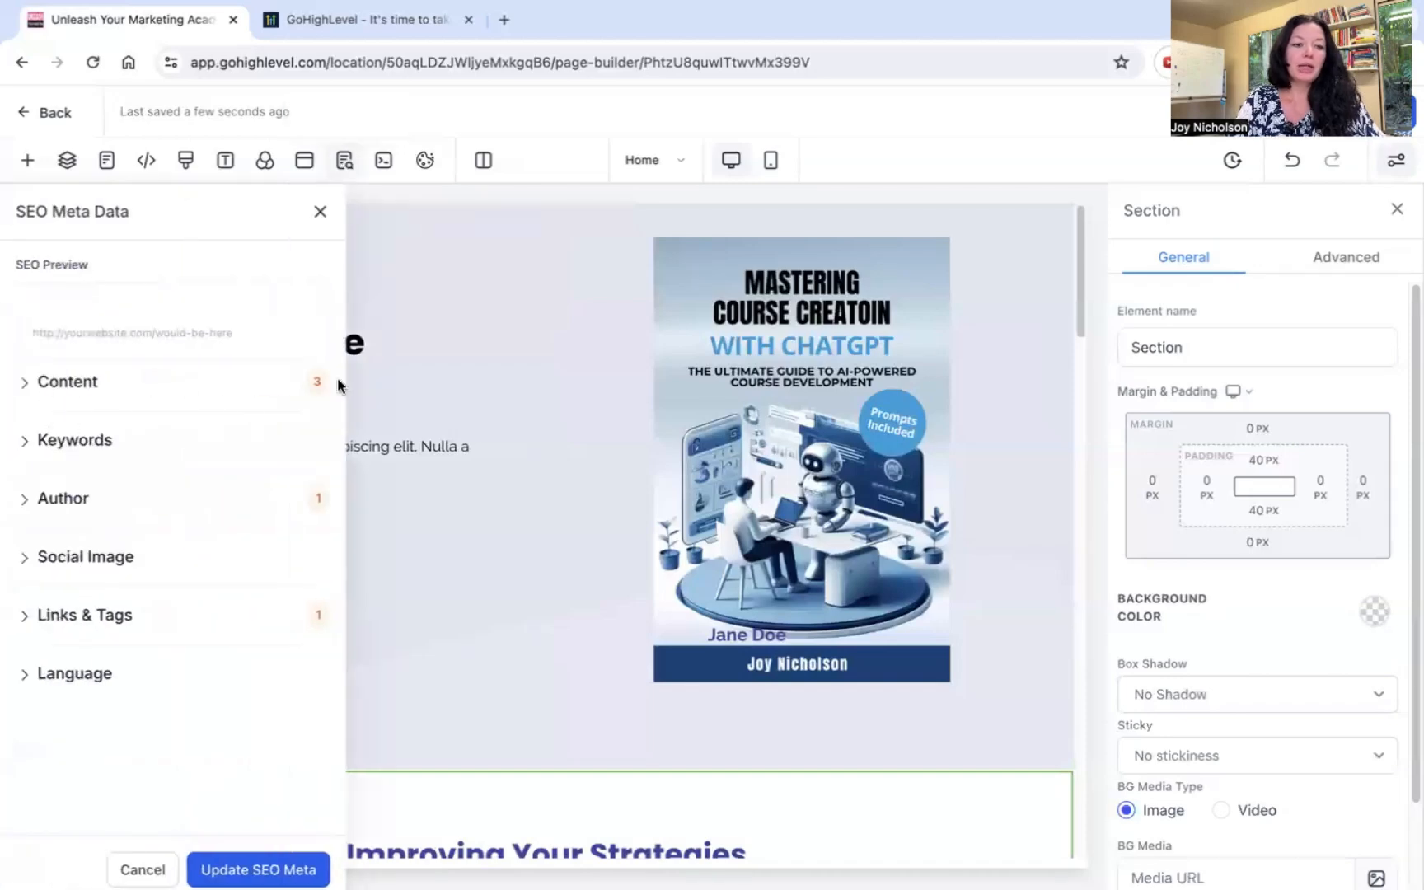
pyautogui.click(66, 381)
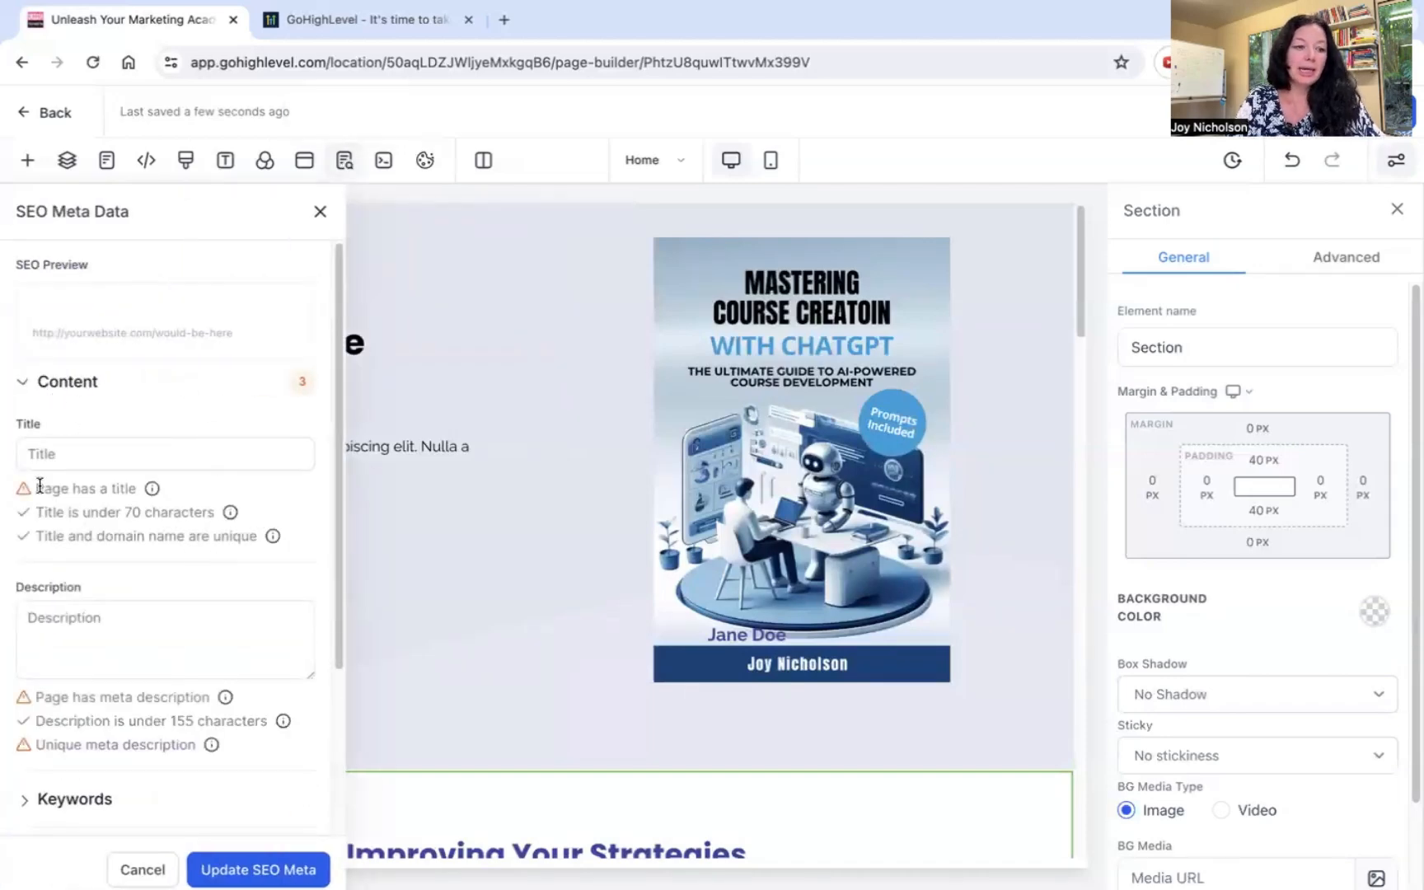
pyautogui.moveTo(136, 513)
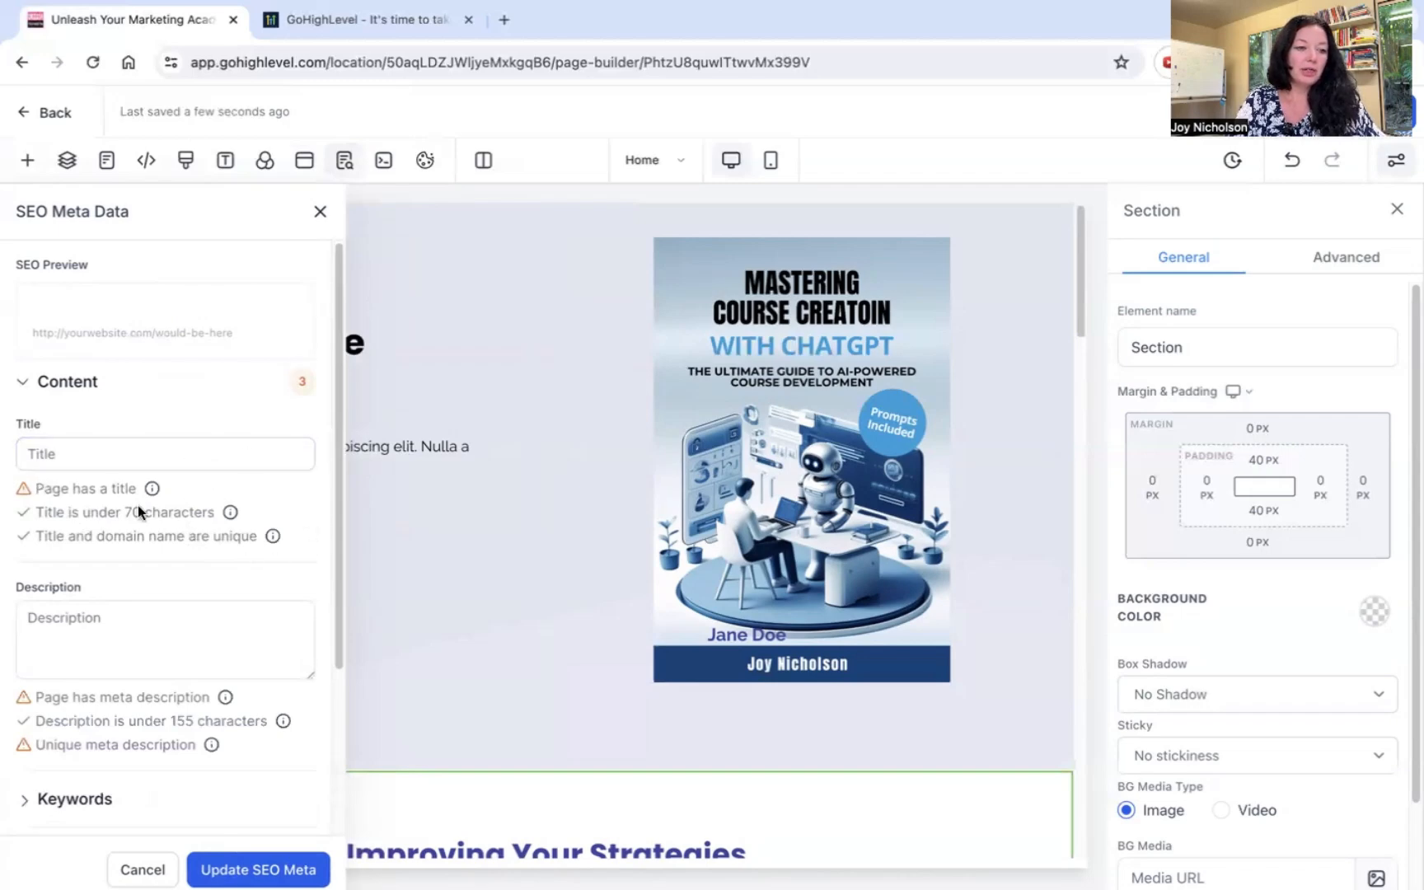
pyautogui.scroll(-3)
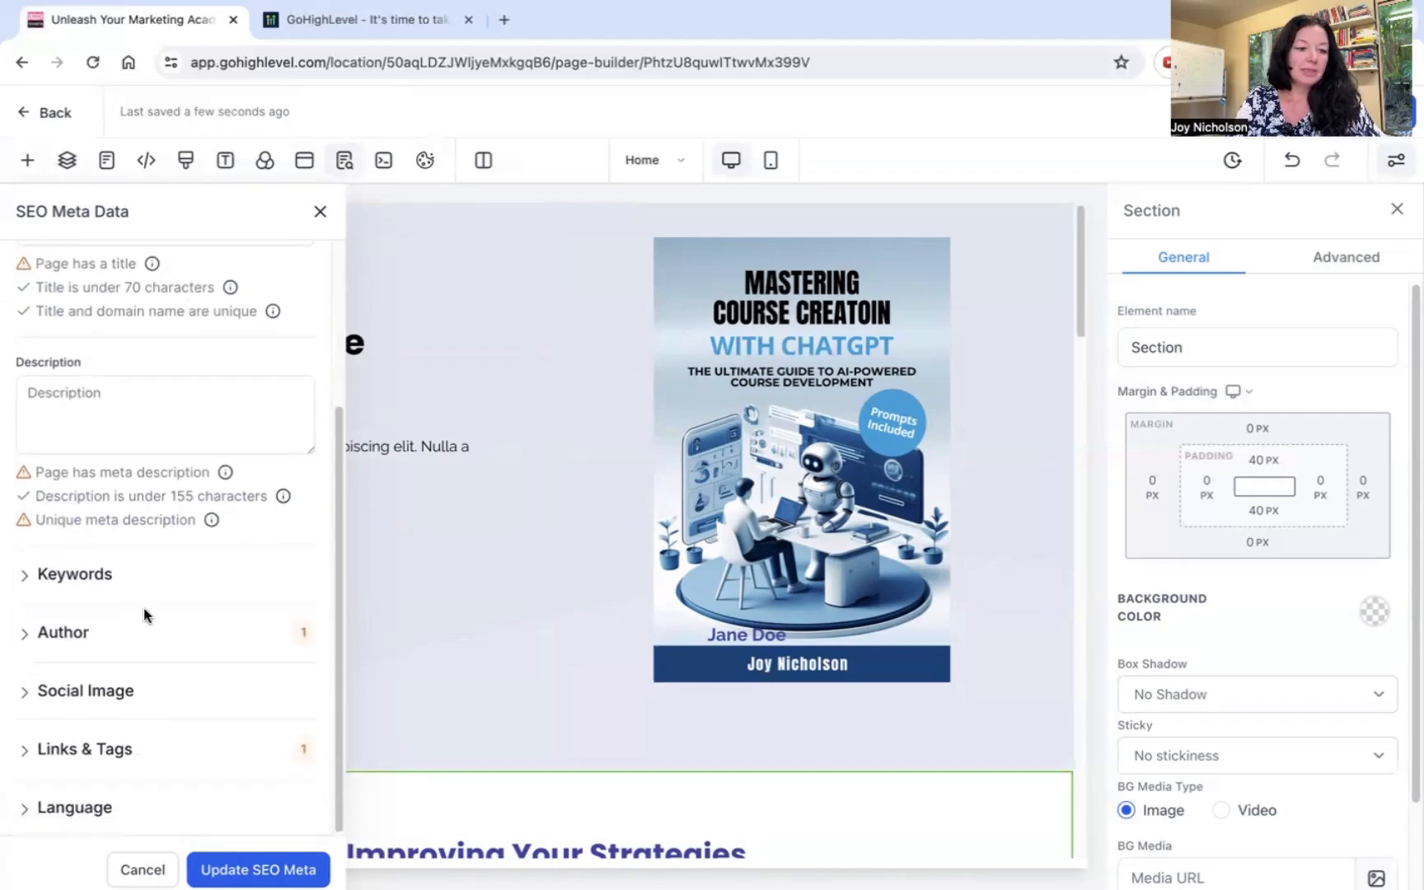
pyautogui.click(63, 633)
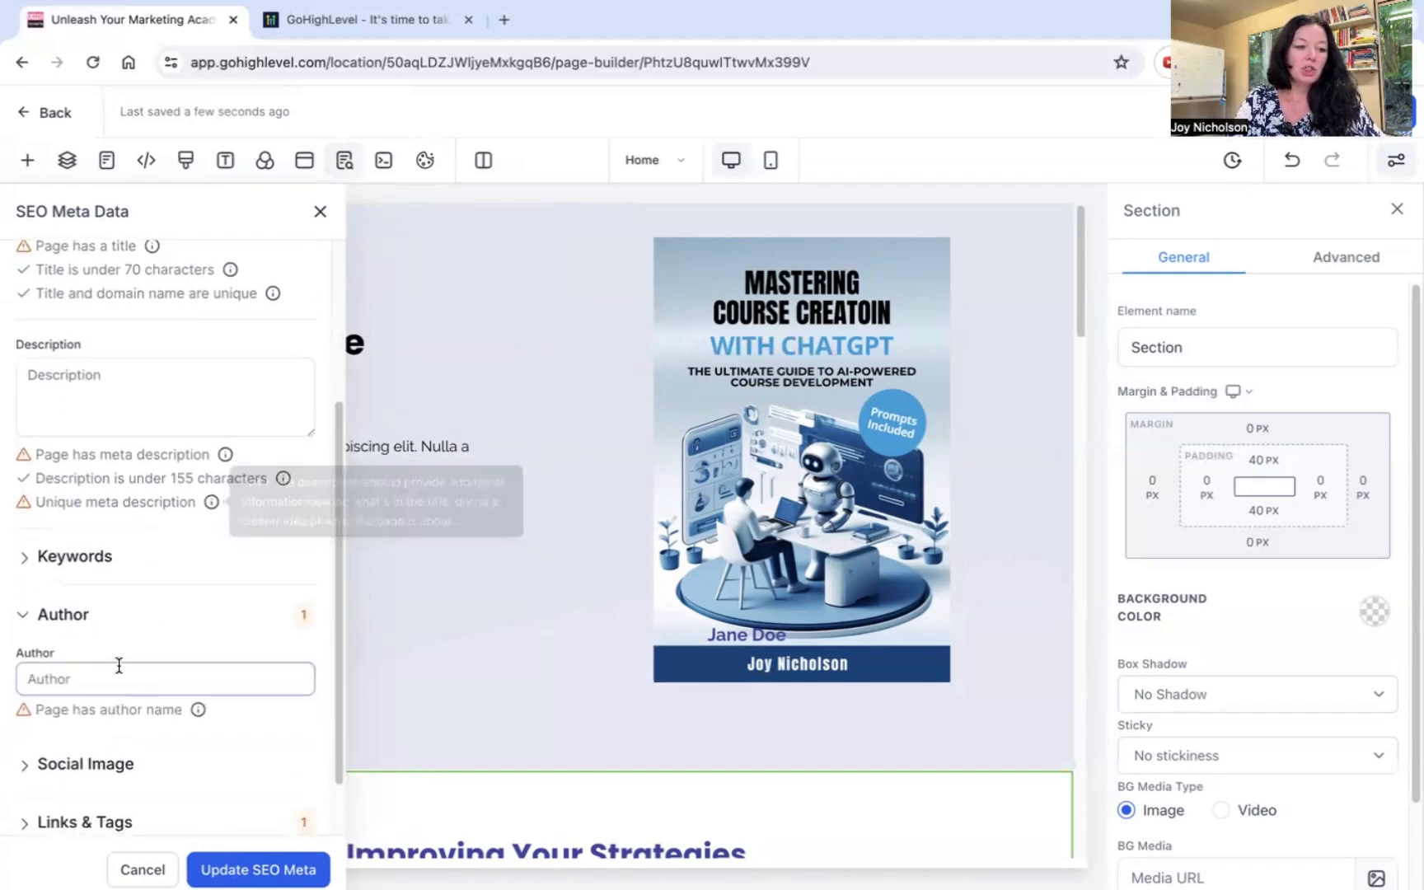
pyautogui.scroll(3)
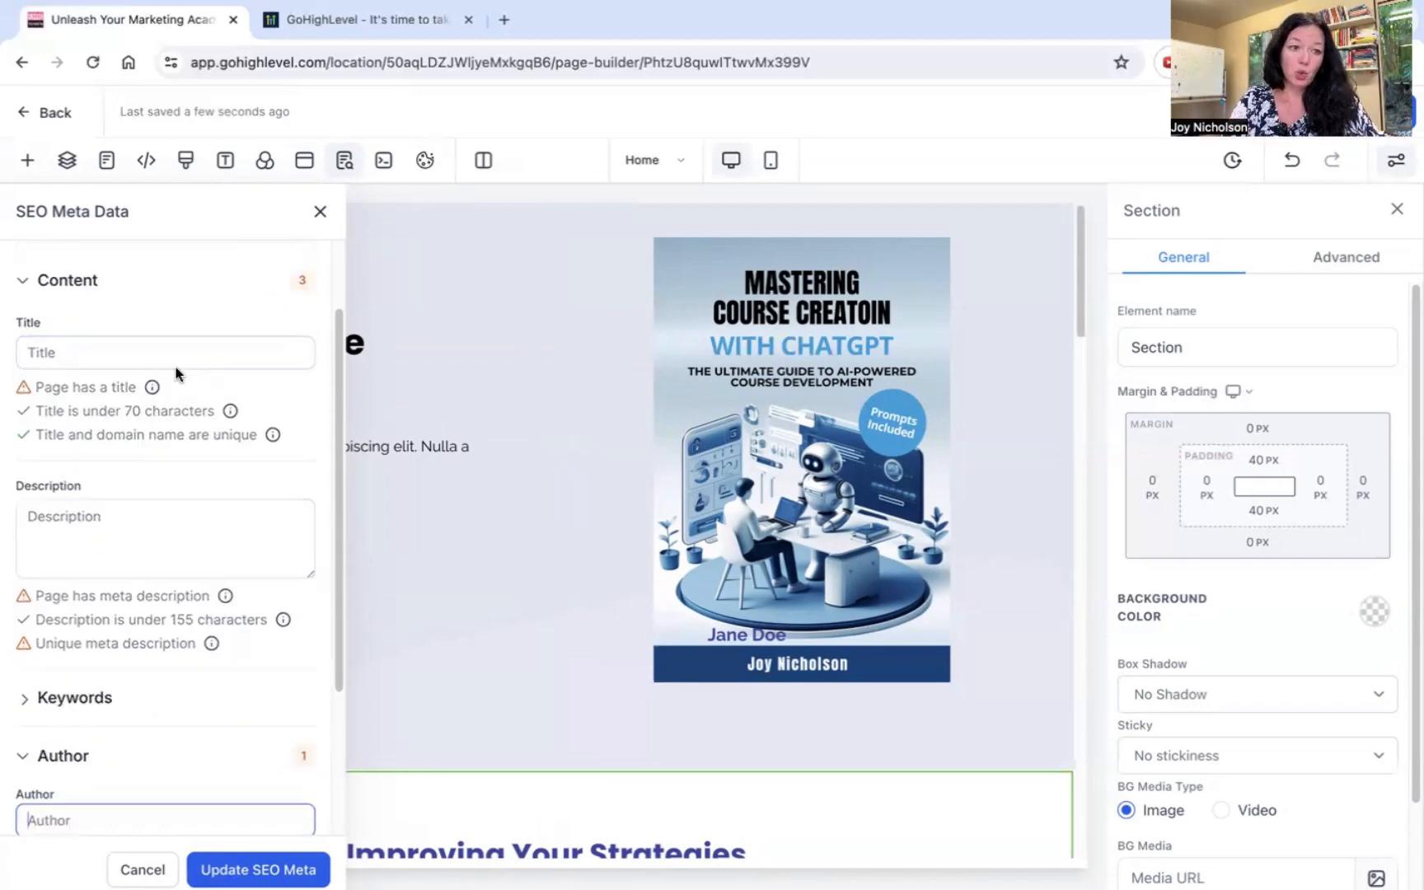
# Review the empty Title, description and Social Image fields, then return to the funnel steps overview
pyautogui.click(165, 353)
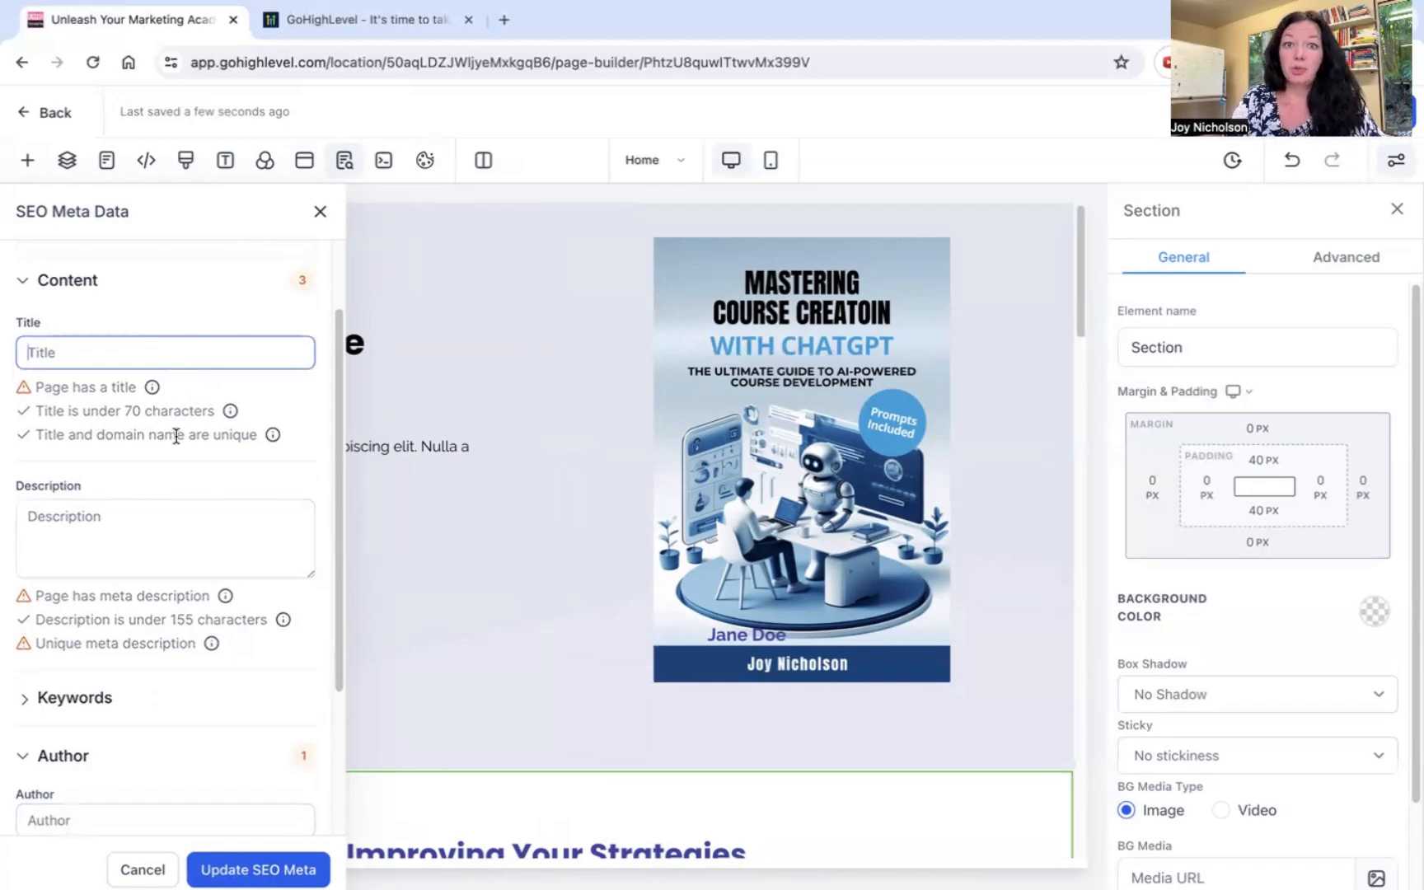
pyautogui.scroll(-3)
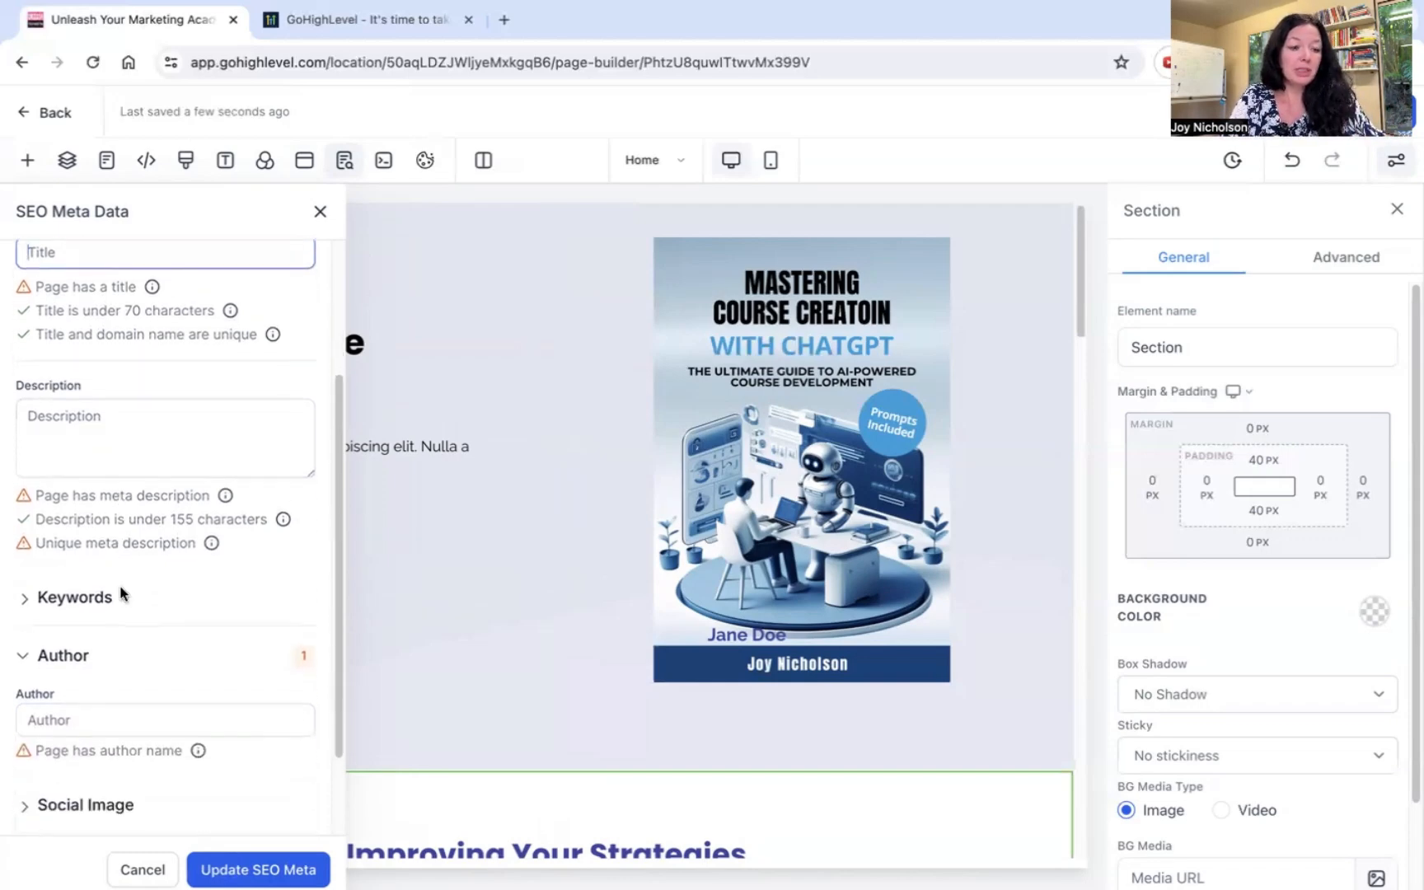
pyautogui.scroll(-3)
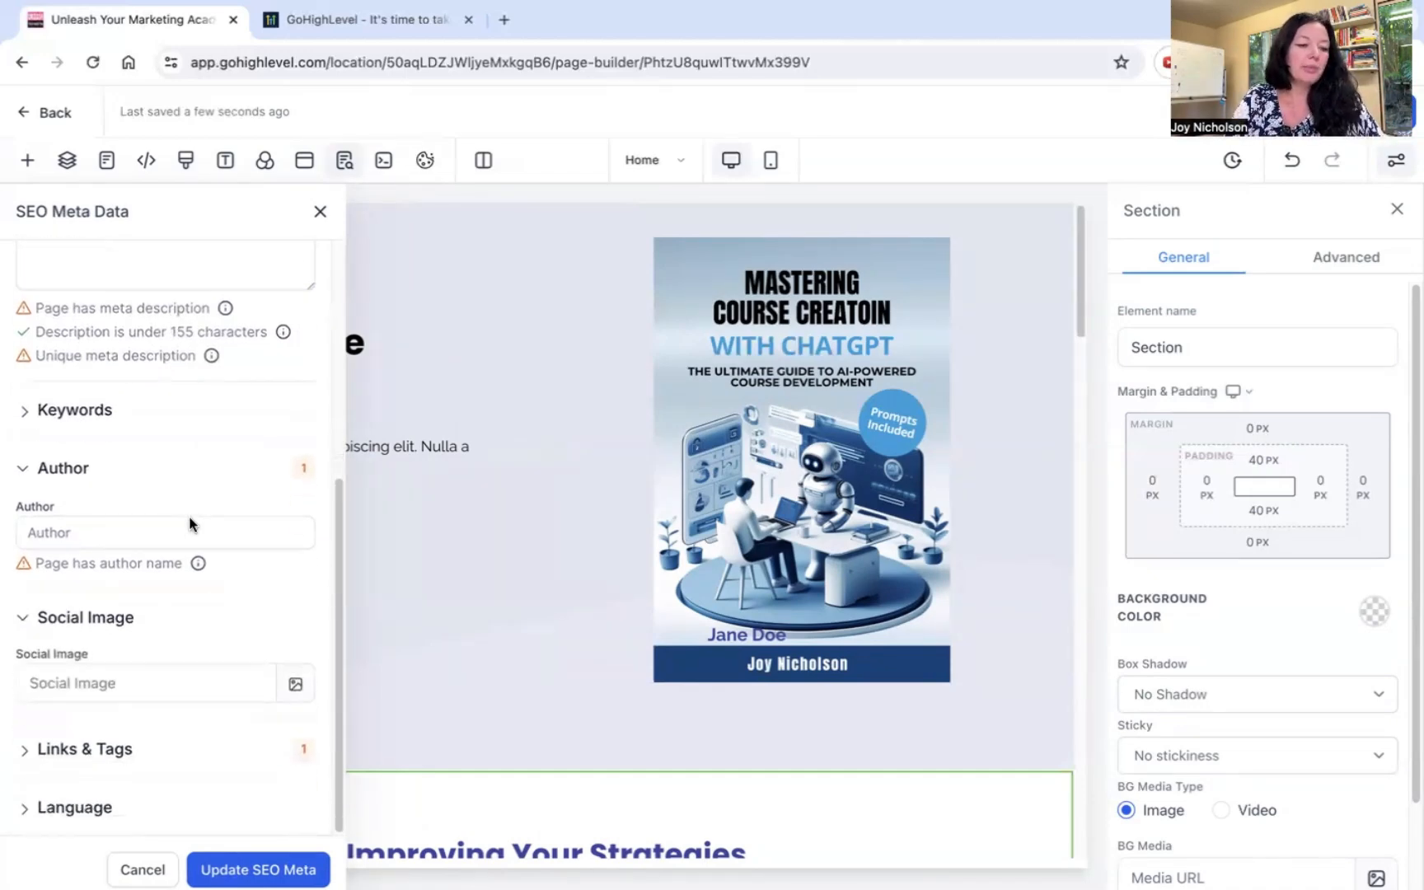
pyautogui.scroll(3)
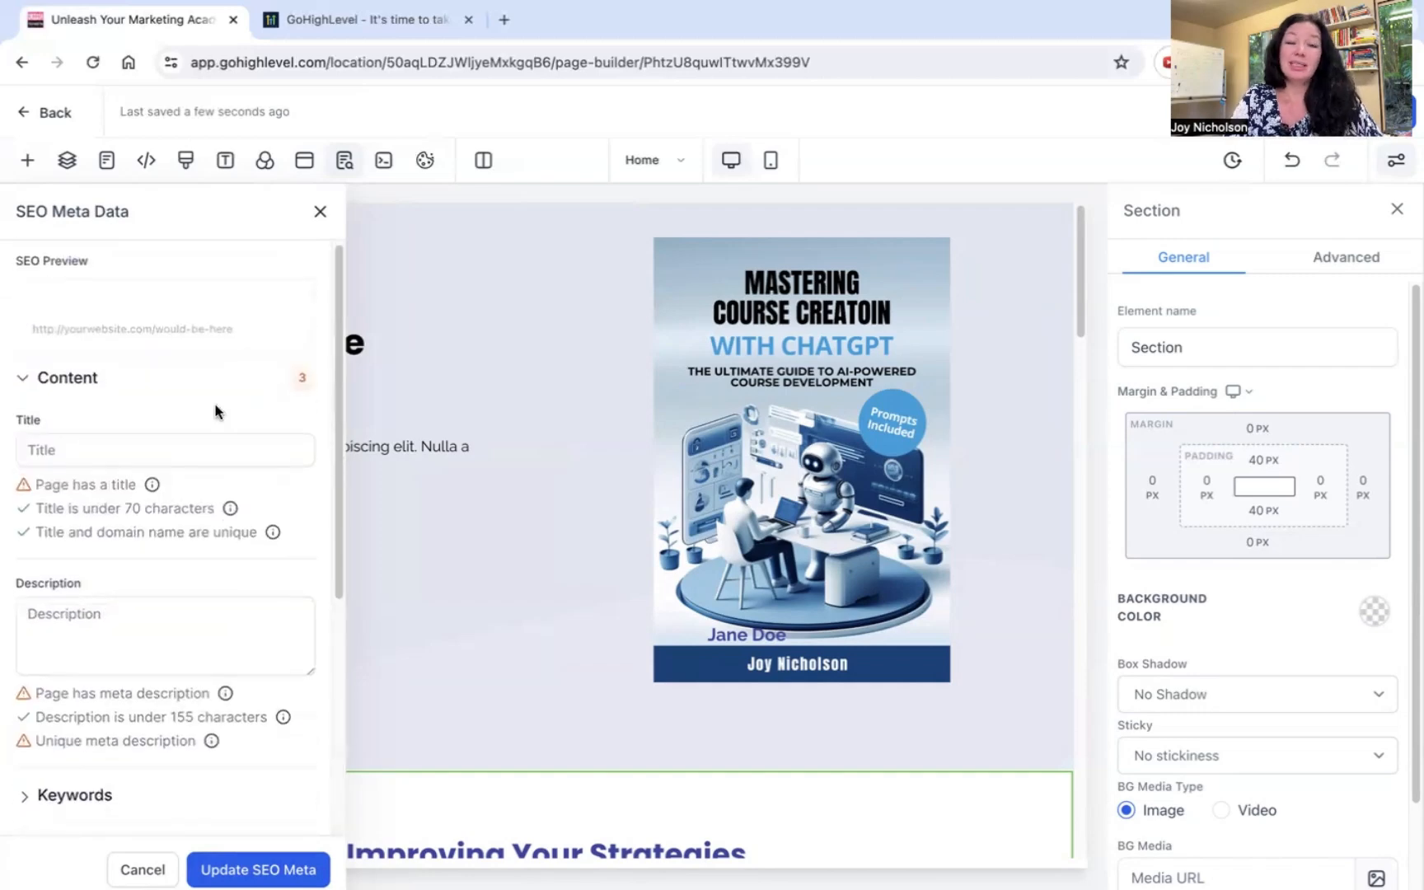
pyautogui.moveTo(254, 367)
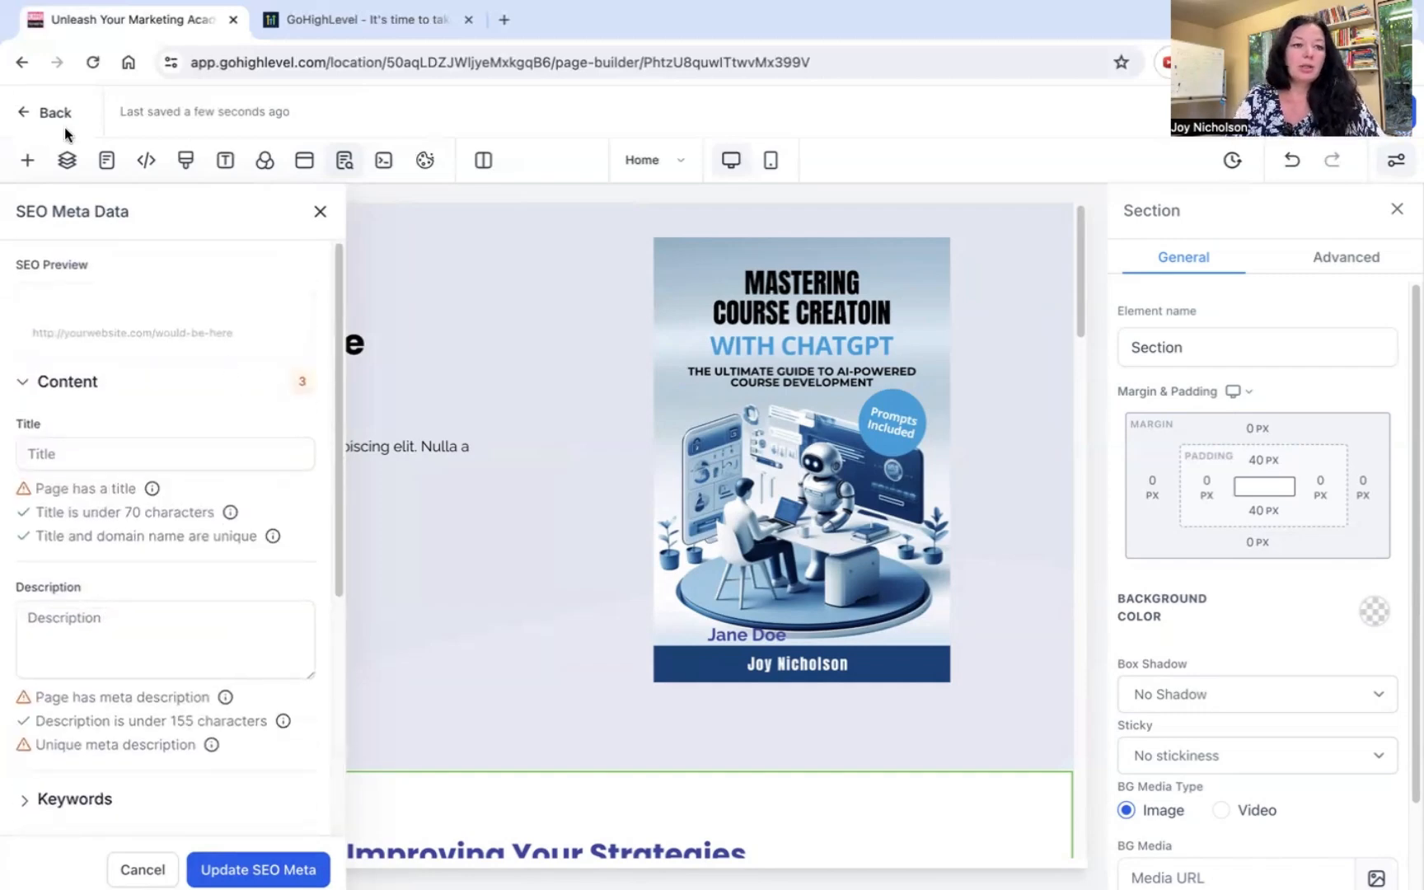
pyautogui.click(46, 112)
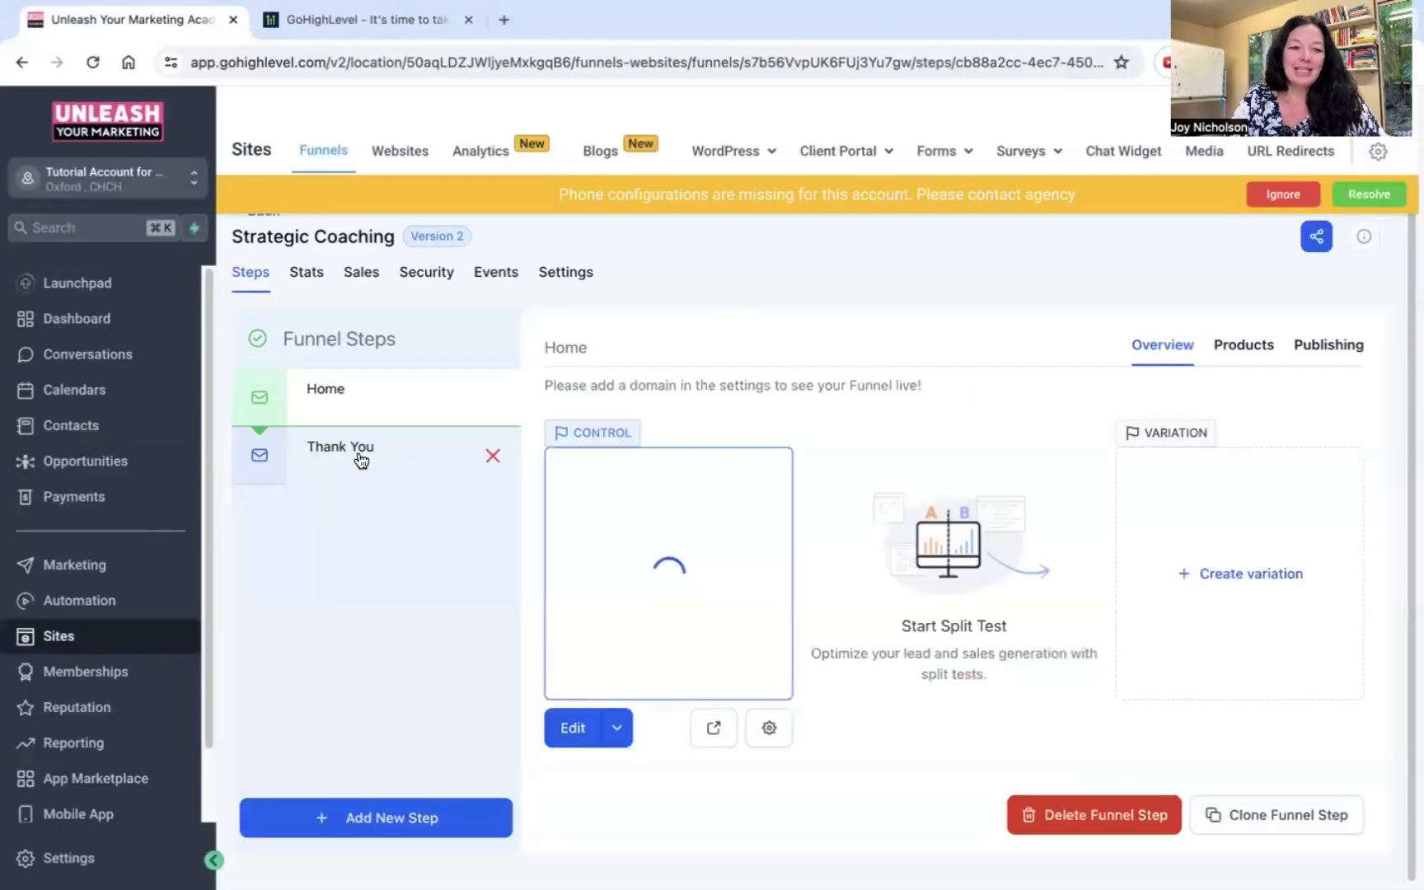
# Load the Thank You funnel step in the page builder and start editing its body paragraph
pyautogui.click(340, 447)
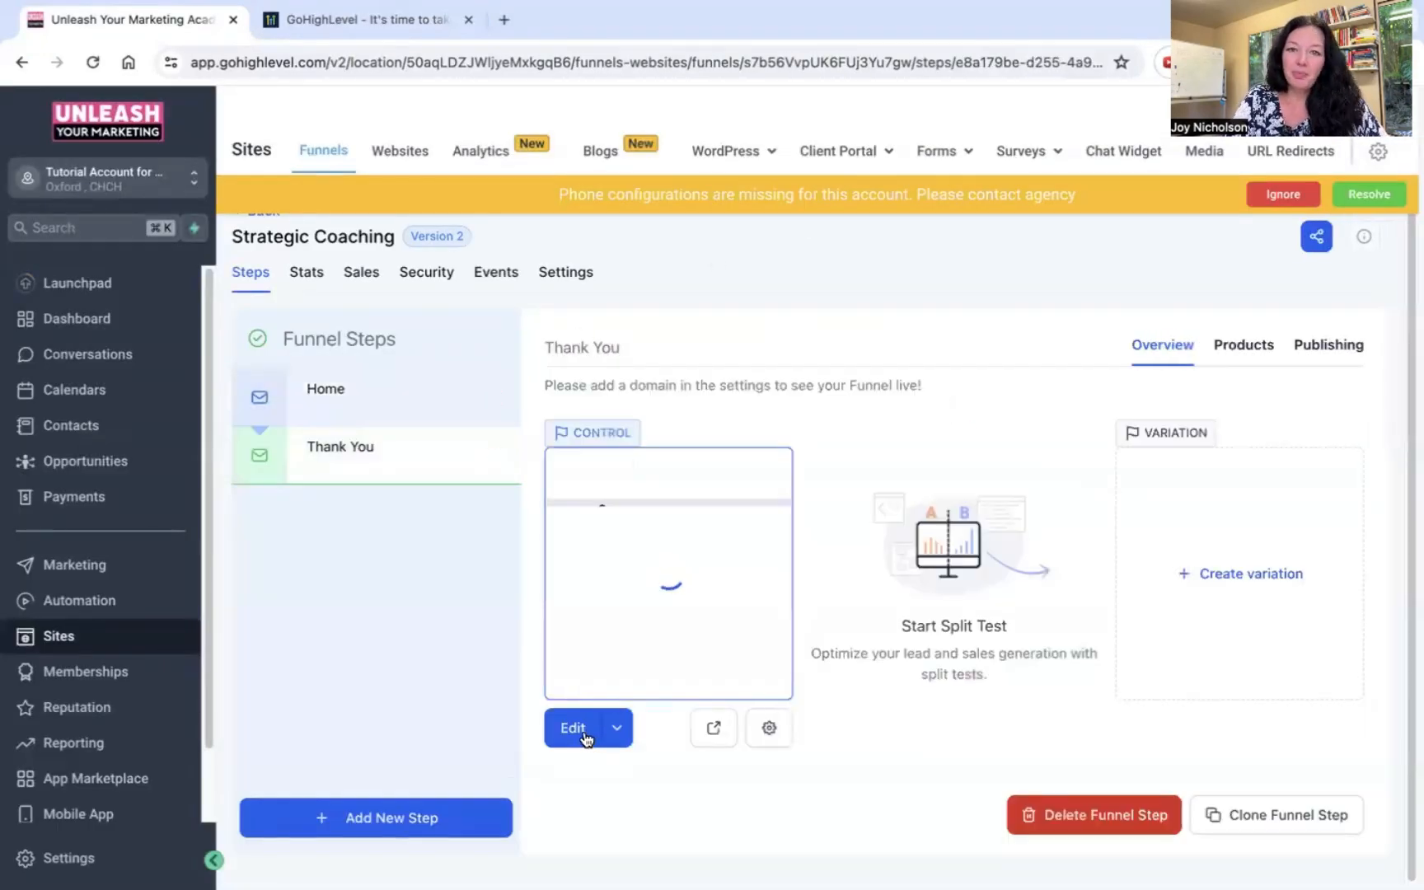
pyautogui.click(573, 727)
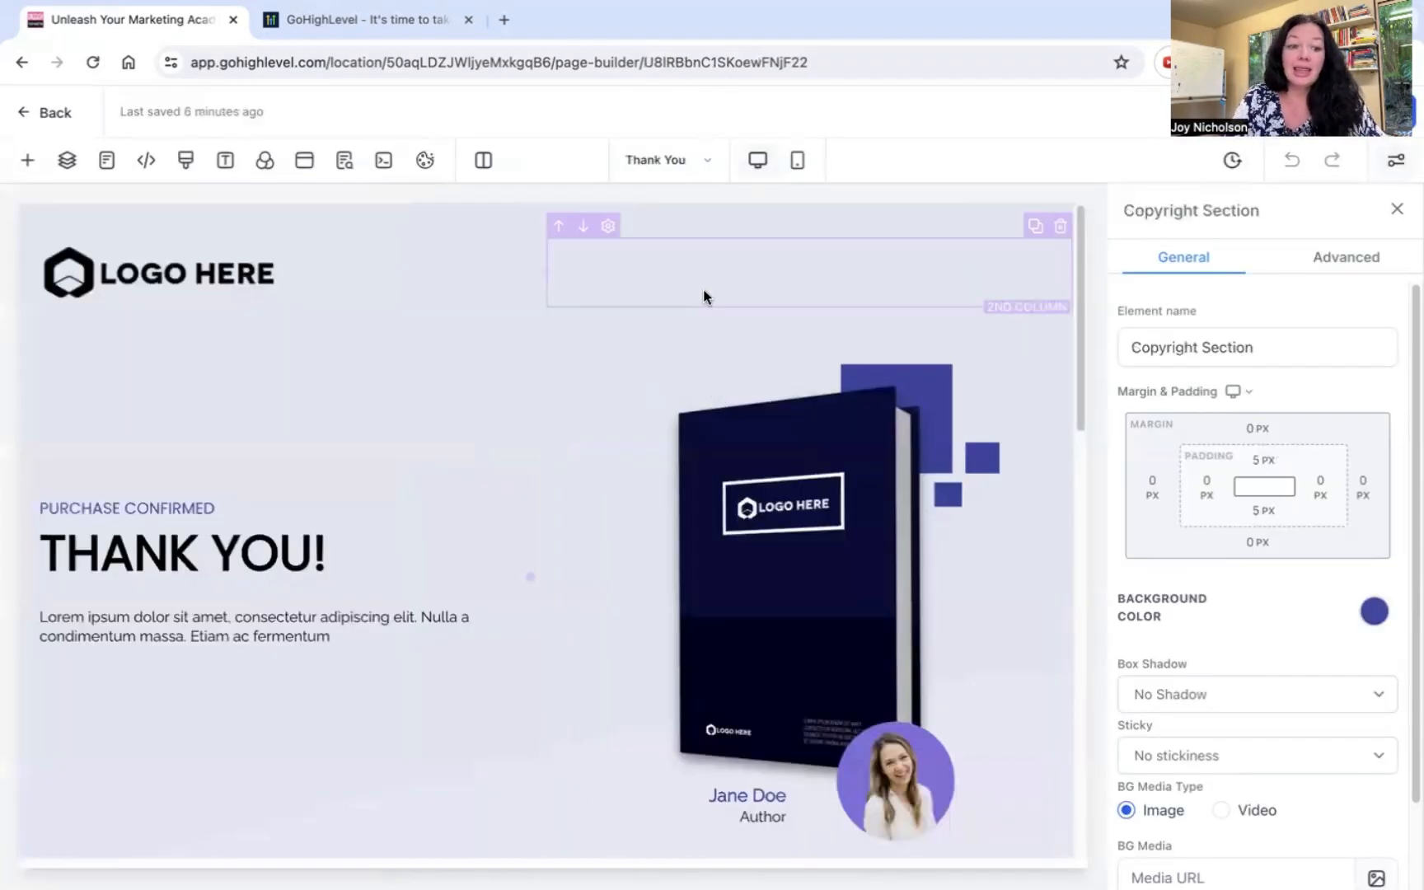
pyautogui.click(254, 626)
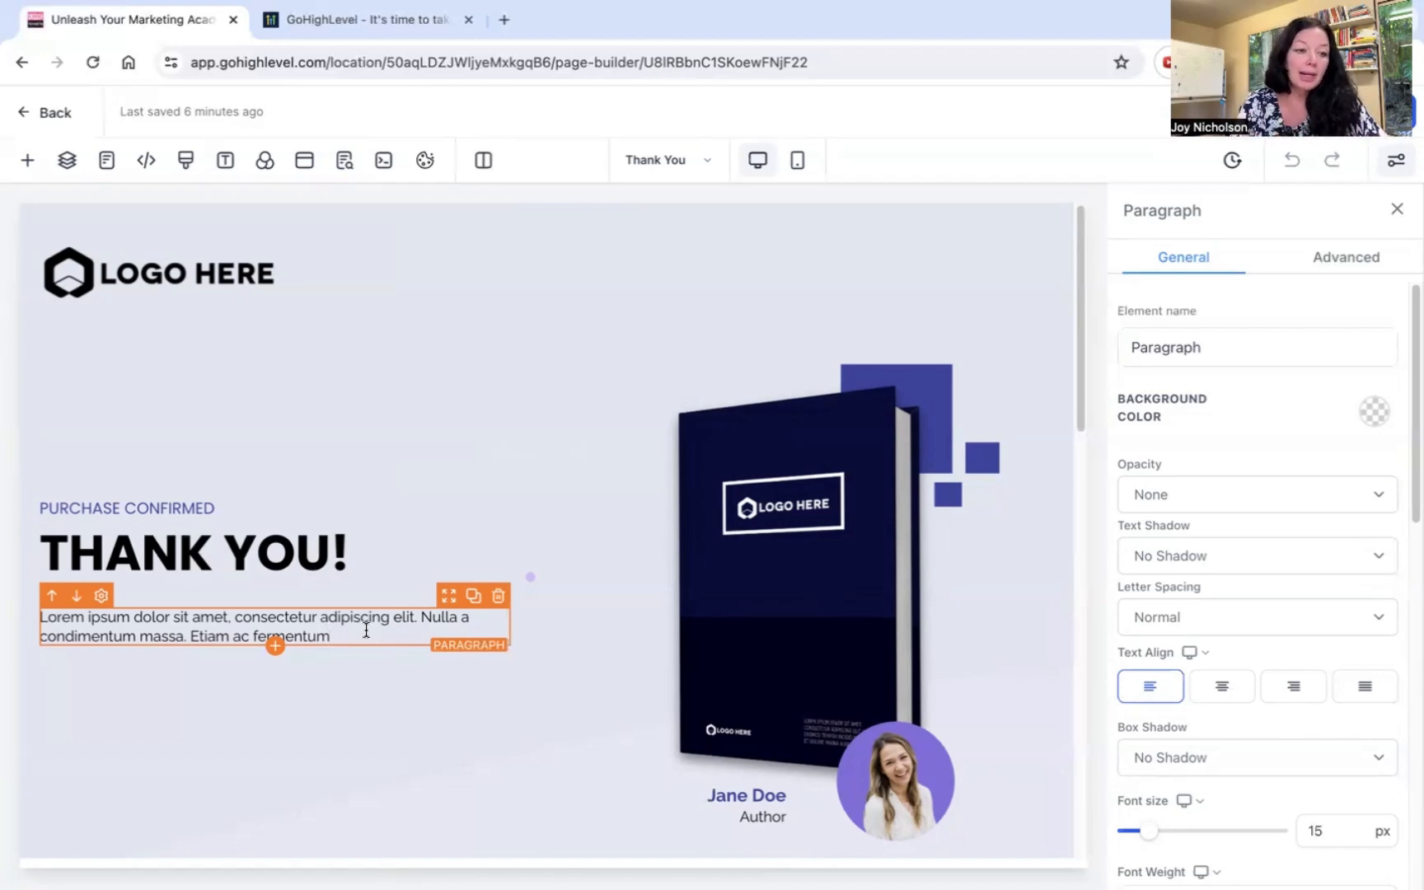
pyautogui.scroll(-3)
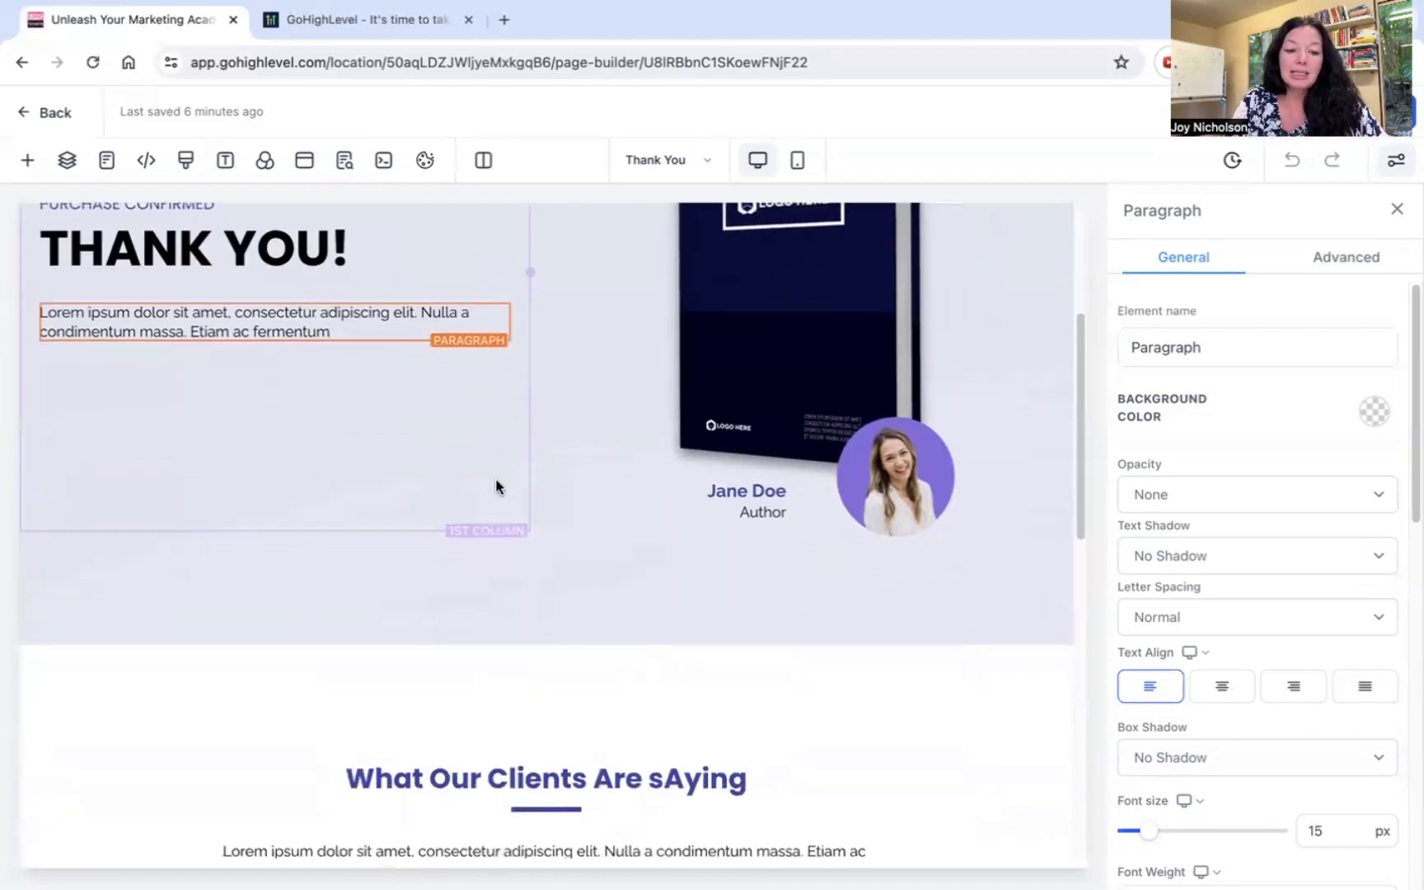
pyautogui.scroll(-3)
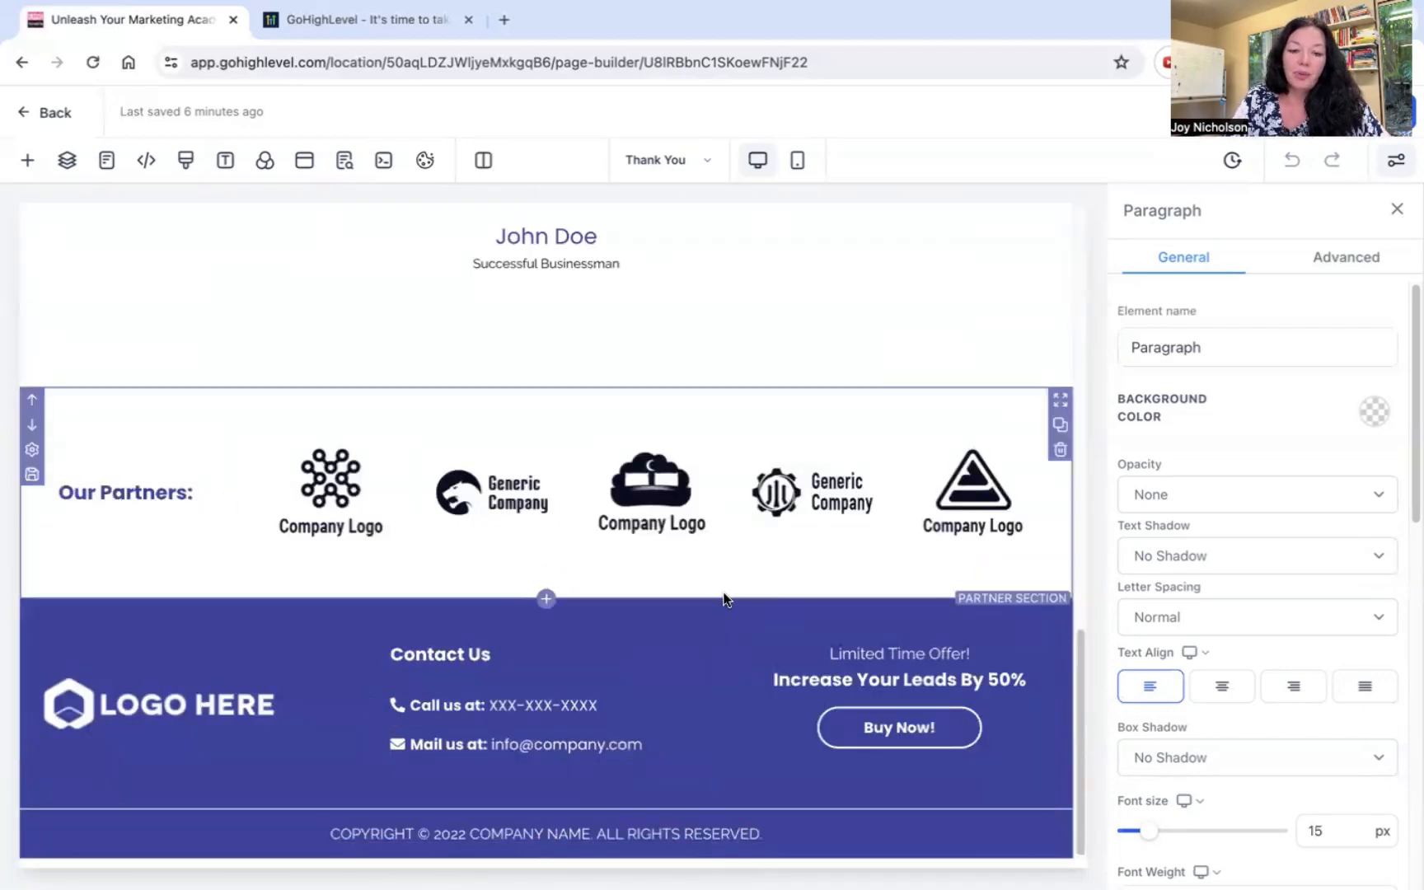
pyautogui.moveTo(754, 600)
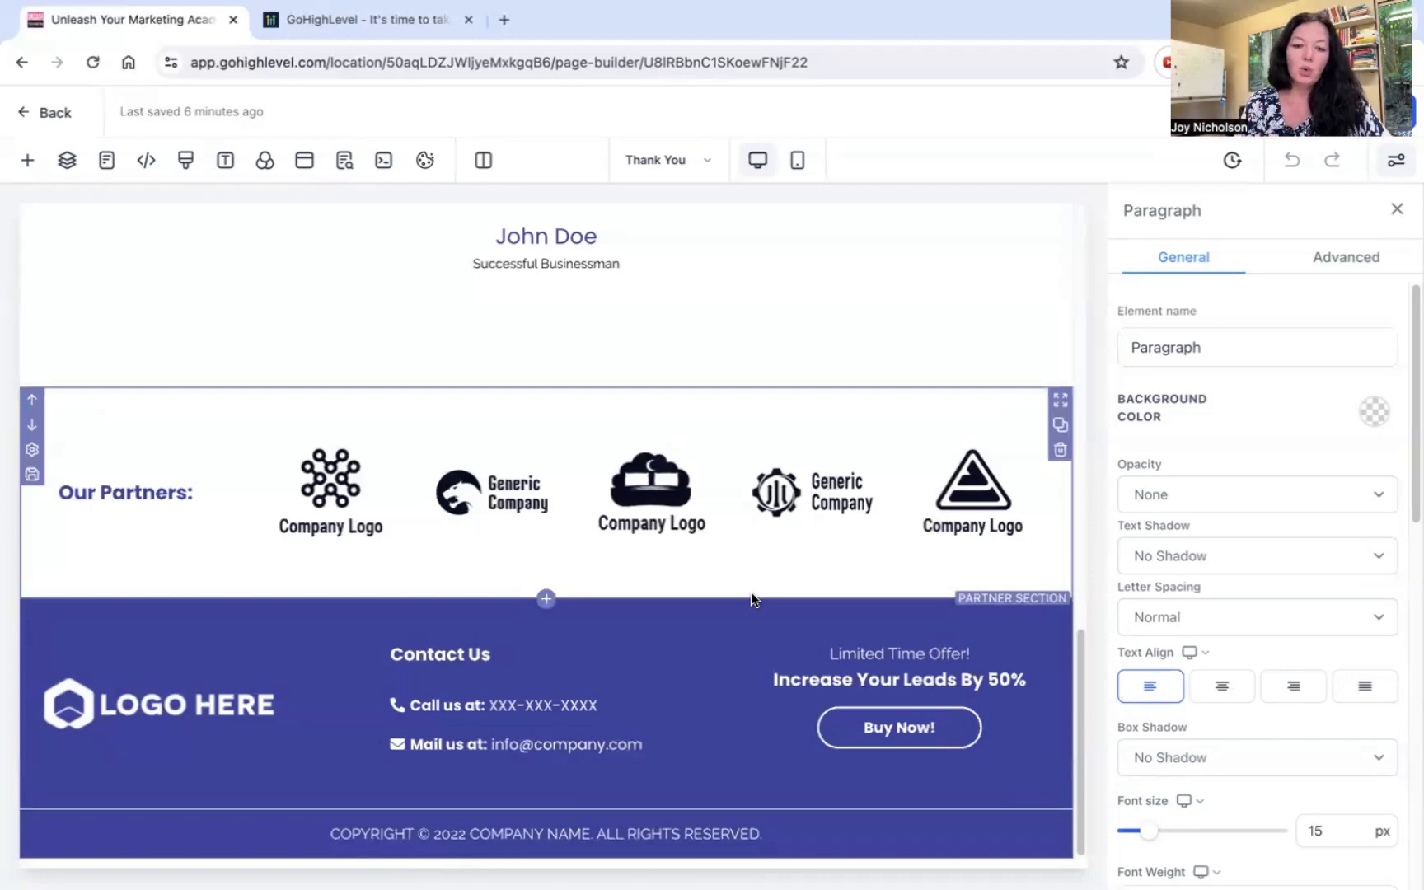
pyautogui.moveTo(875, 594)
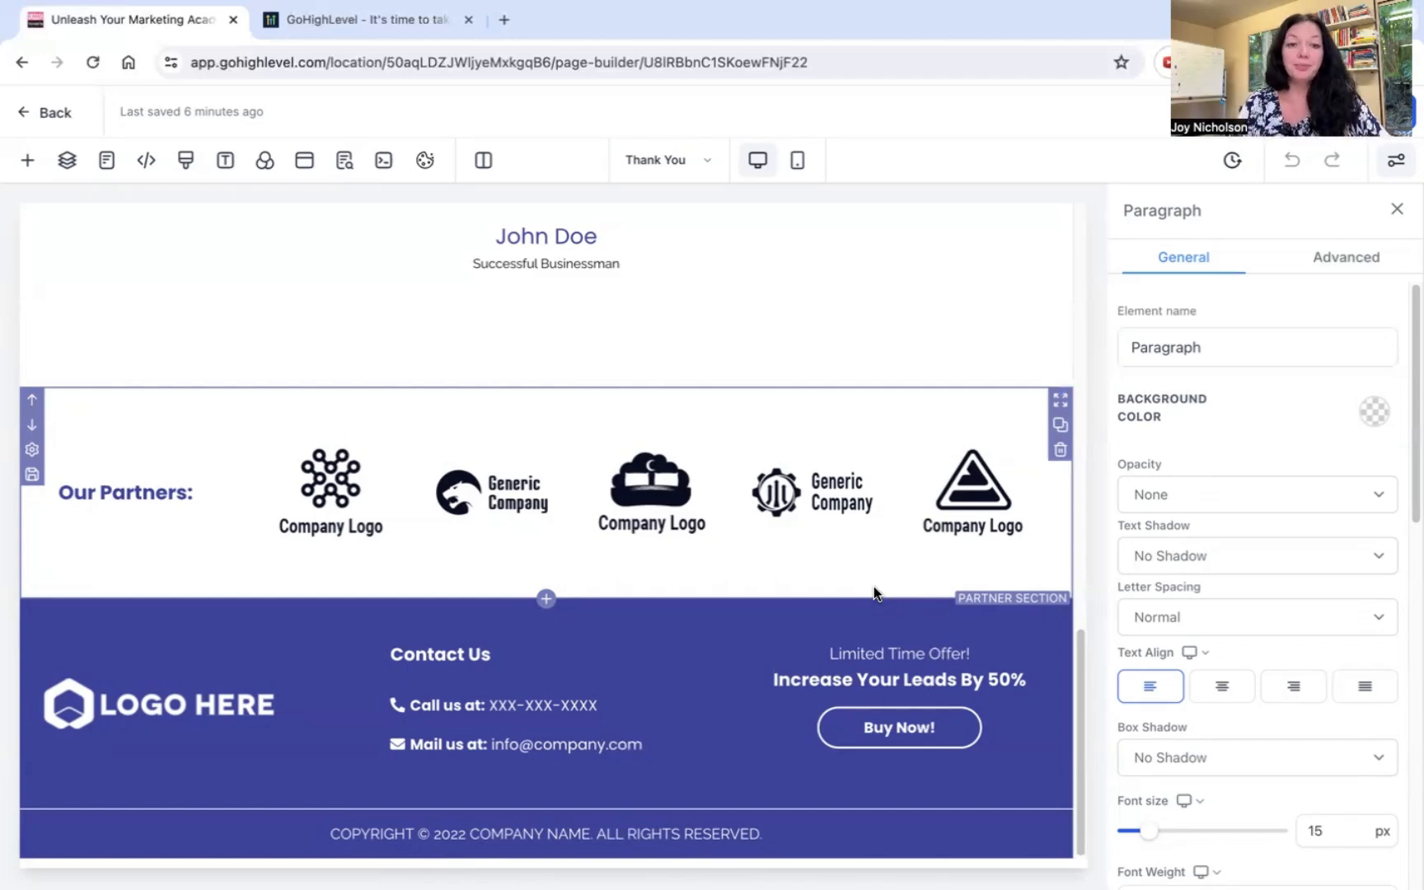
pyautogui.moveTo(33, 120)
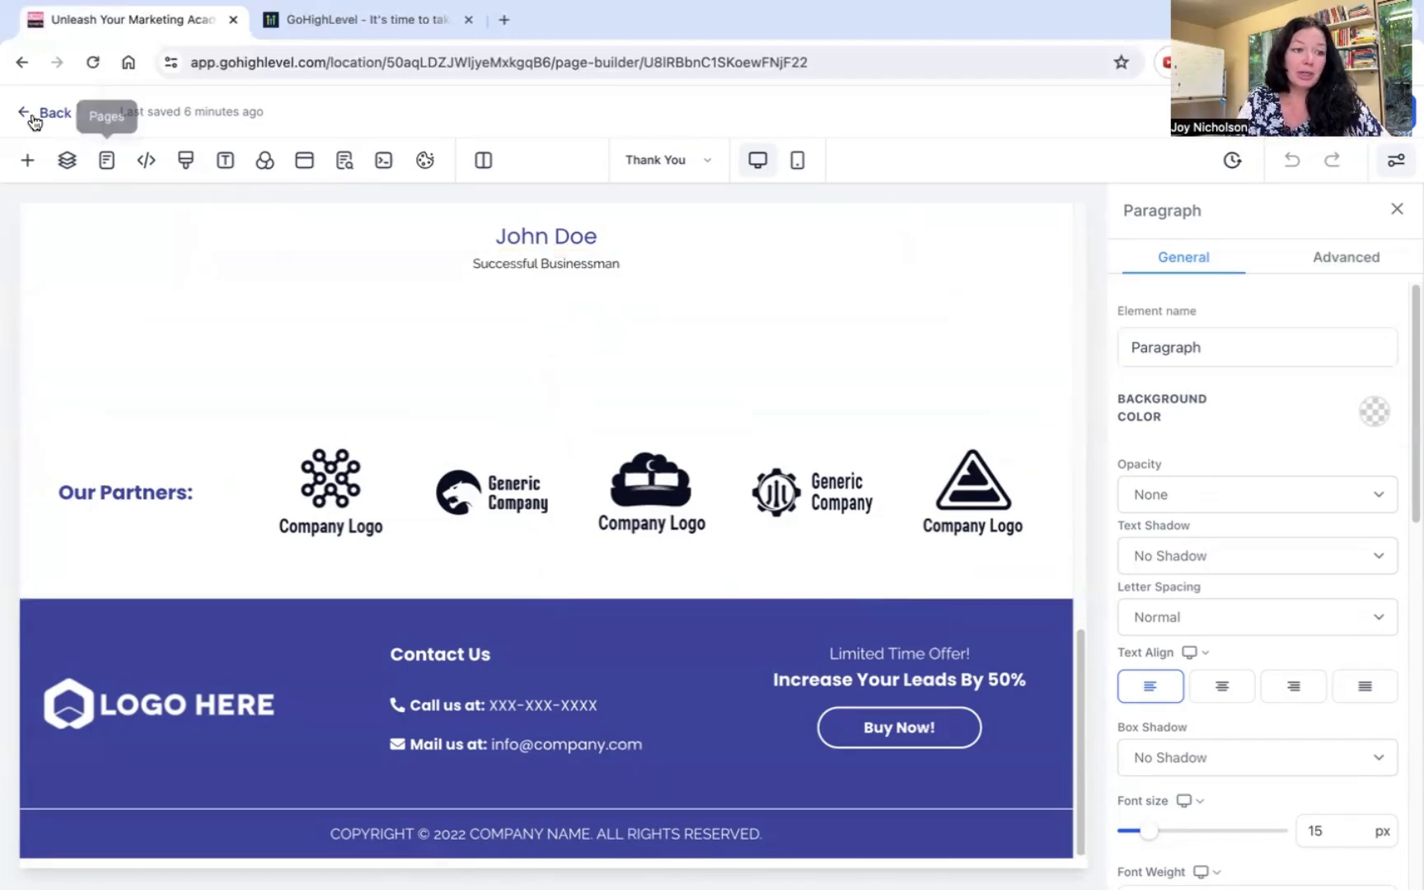
# From the funnel's Settings tab, go to Add/Edit Domains, reaching the empty Domains settings page
pyautogui.click(46, 112)
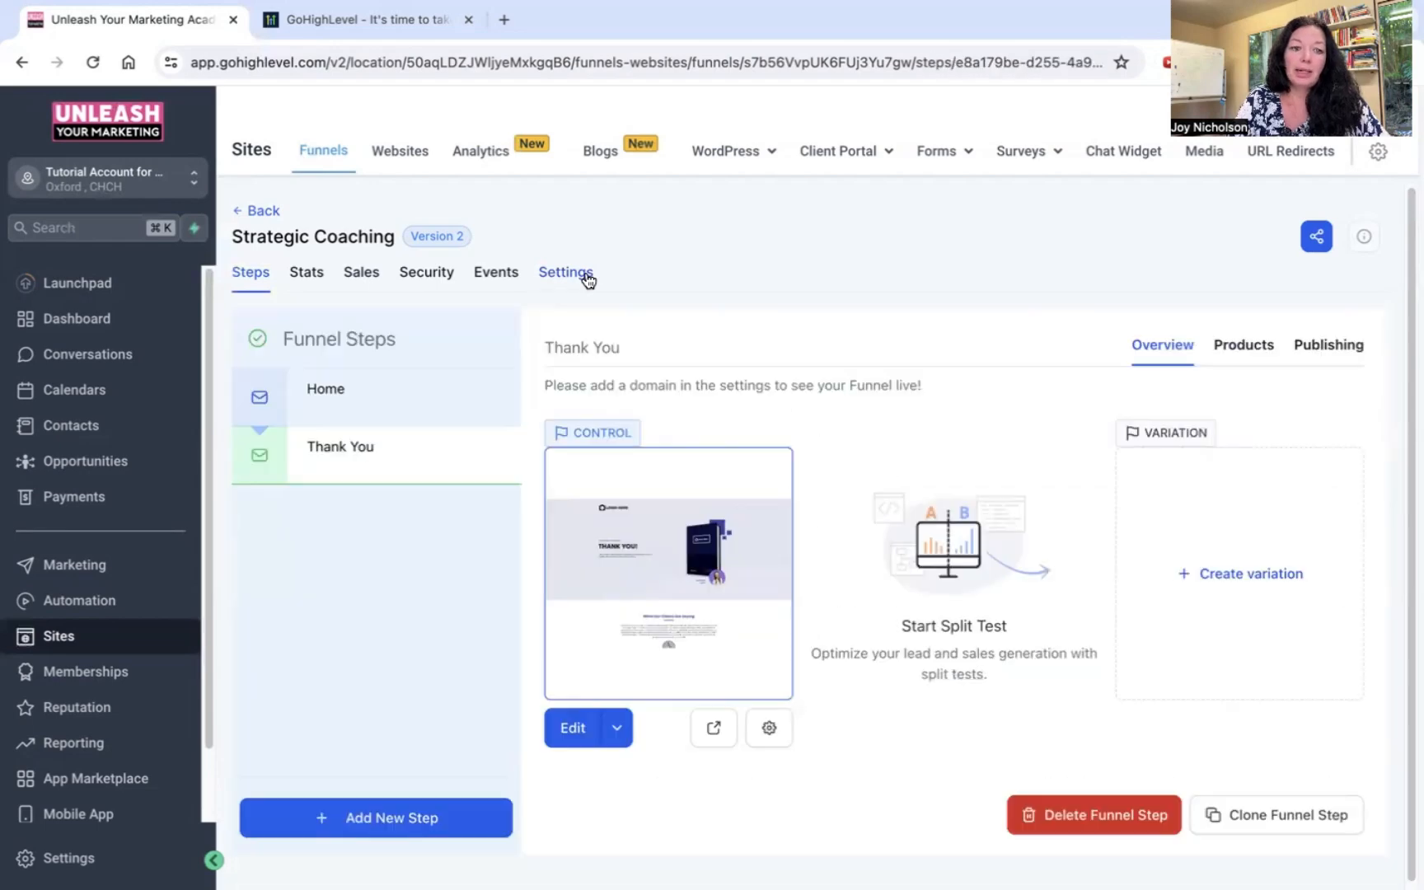
pyautogui.click(566, 272)
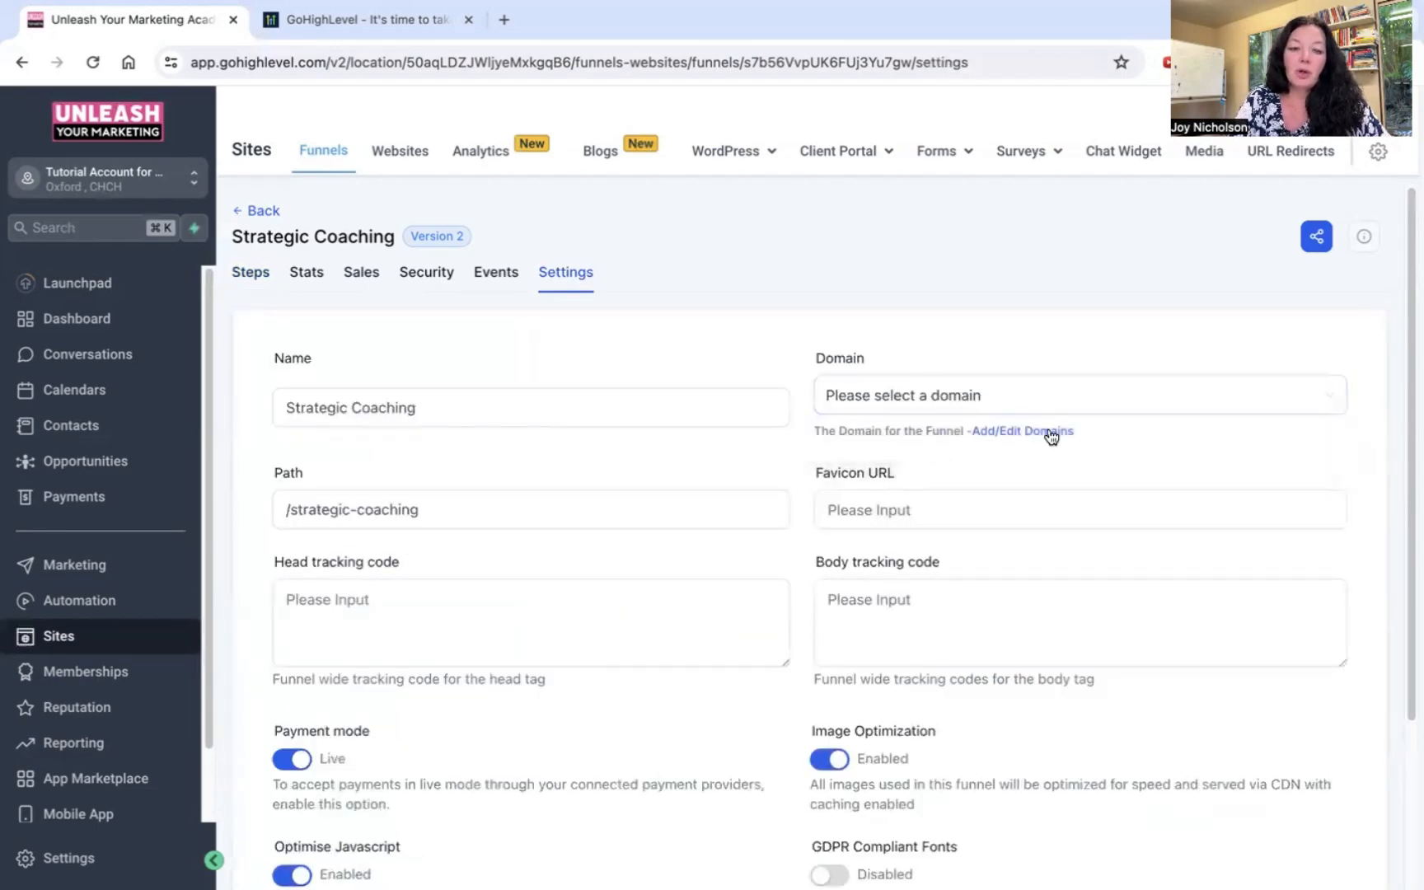
pyautogui.click(1022, 431)
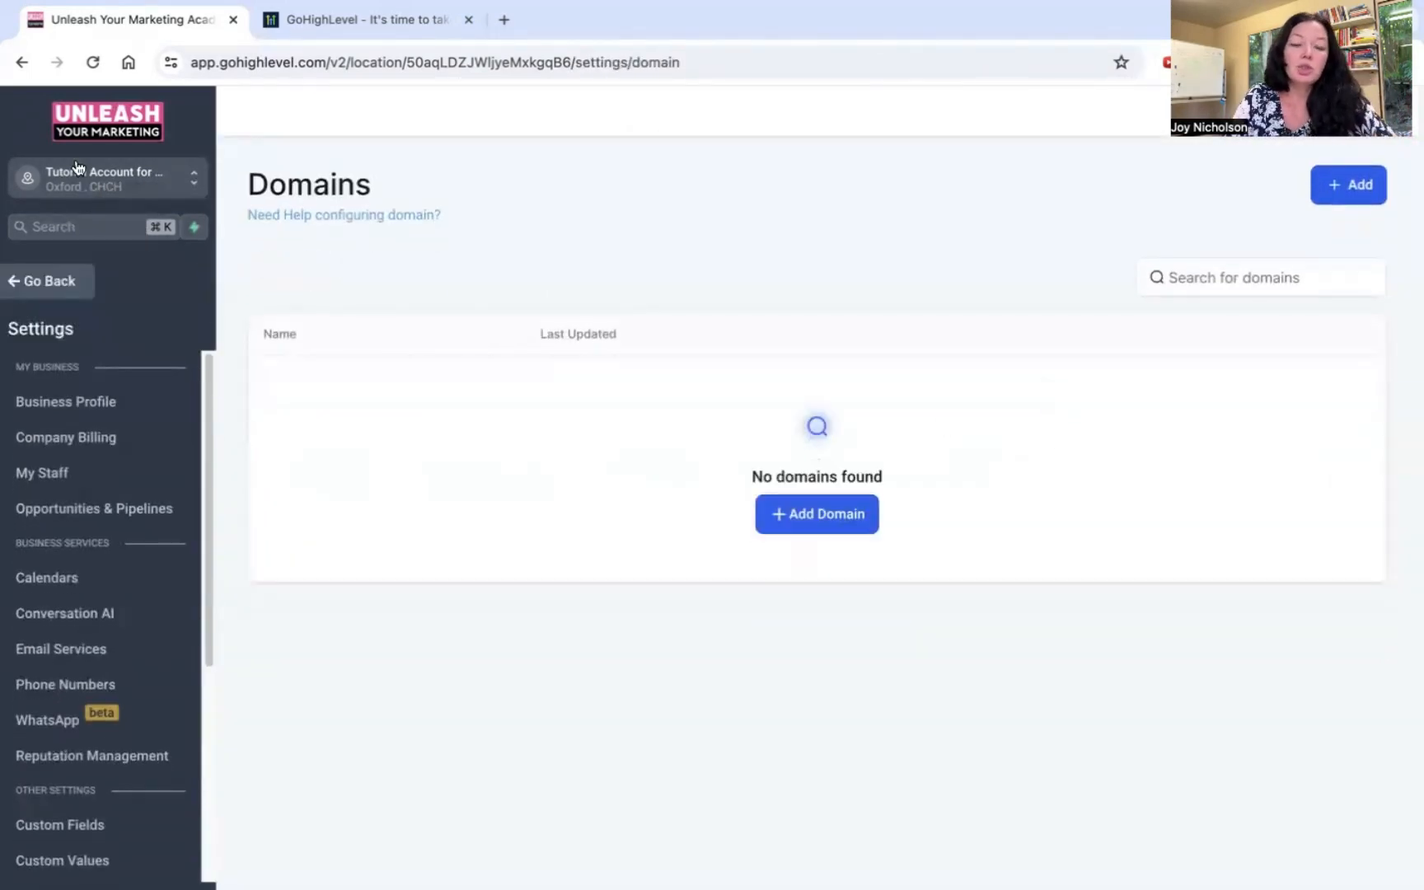
pyautogui.moveTo(610, 254)
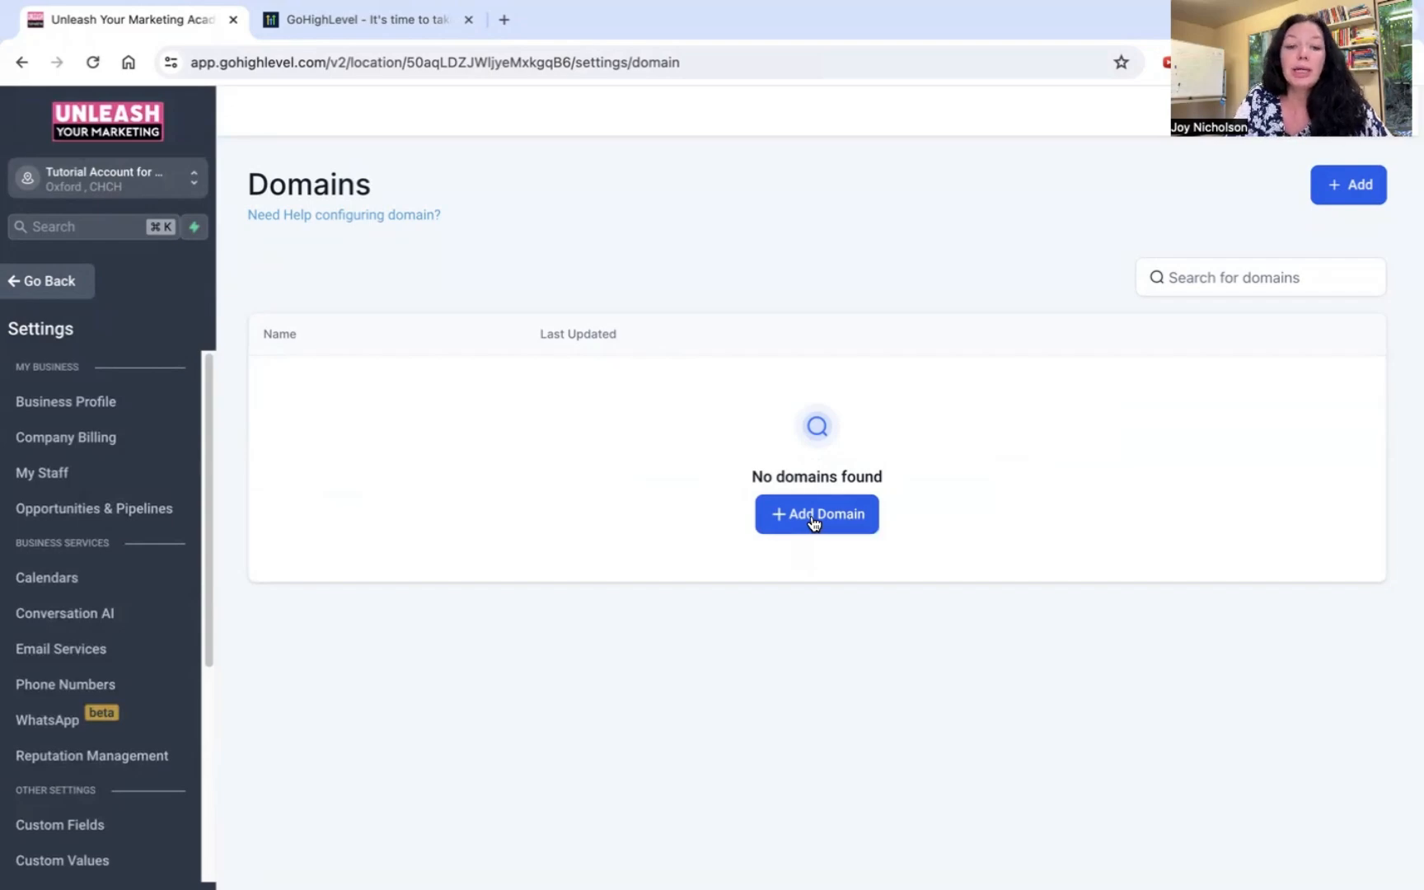
# Start a new domain connection and enter example.com as the domain URL
pyautogui.click(816, 512)
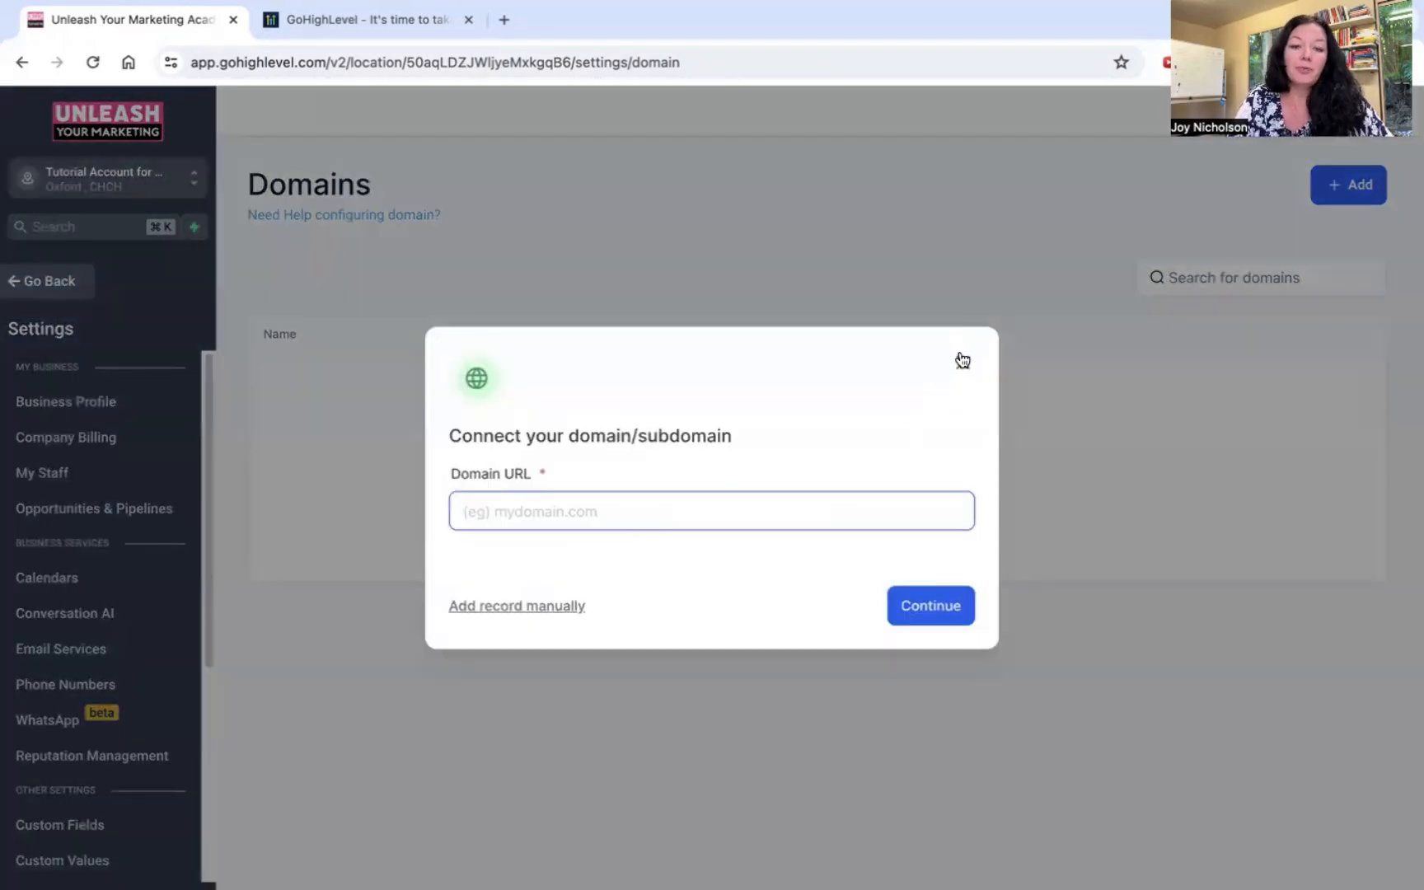
pyautogui.click(963, 359)
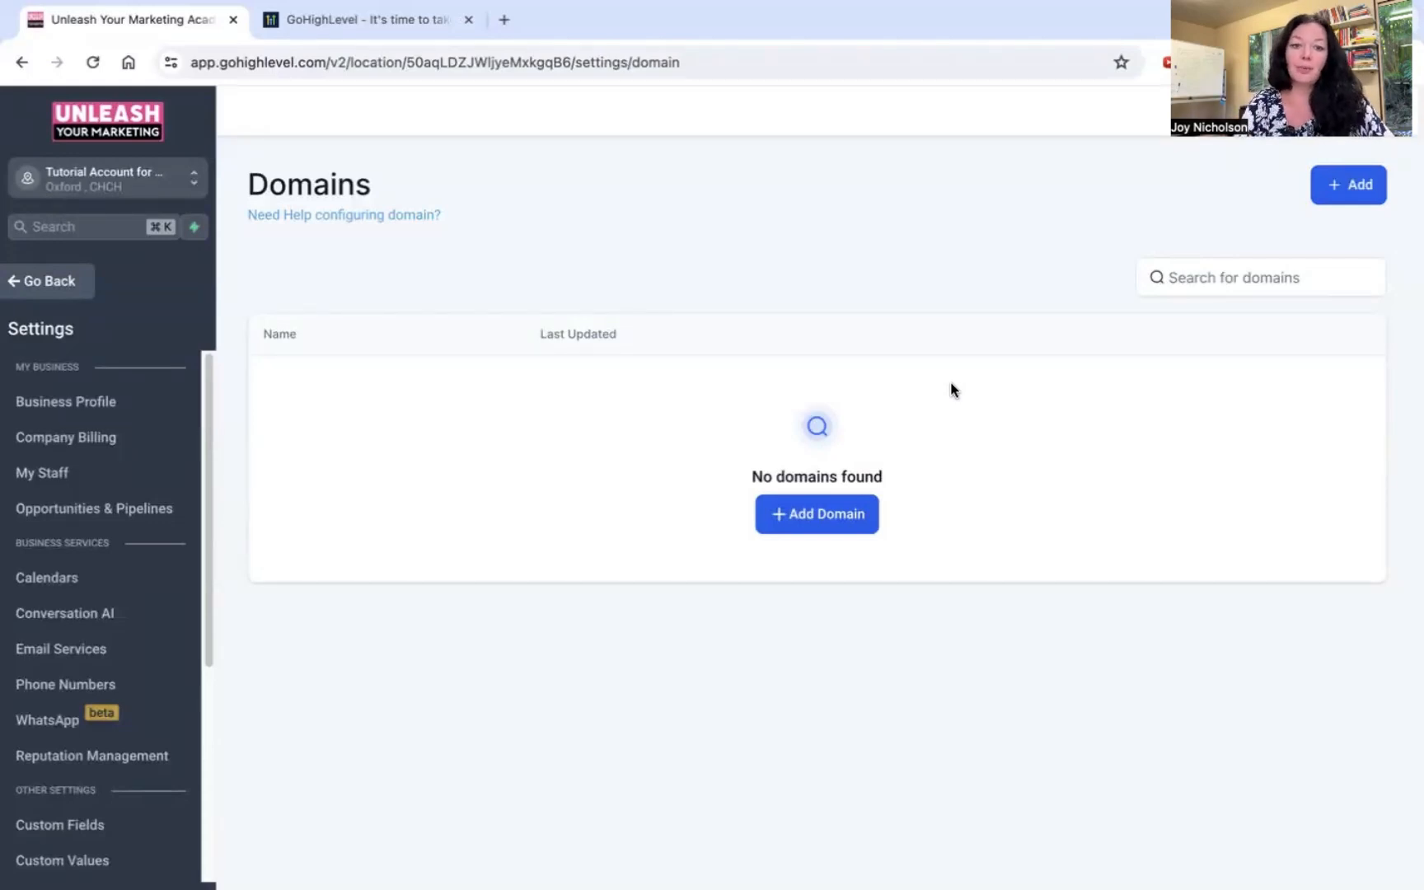
pyautogui.moveTo(807, 496)
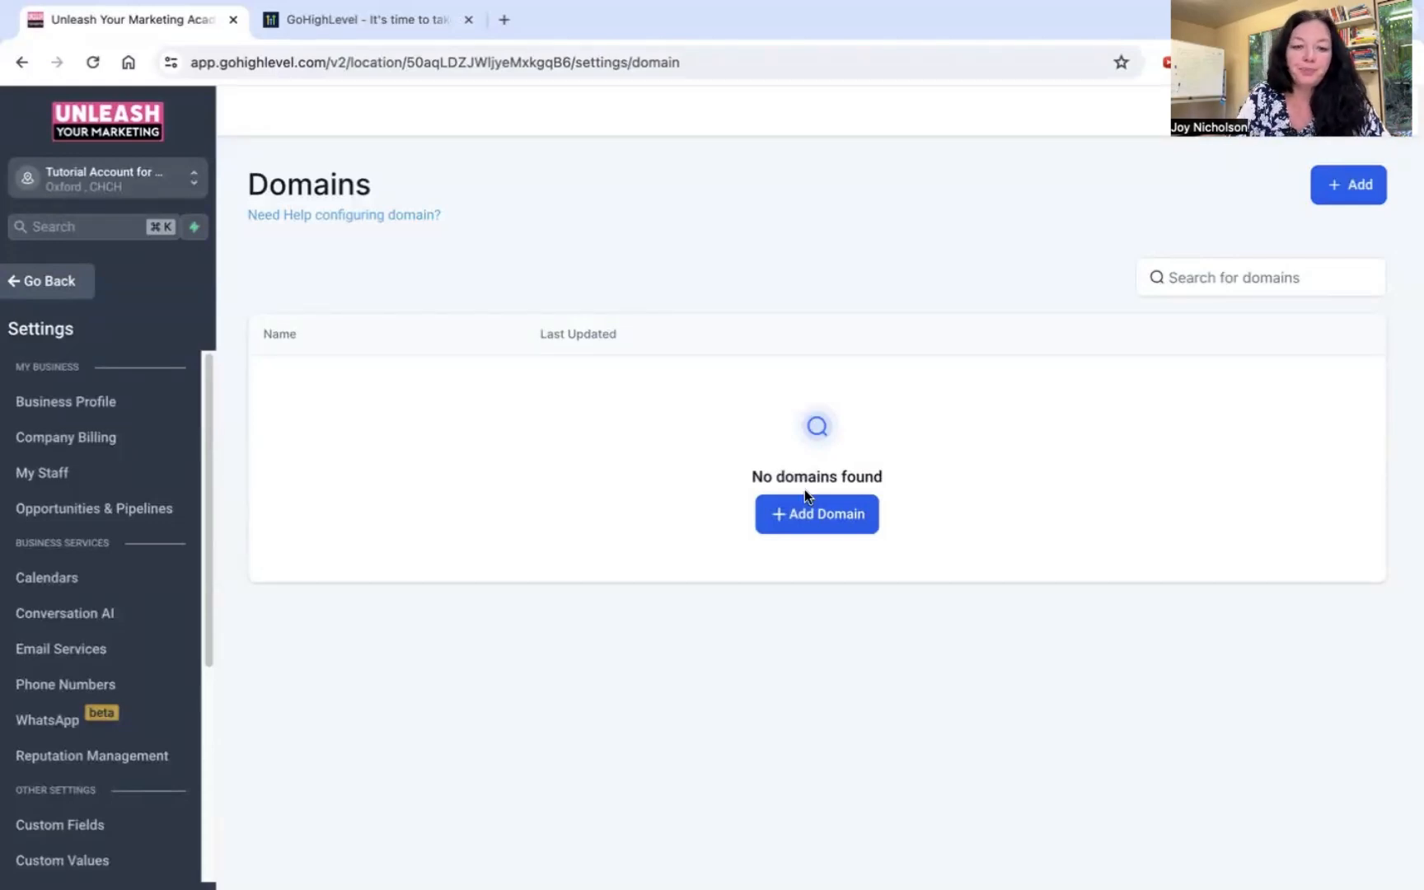
pyautogui.click(814, 513)
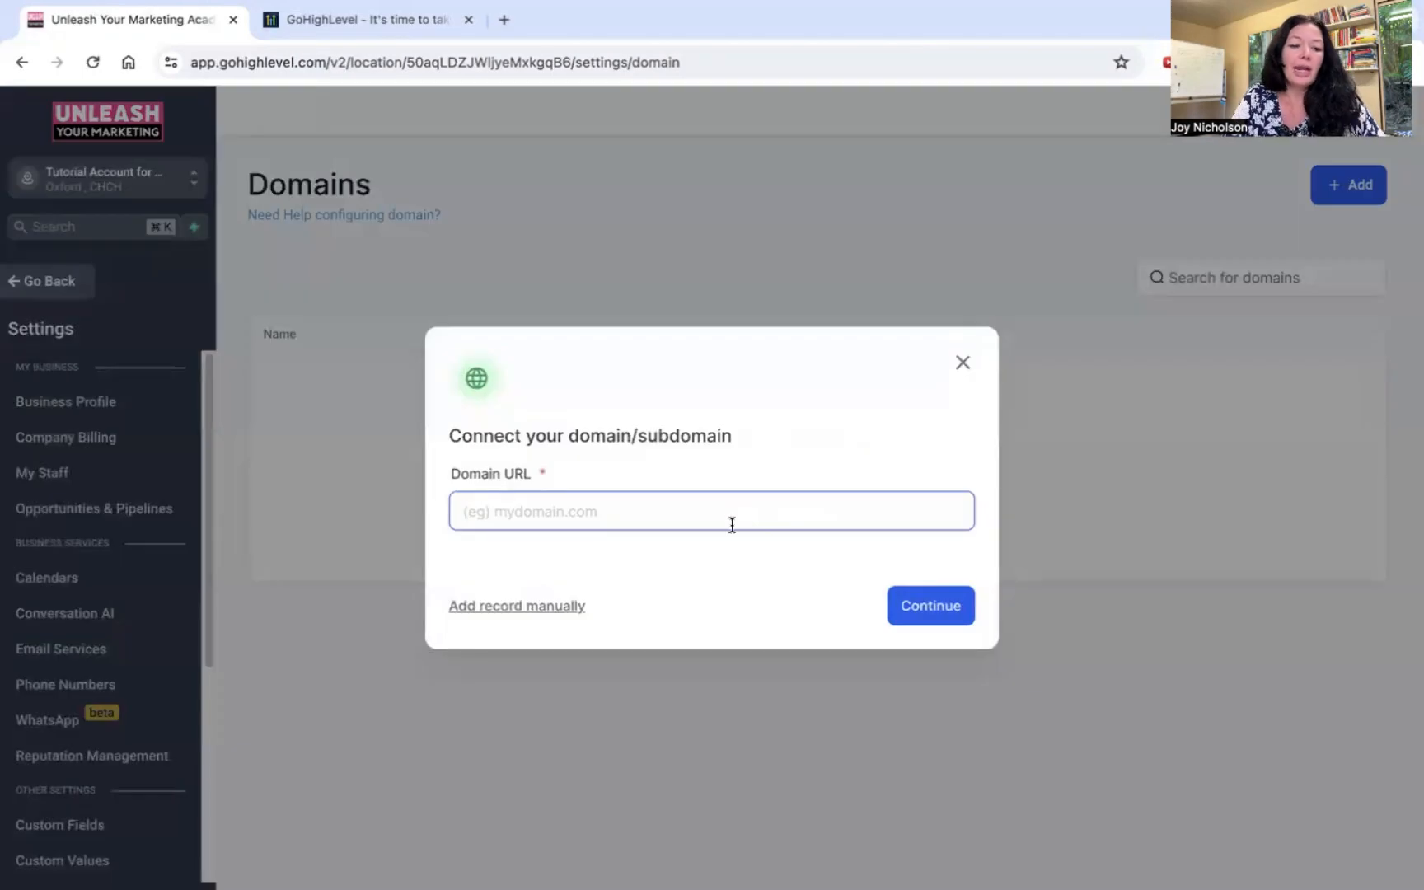
pyautogui.click(930, 607)
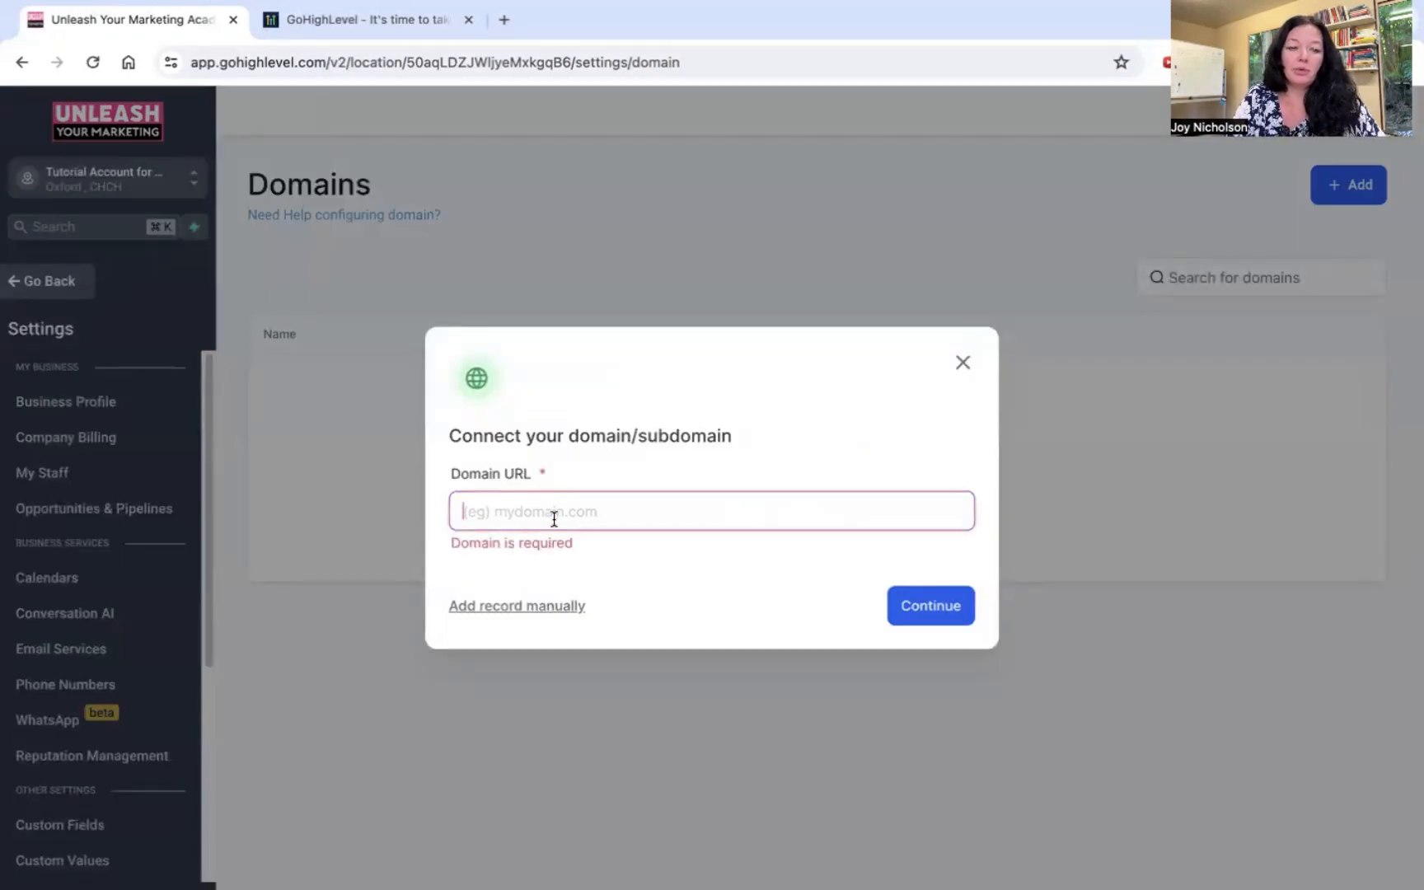
pyautogui.moveTo(674, 497)
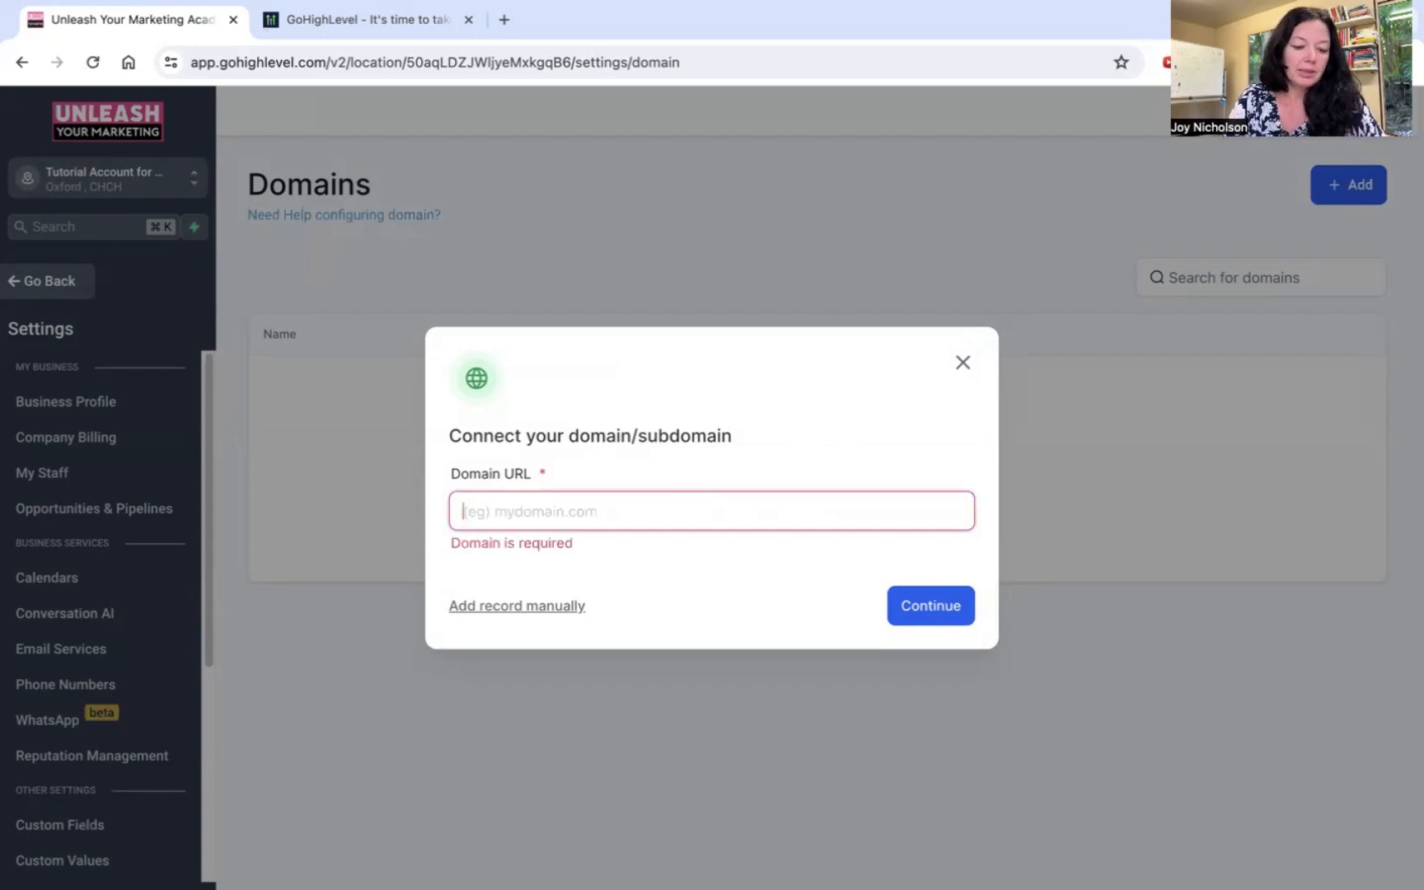
pyautogui.write('example.com')
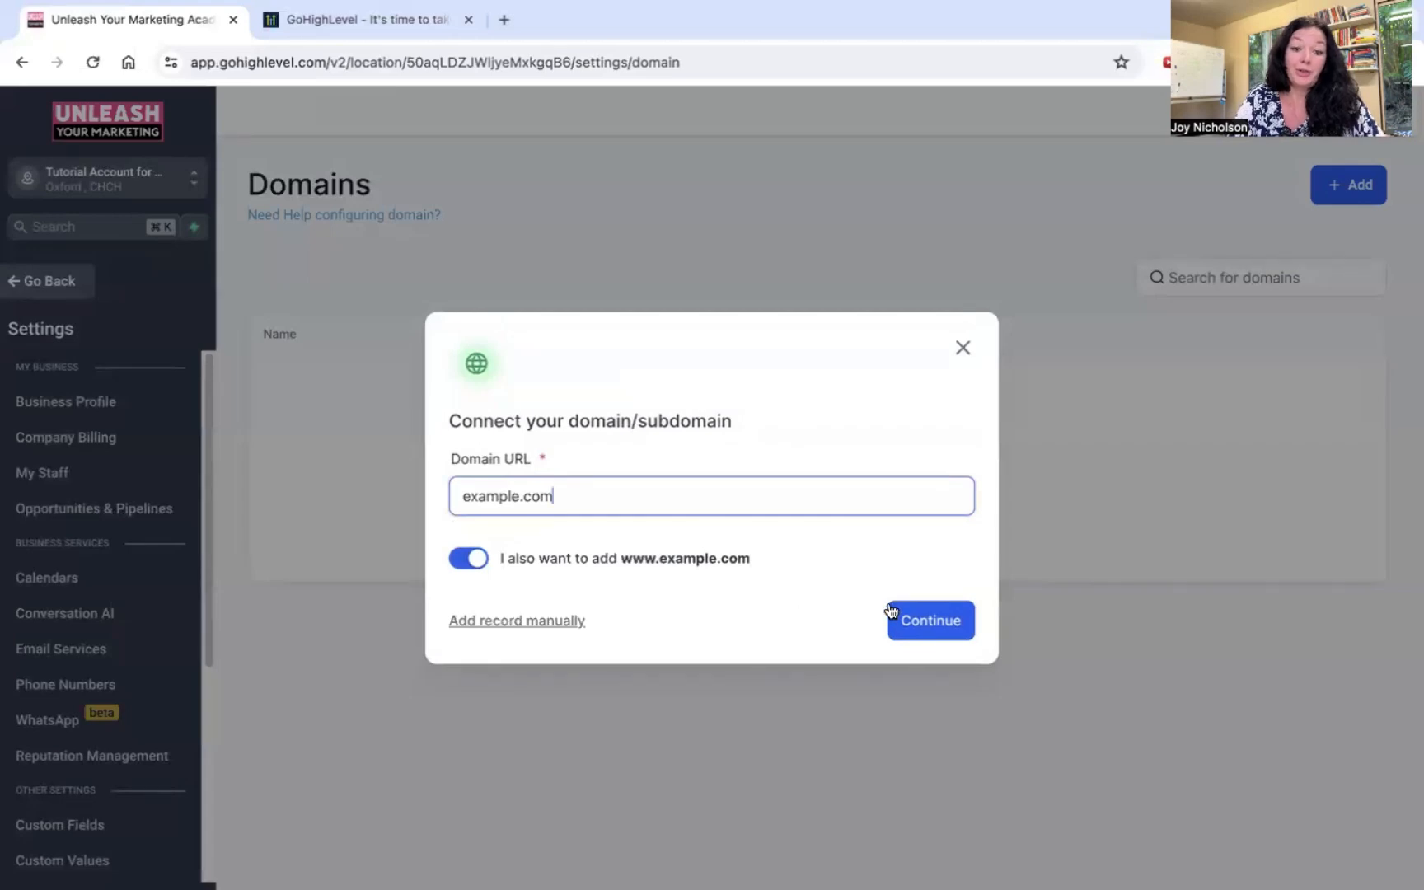
pyautogui.click(930, 620)
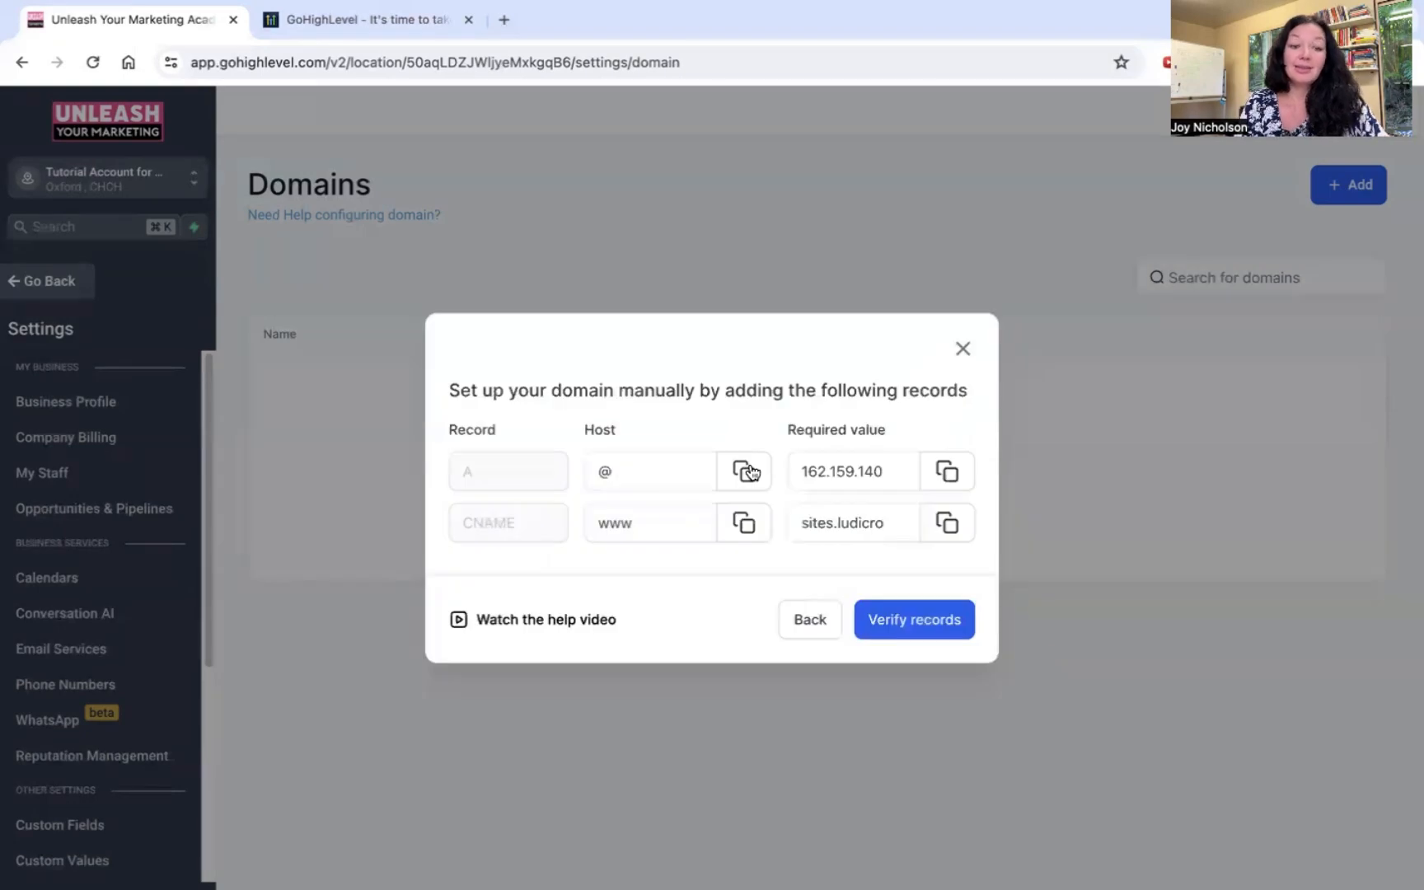
pyautogui.moveTo(664, 379)
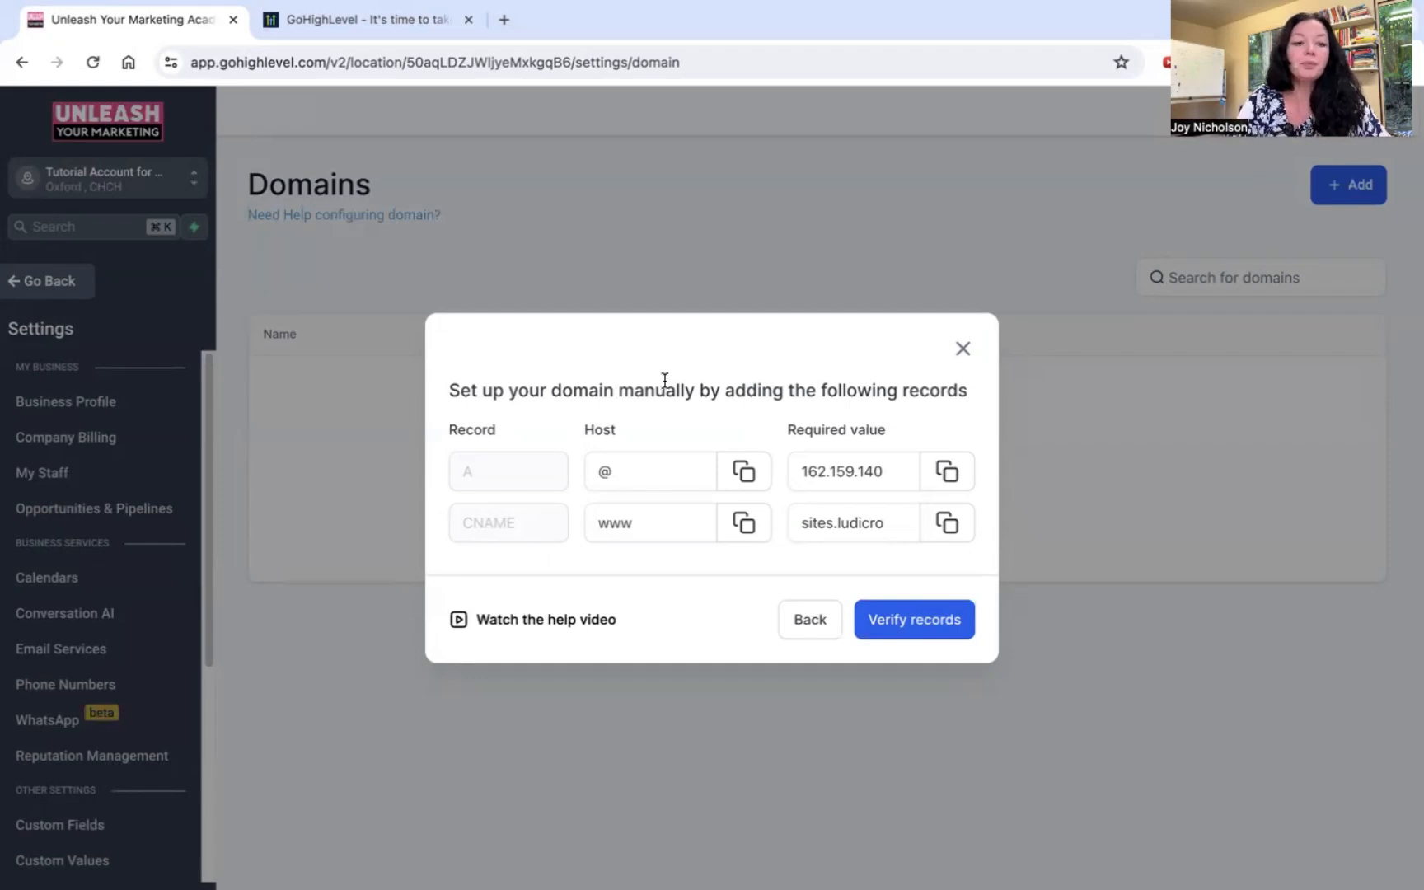
pyautogui.moveTo(915, 647)
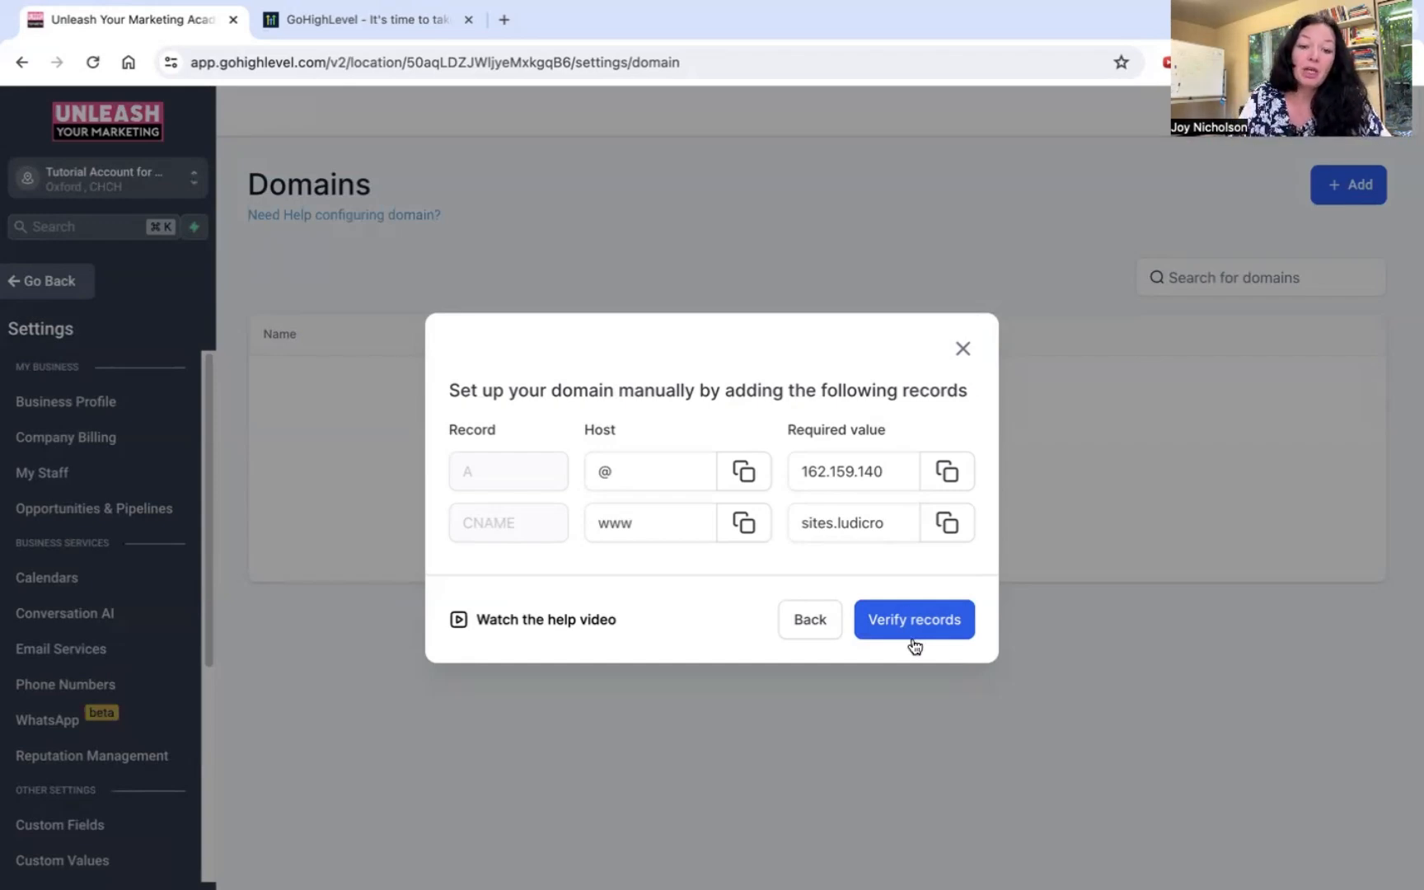
# Run Verify records, then close the DNS records dialog
pyautogui.click(913, 620)
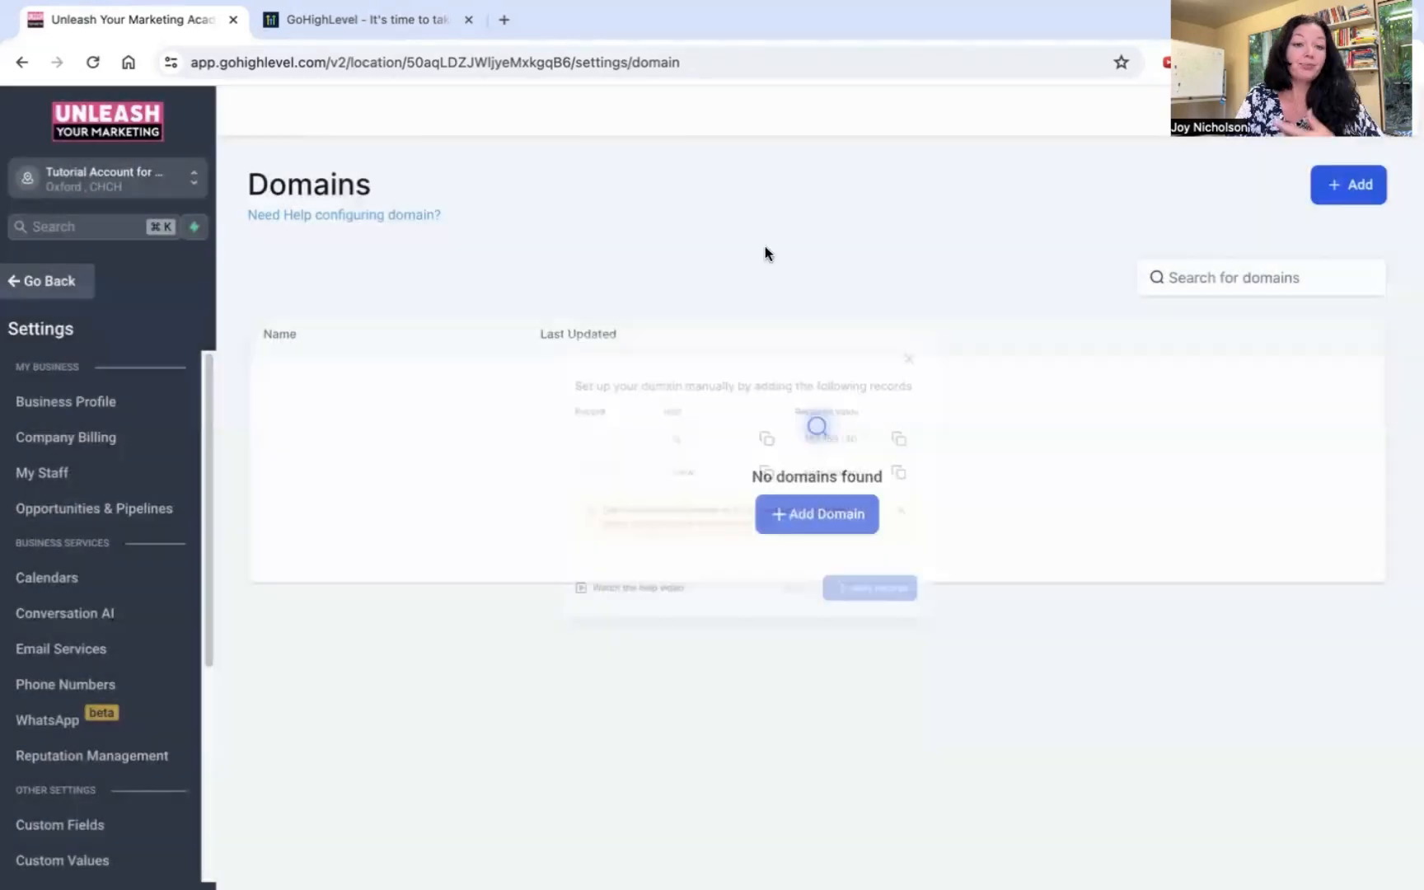
pyautogui.click(907, 360)
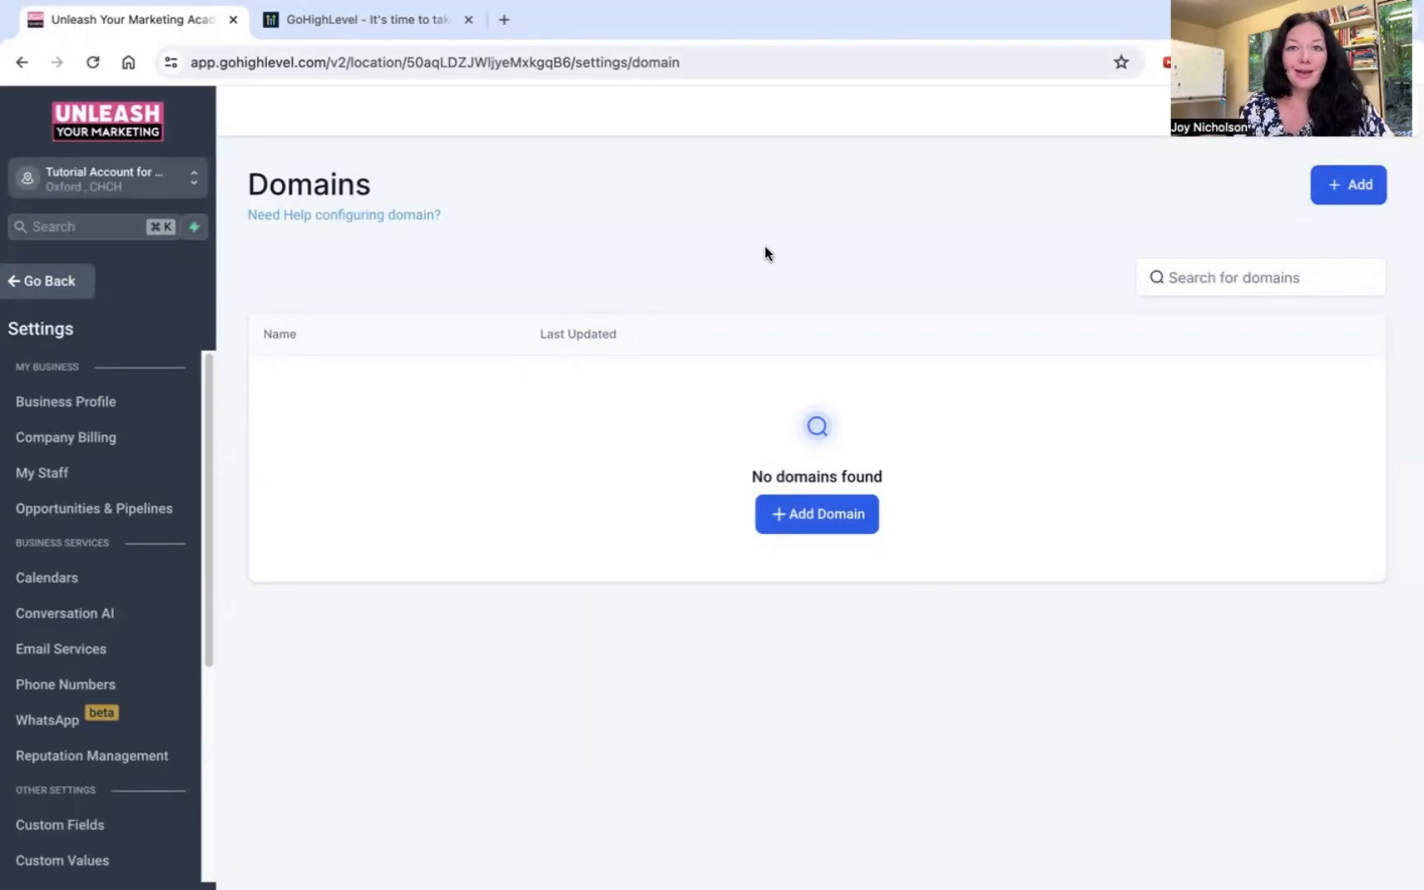
pyautogui.moveTo(715, 232)
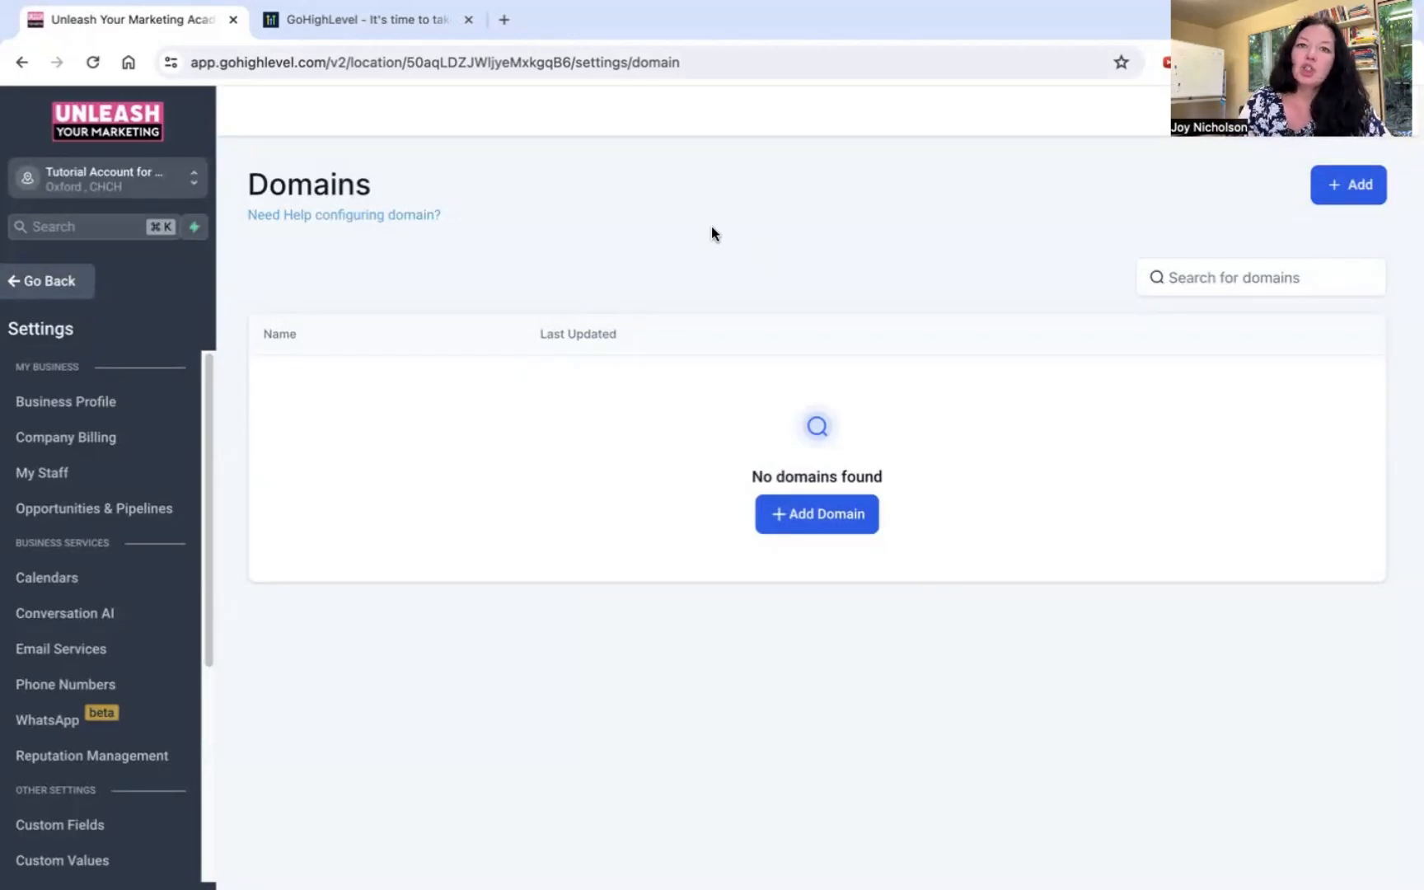
pyautogui.moveTo(72, 300)
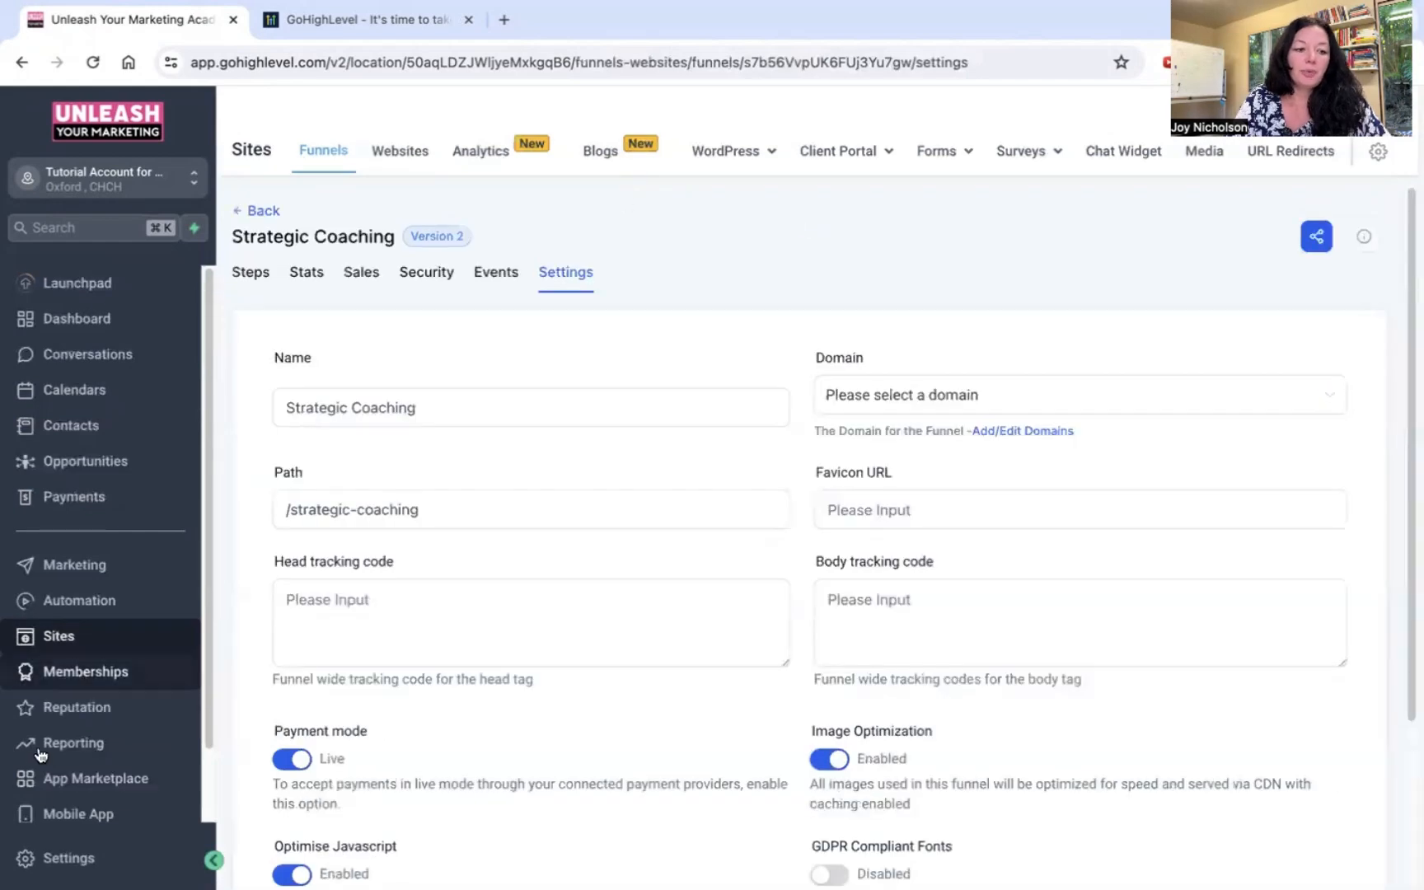
pyautogui.click(529, 407)
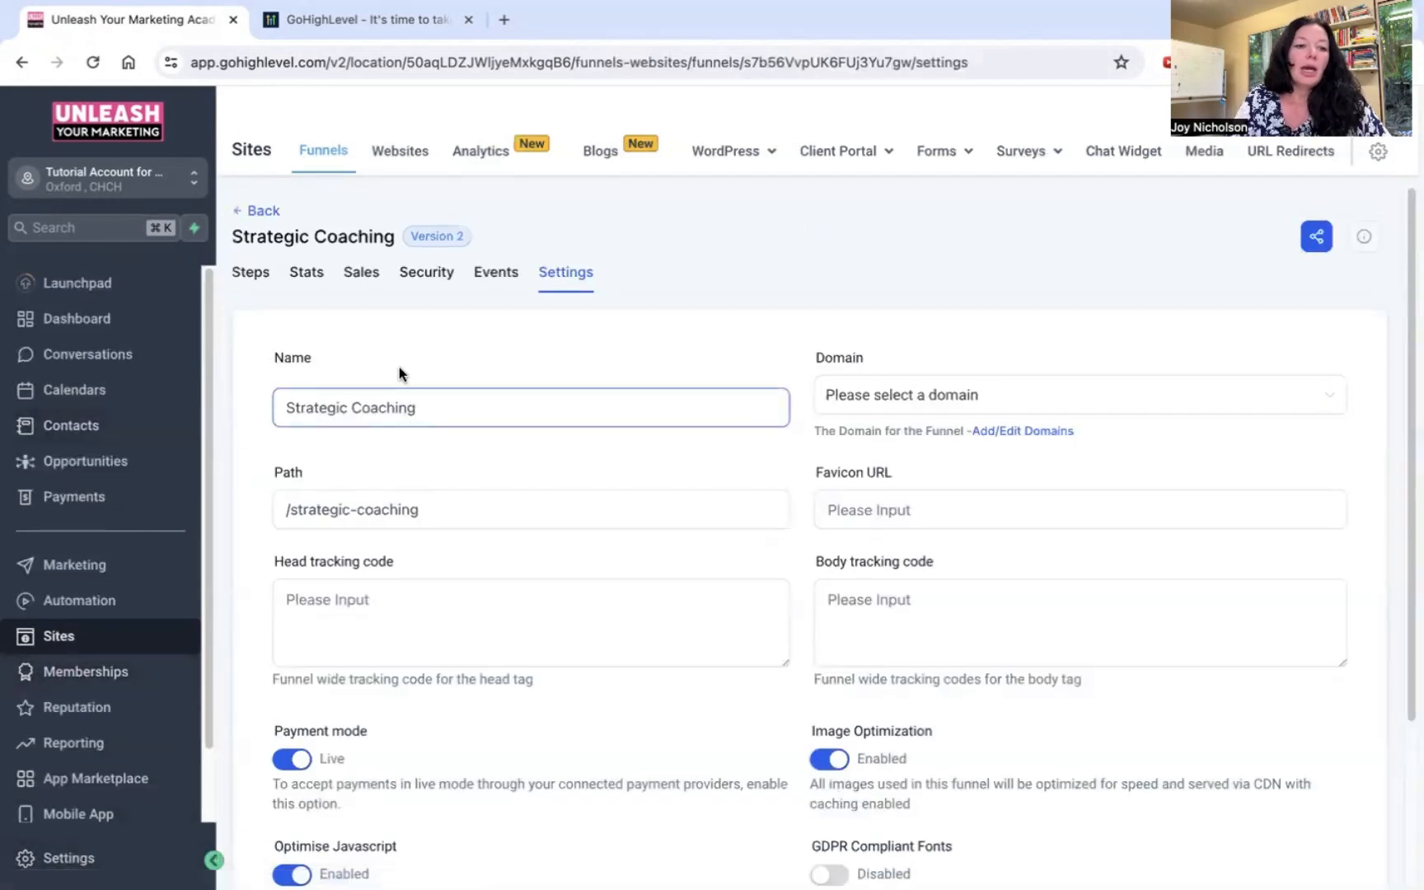
pyautogui.moveTo(467, 358)
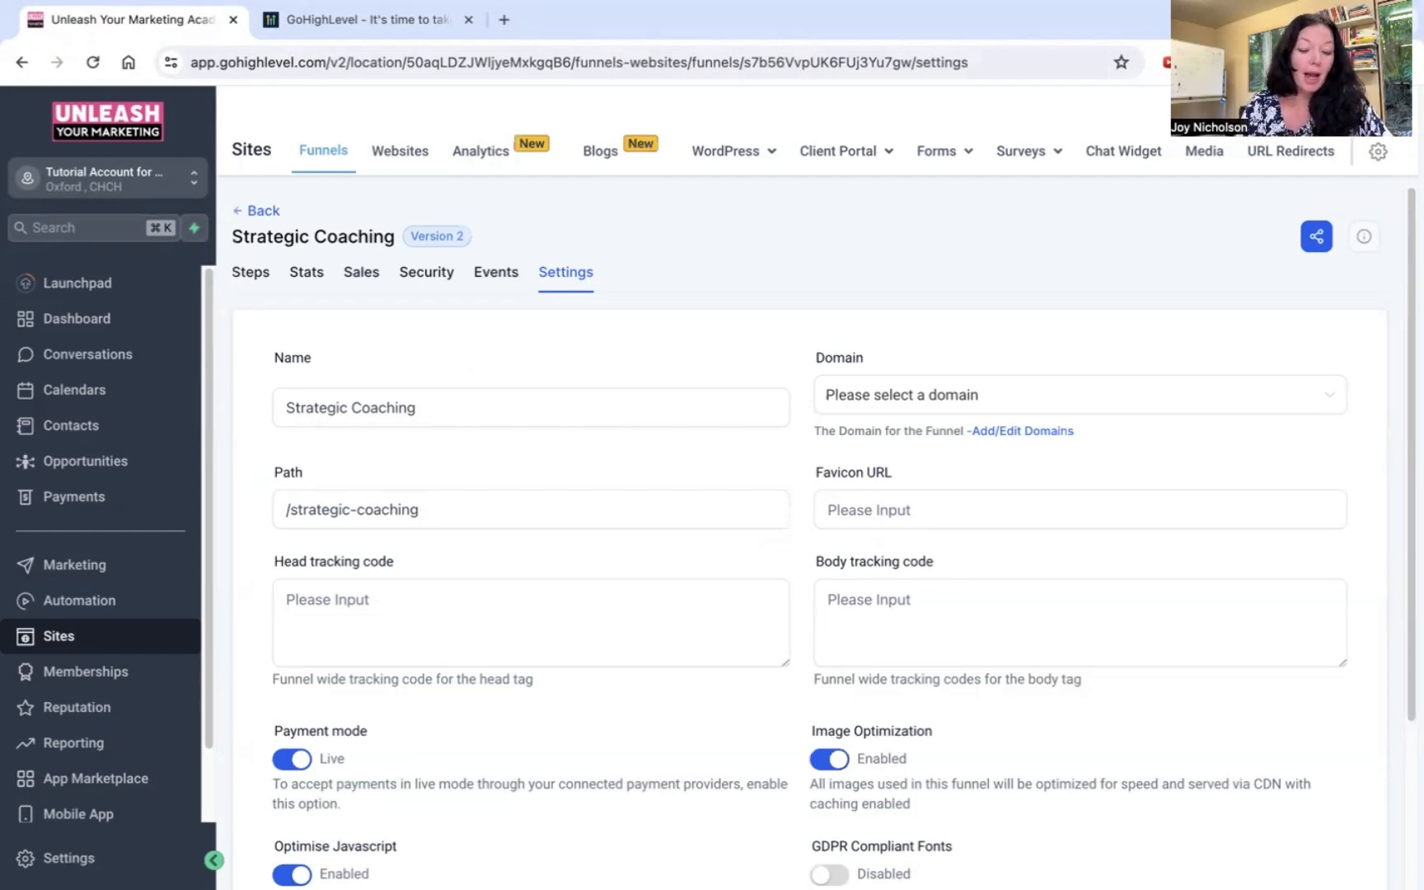
pyautogui.moveTo(564, 10)
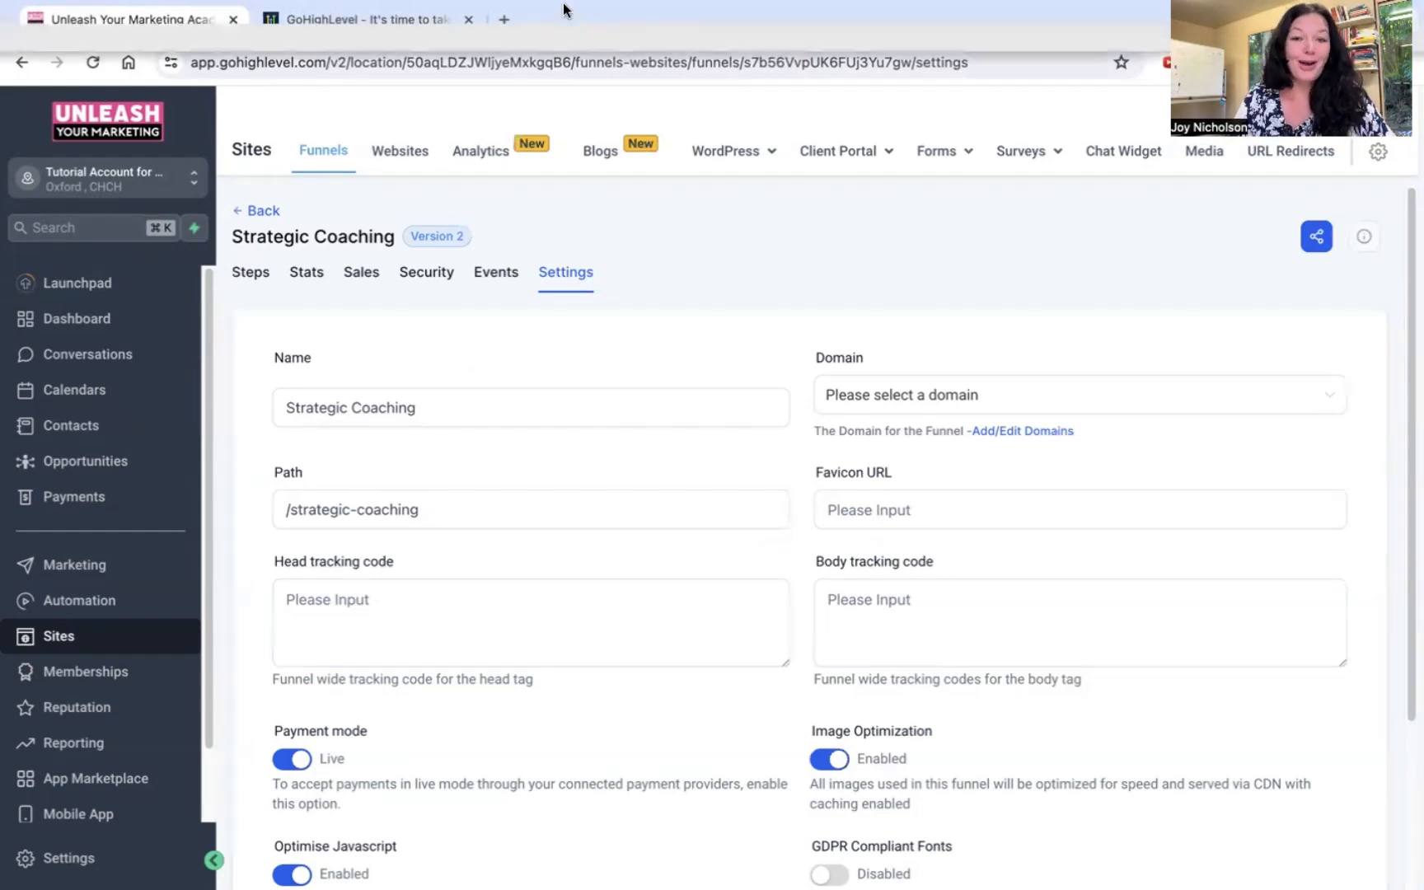